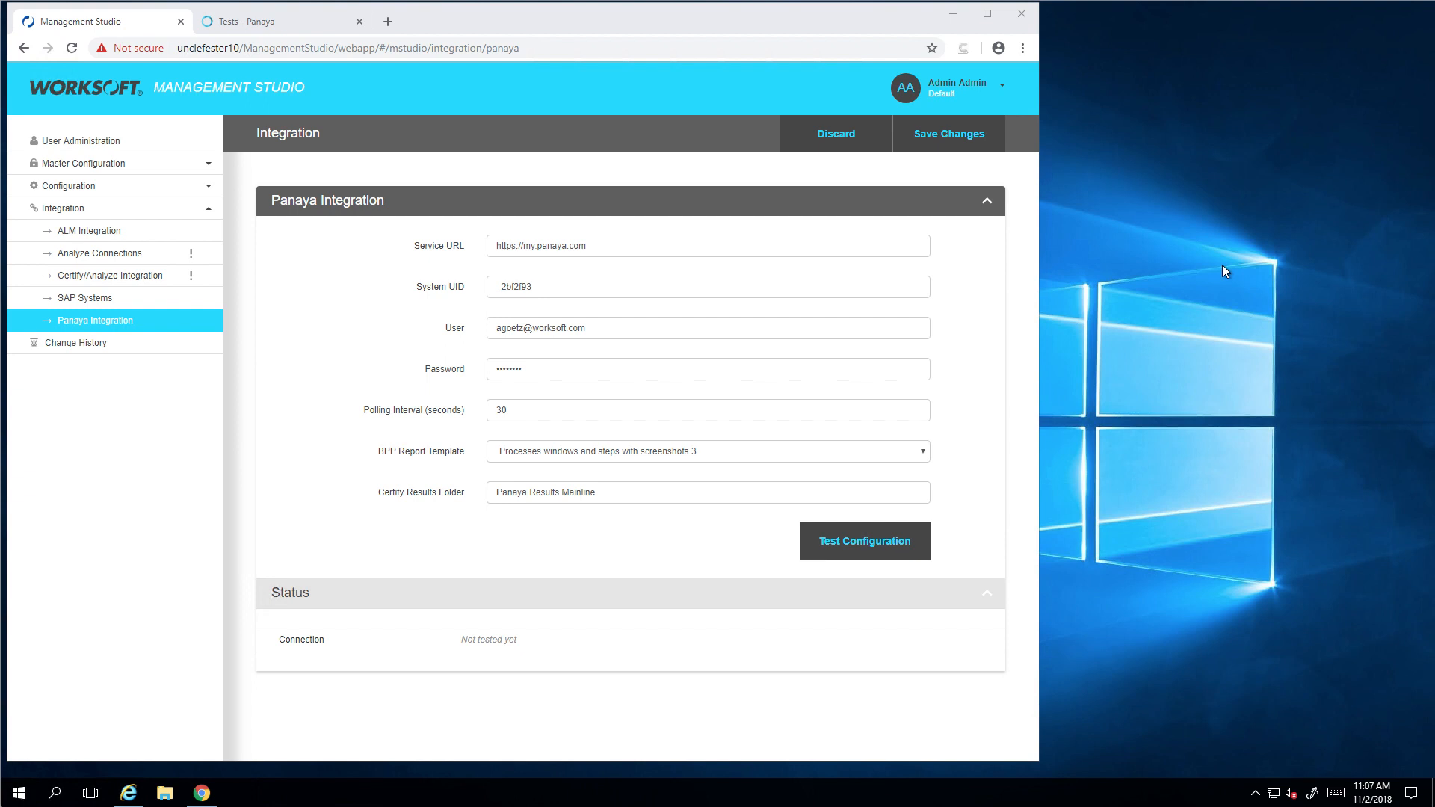
{"action": "mouse_move", "coordinate": [282, 189]}
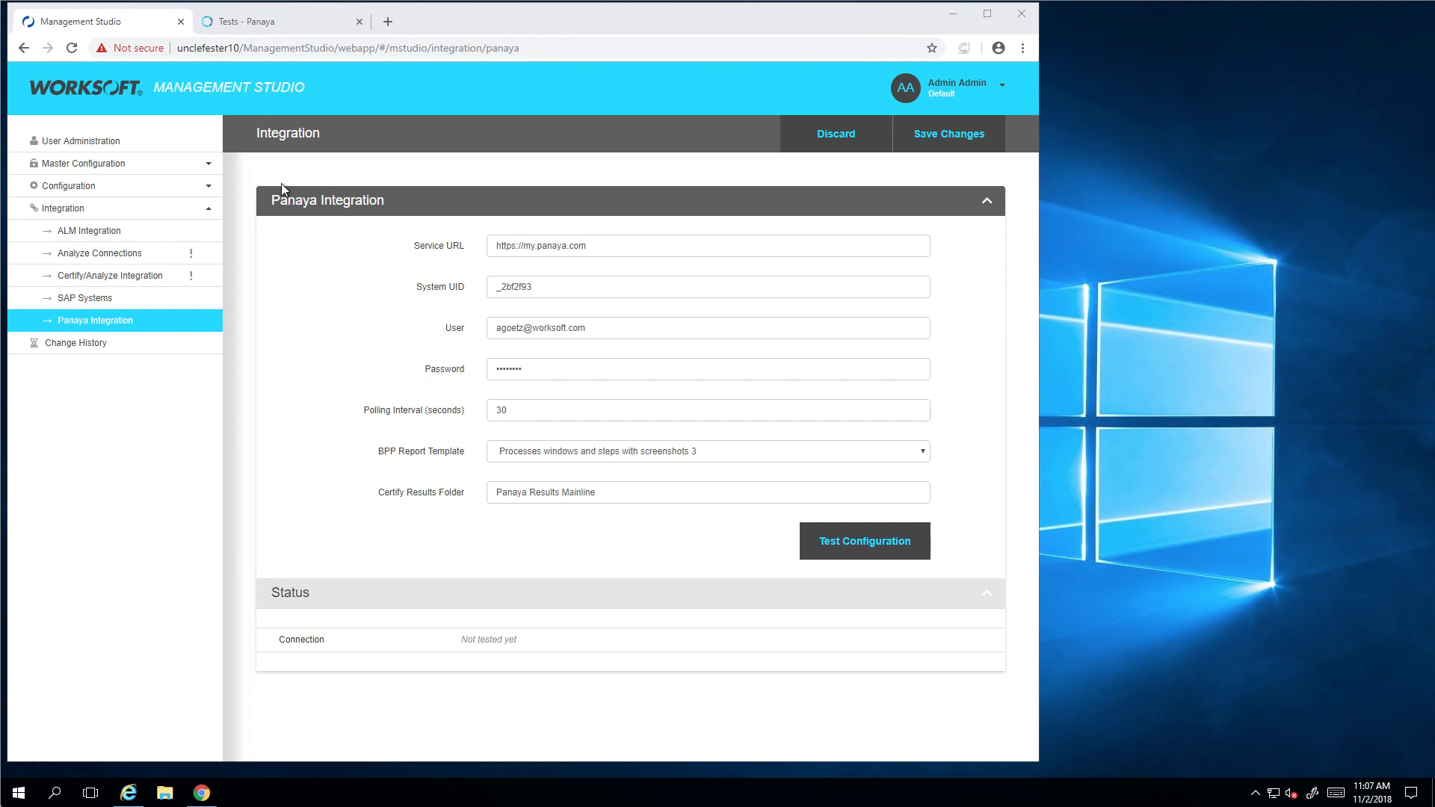
{"action": "mouse_move", "coordinate": [429, 212]}
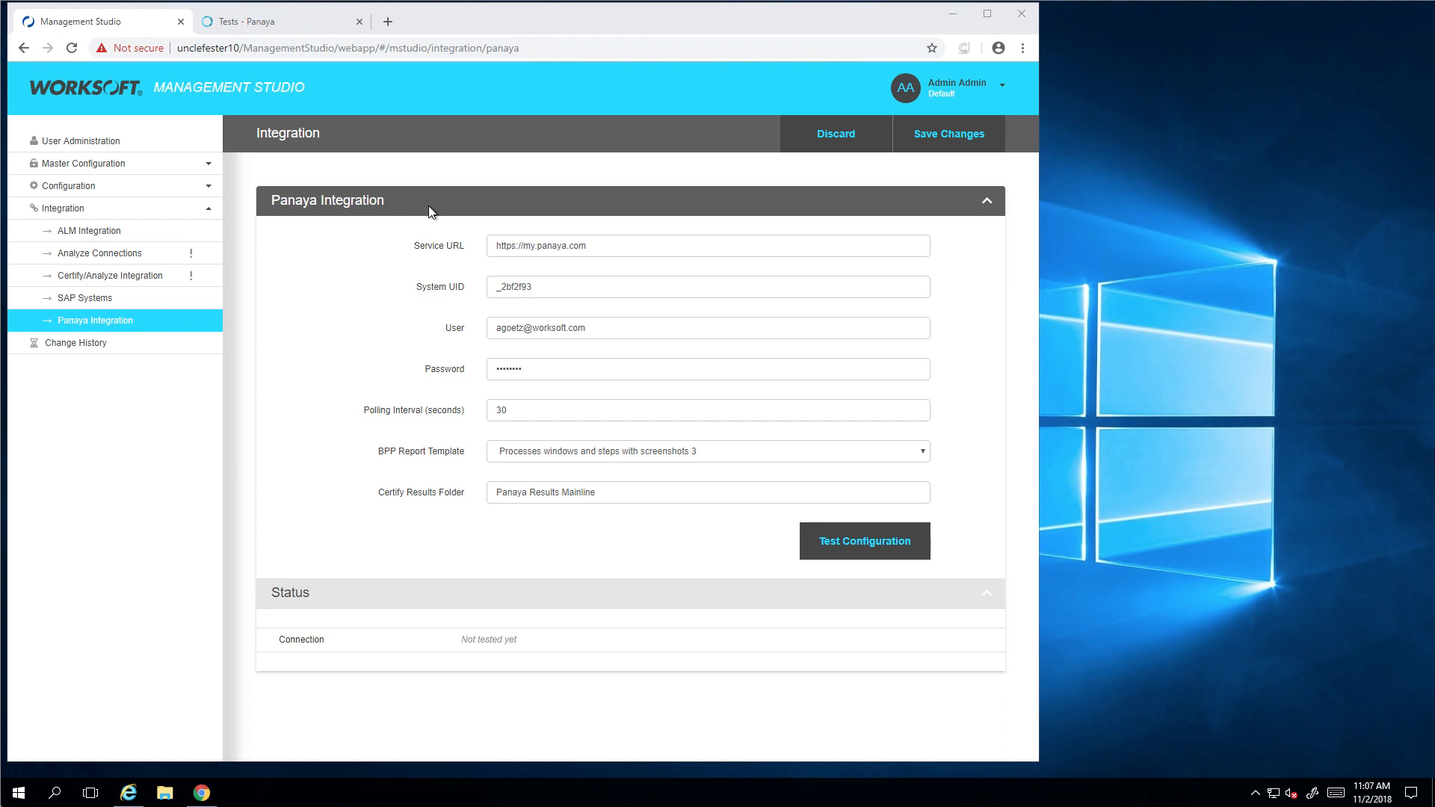
{"action": "mouse_move", "coordinate": [431, 249]}
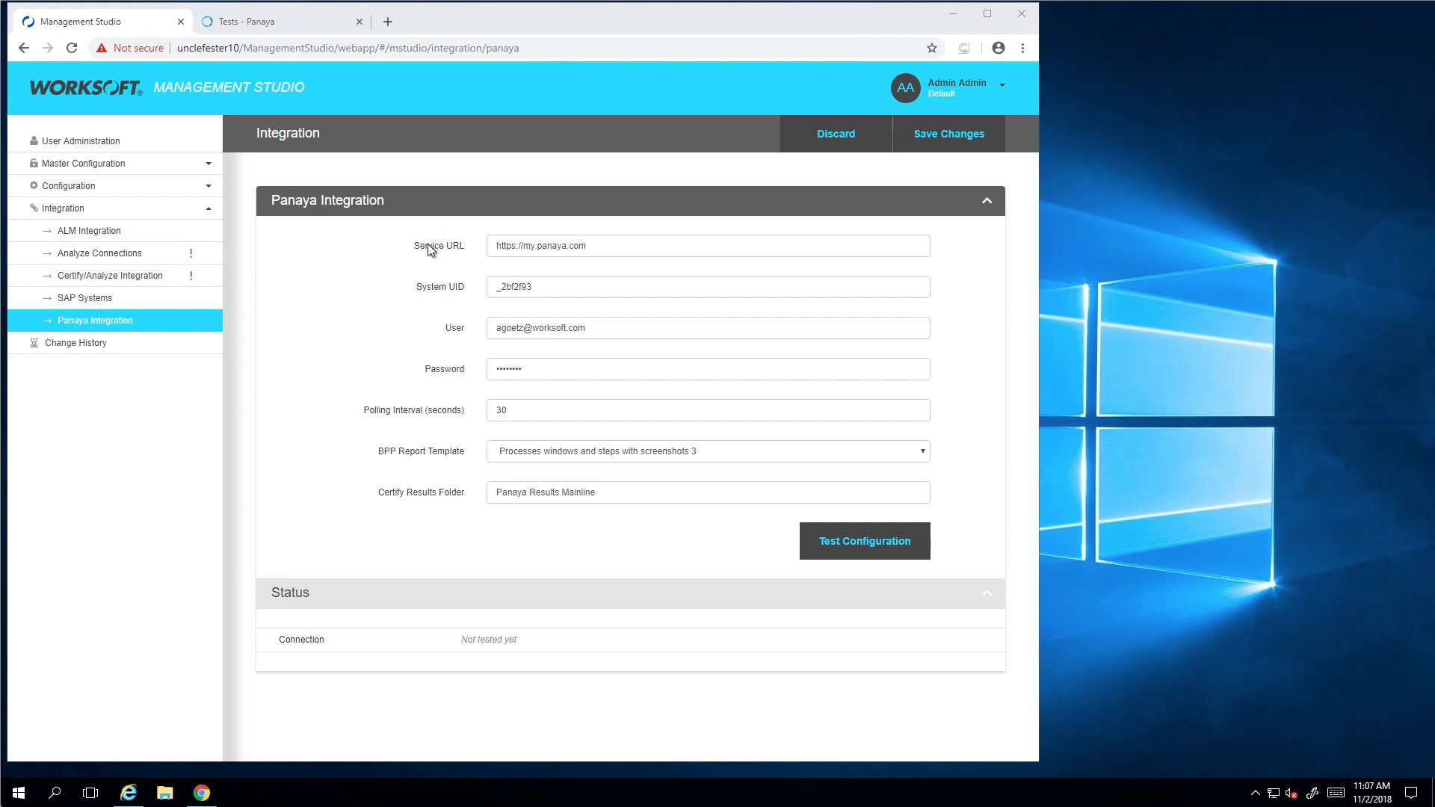
{"action": "mouse_move", "coordinate": [461, 309]}
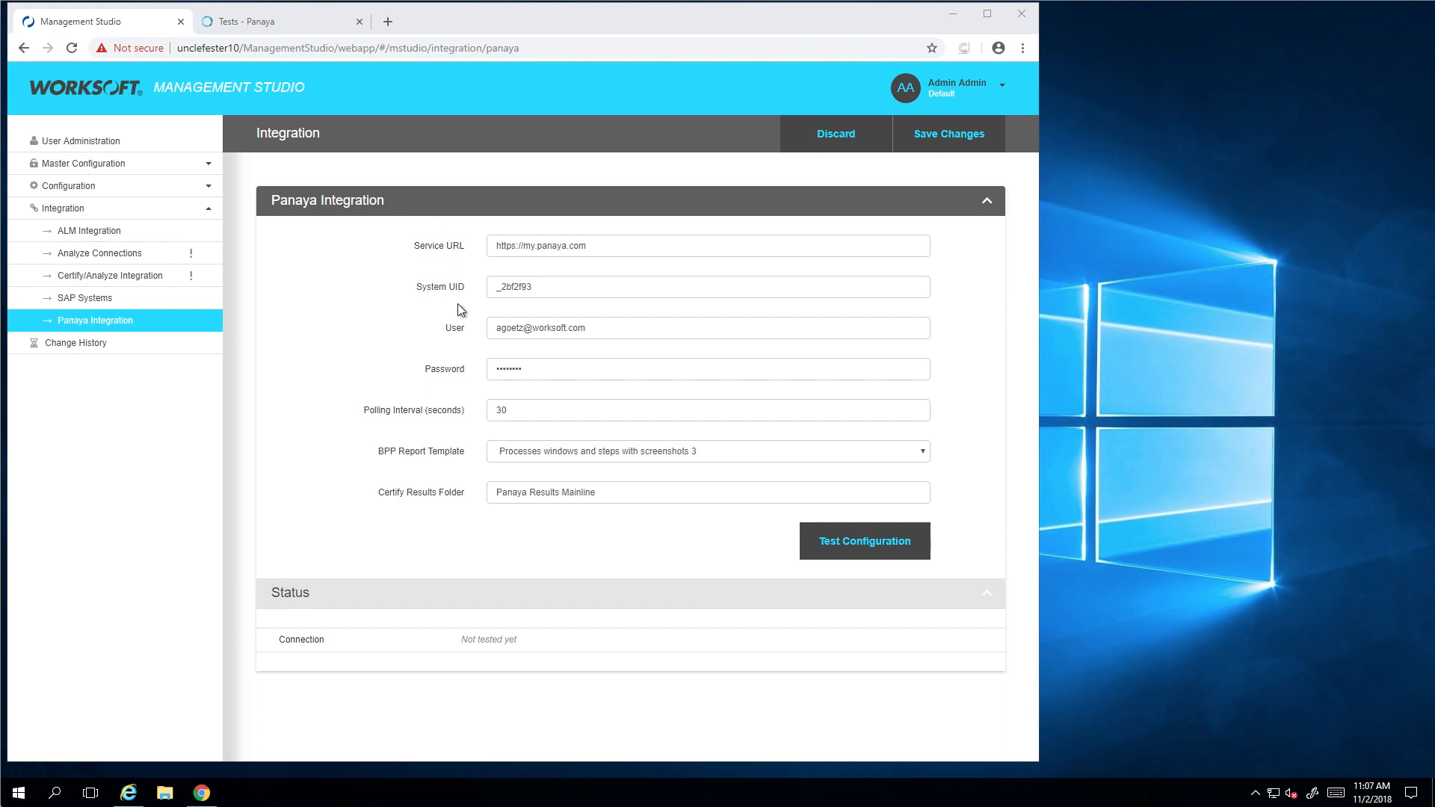
{"action": "mouse_move", "coordinate": [467, 393]}
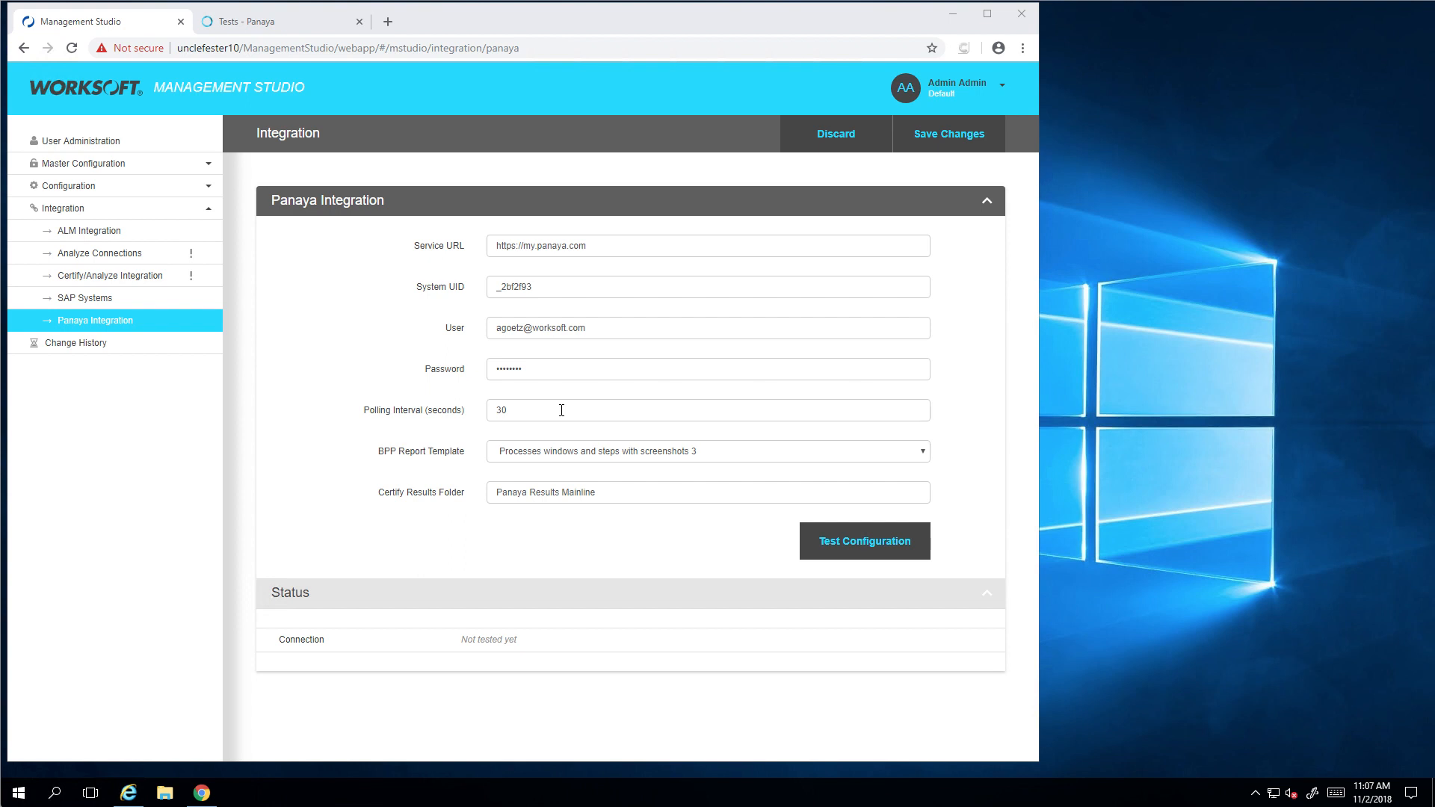
{"action": "mouse_move", "coordinate": [524, 460]}
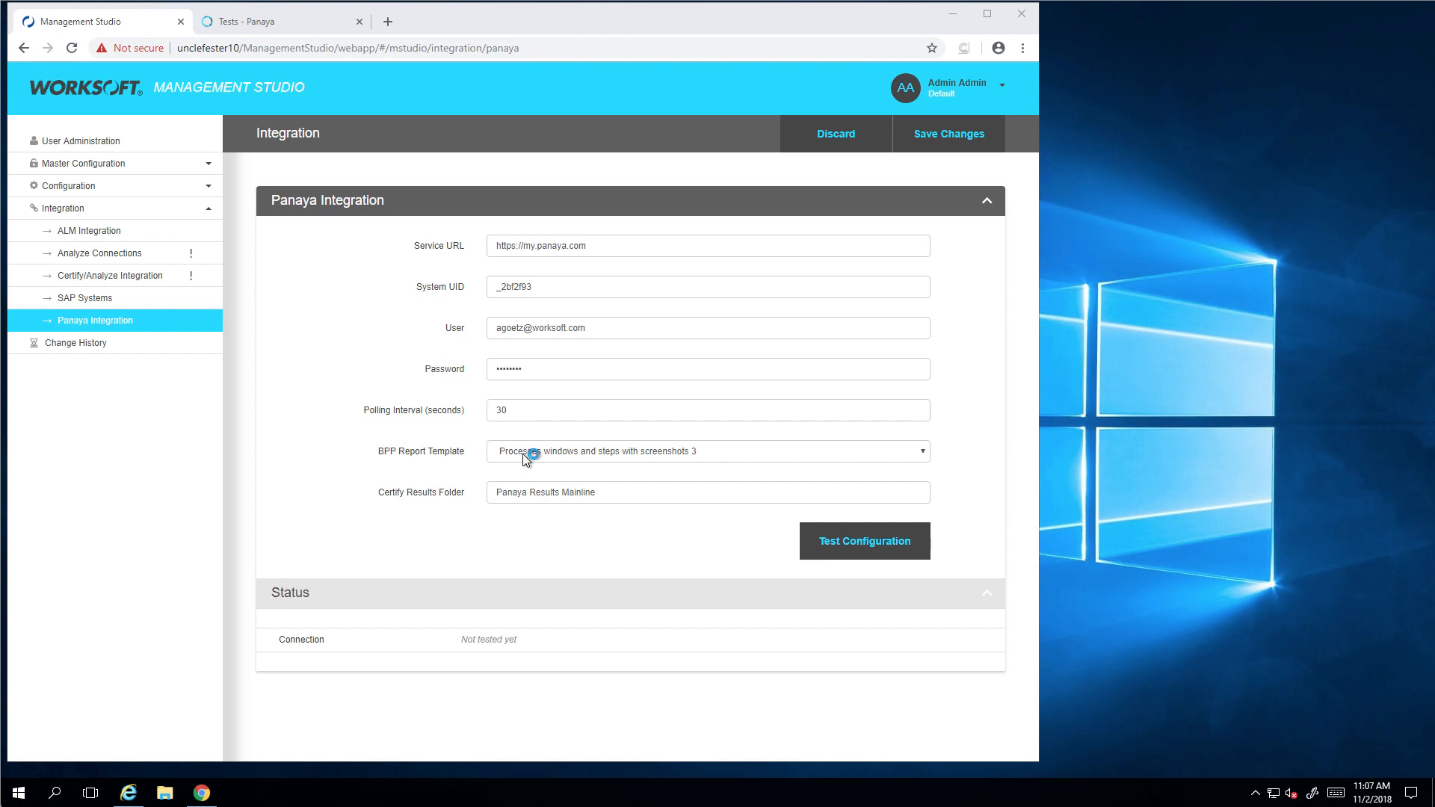
{"action": "mouse_move", "coordinate": [553, 498]}
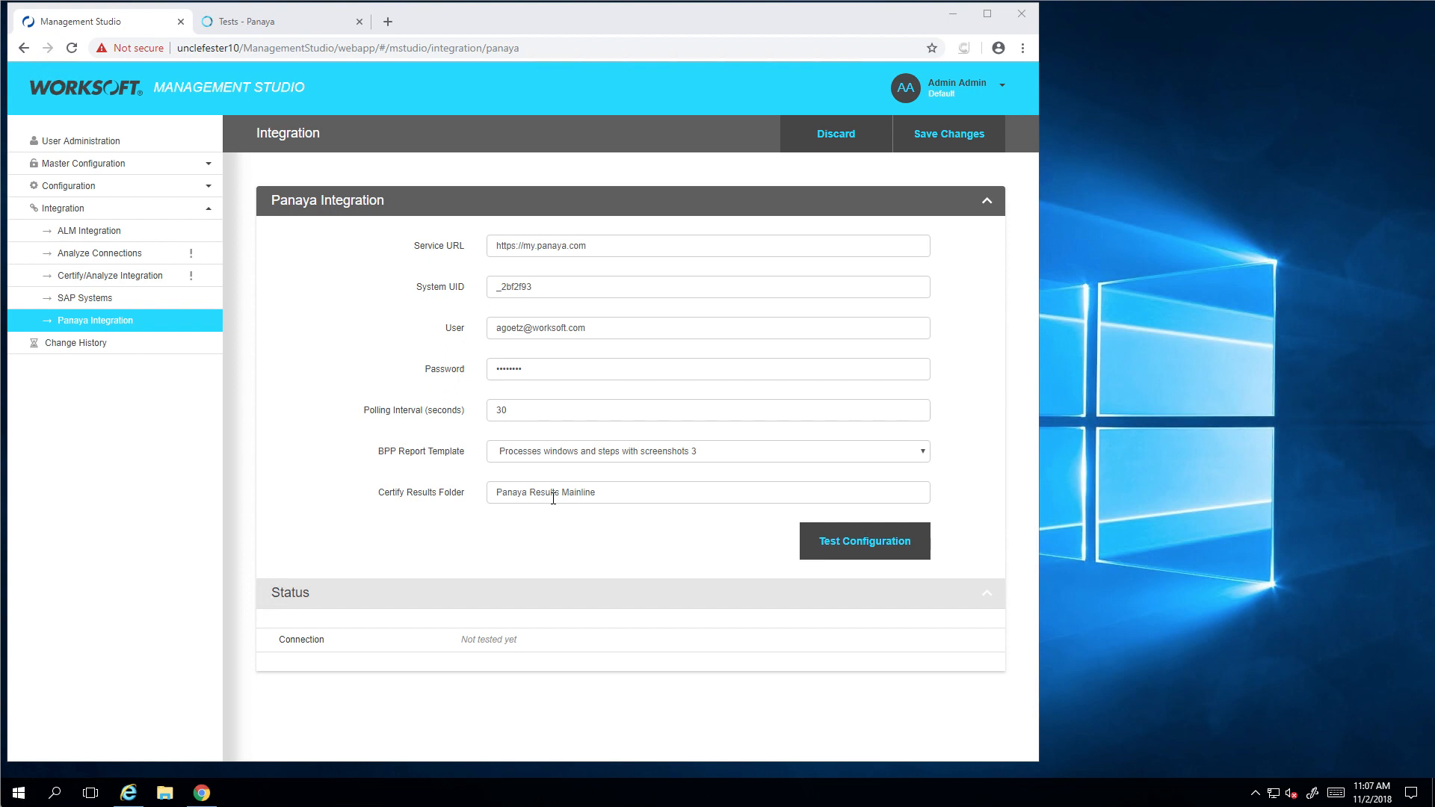
Step: Review the DailyOrderProcesses bookmark's checked processes in Bookmark Administration and save its changes
{"action": "left_click", "coordinate": [60, 186]}
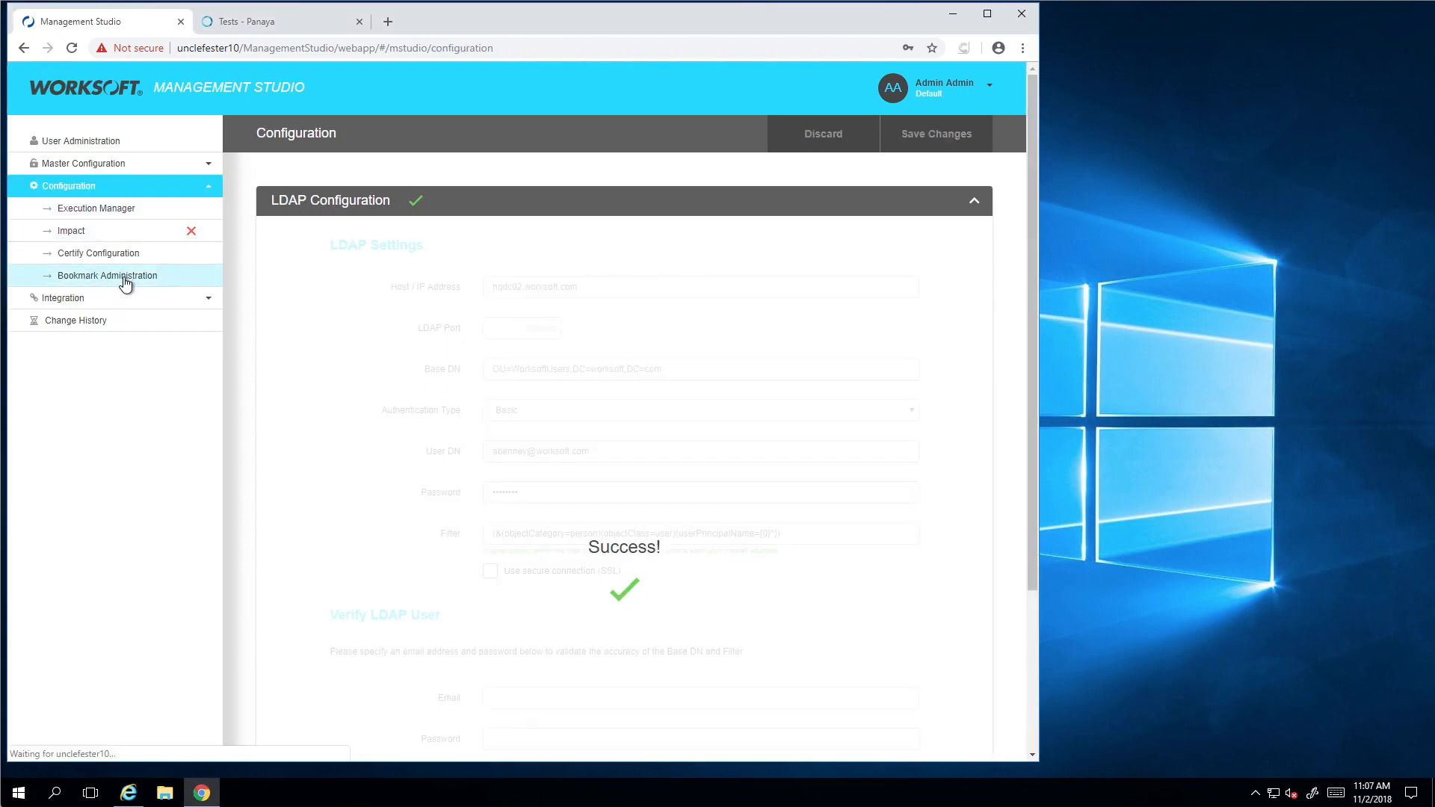
{"action": "left_click", "coordinate": [107, 275]}
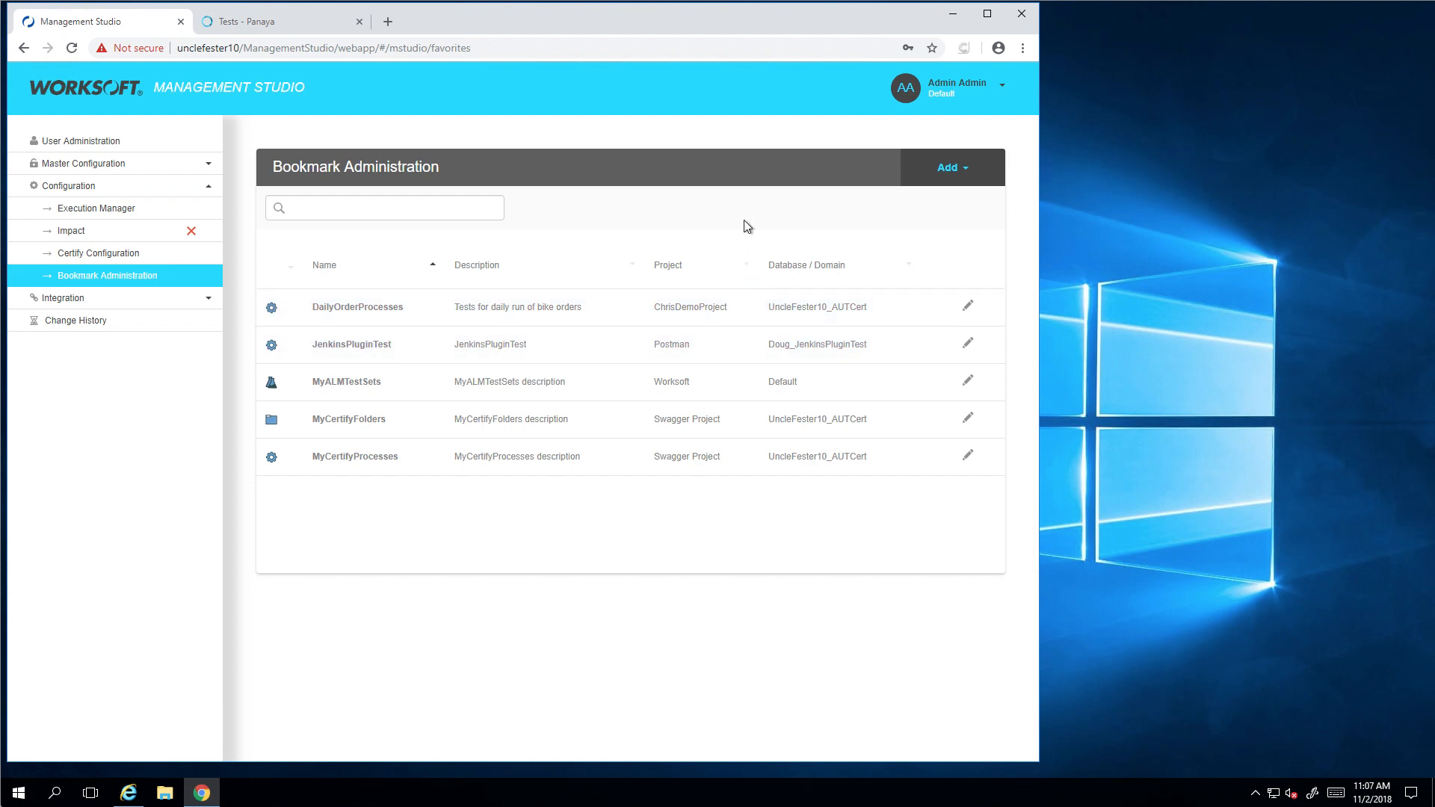
{"action": "mouse_move", "coordinate": [754, 217]}
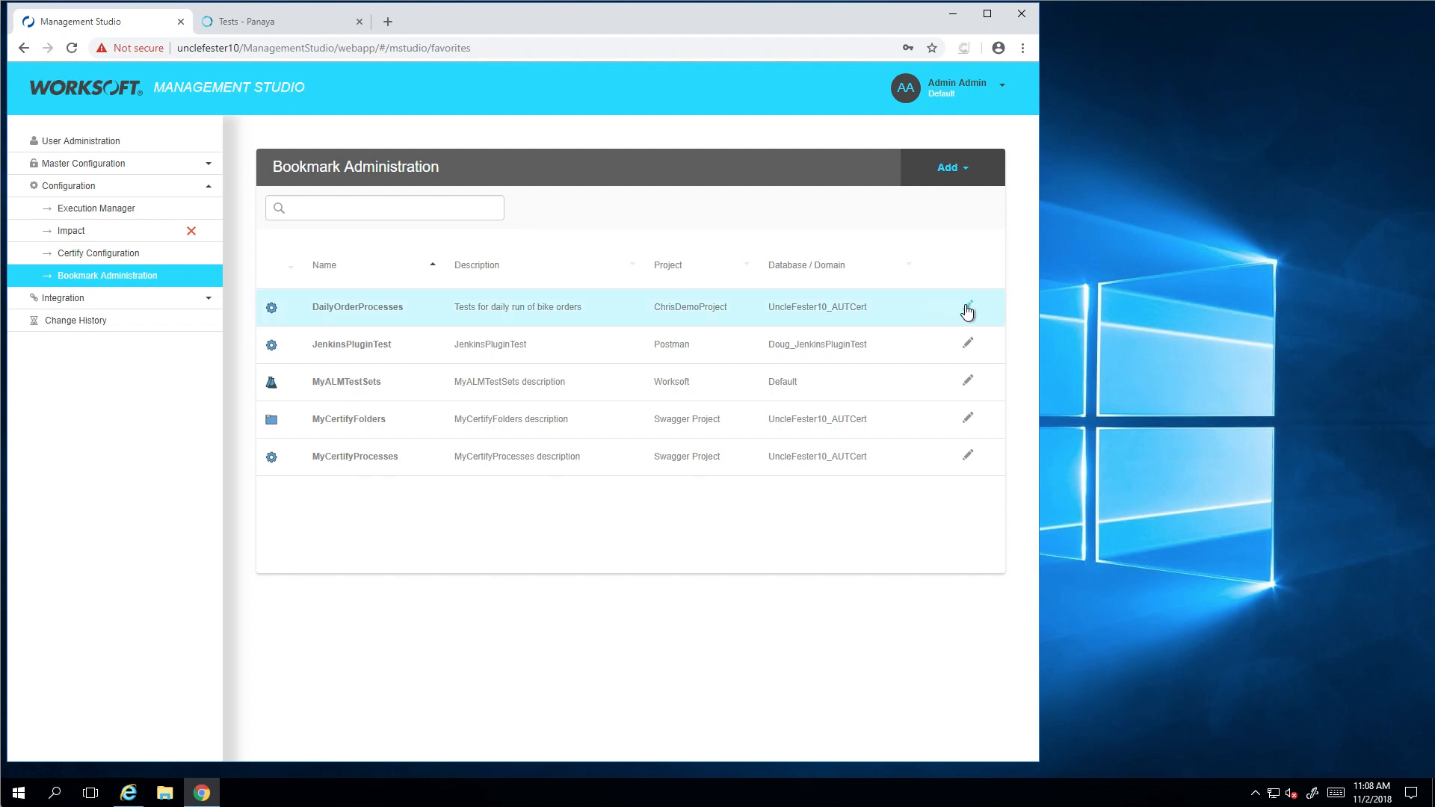
{"action": "left_click", "coordinate": [968, 310]}
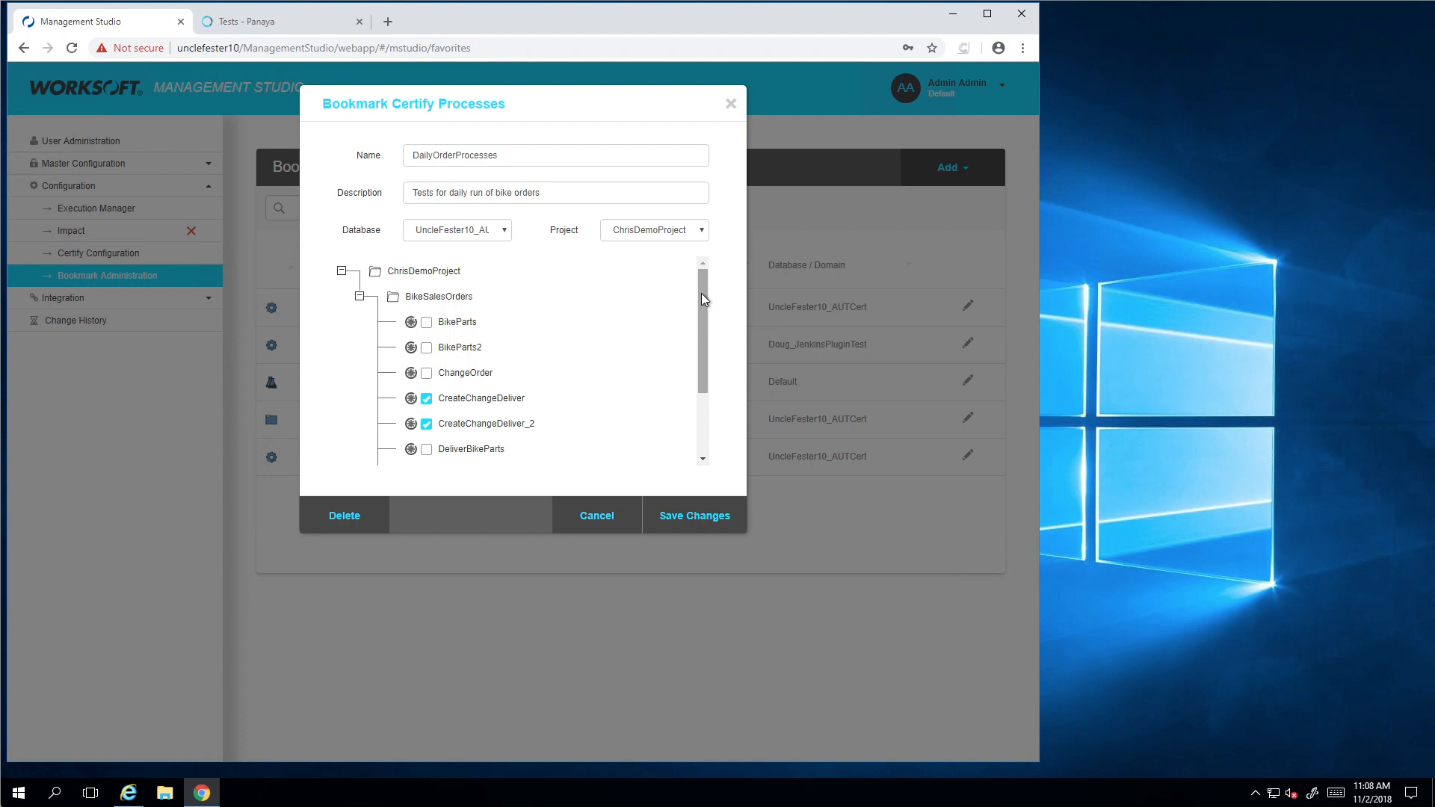
{"action": "scroll", "scroll_direction": "down", "scroll_amount": 3}
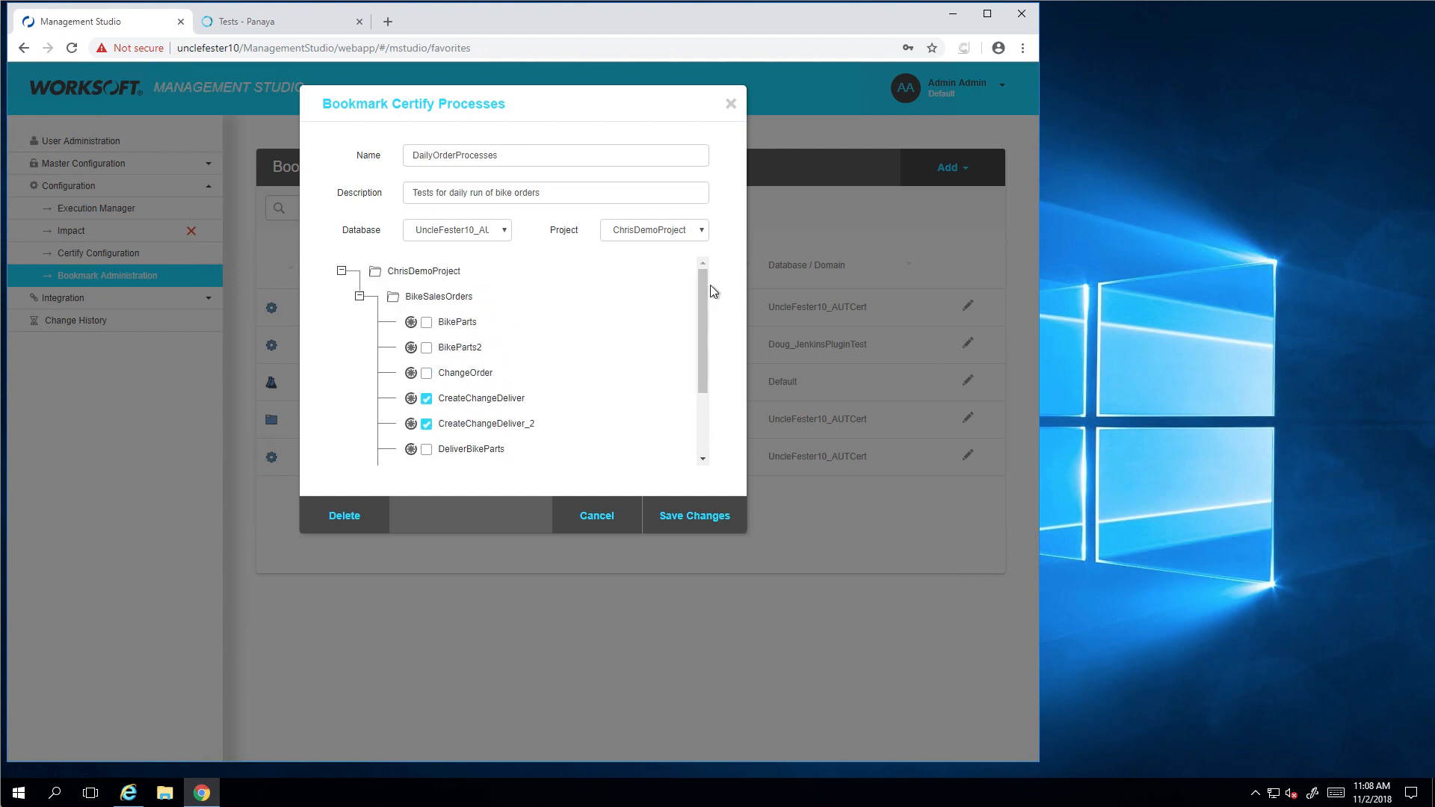
{"action": "mouse_move", "coordinate": [489, 461]}
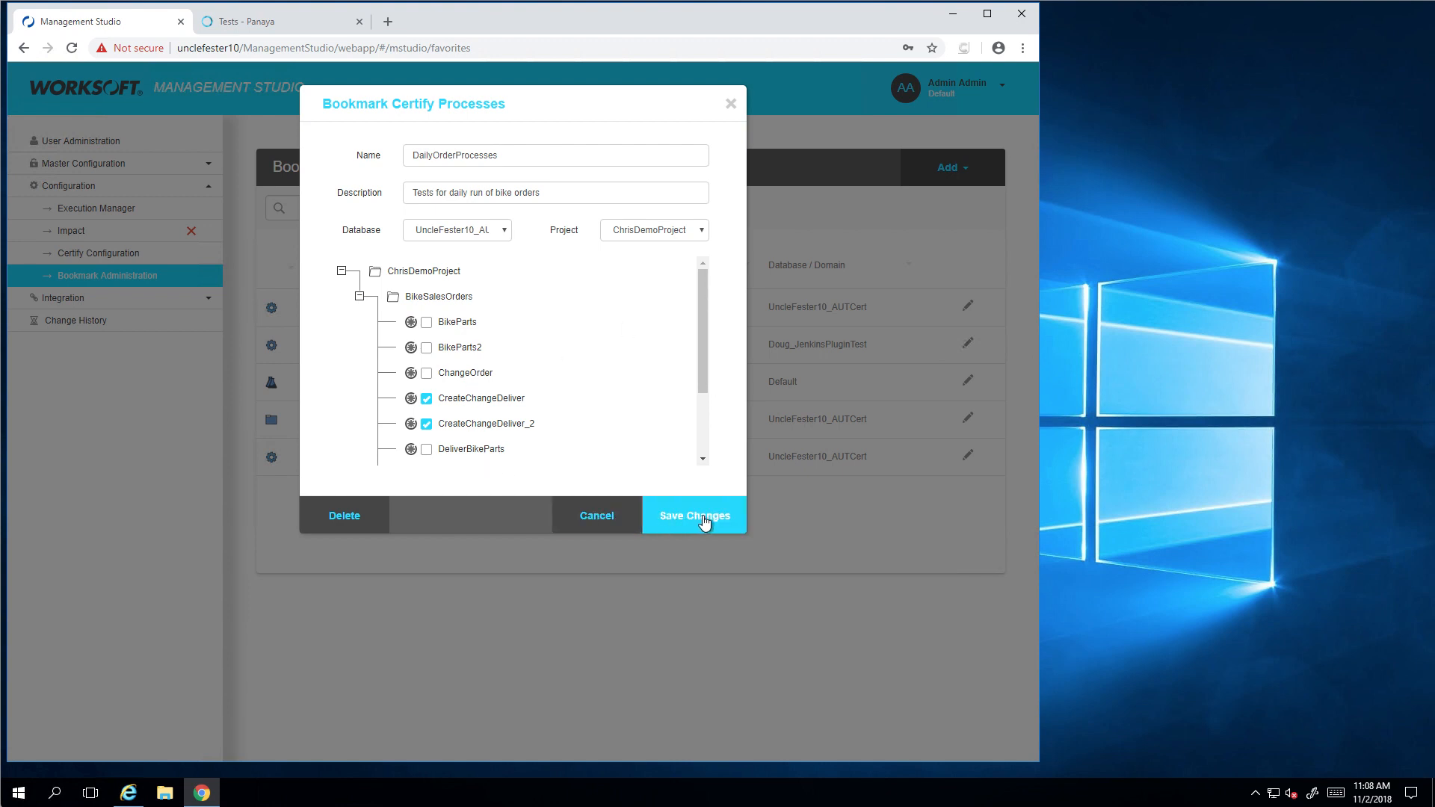
{"action": "left_click", "coordinate": [694, 515]}
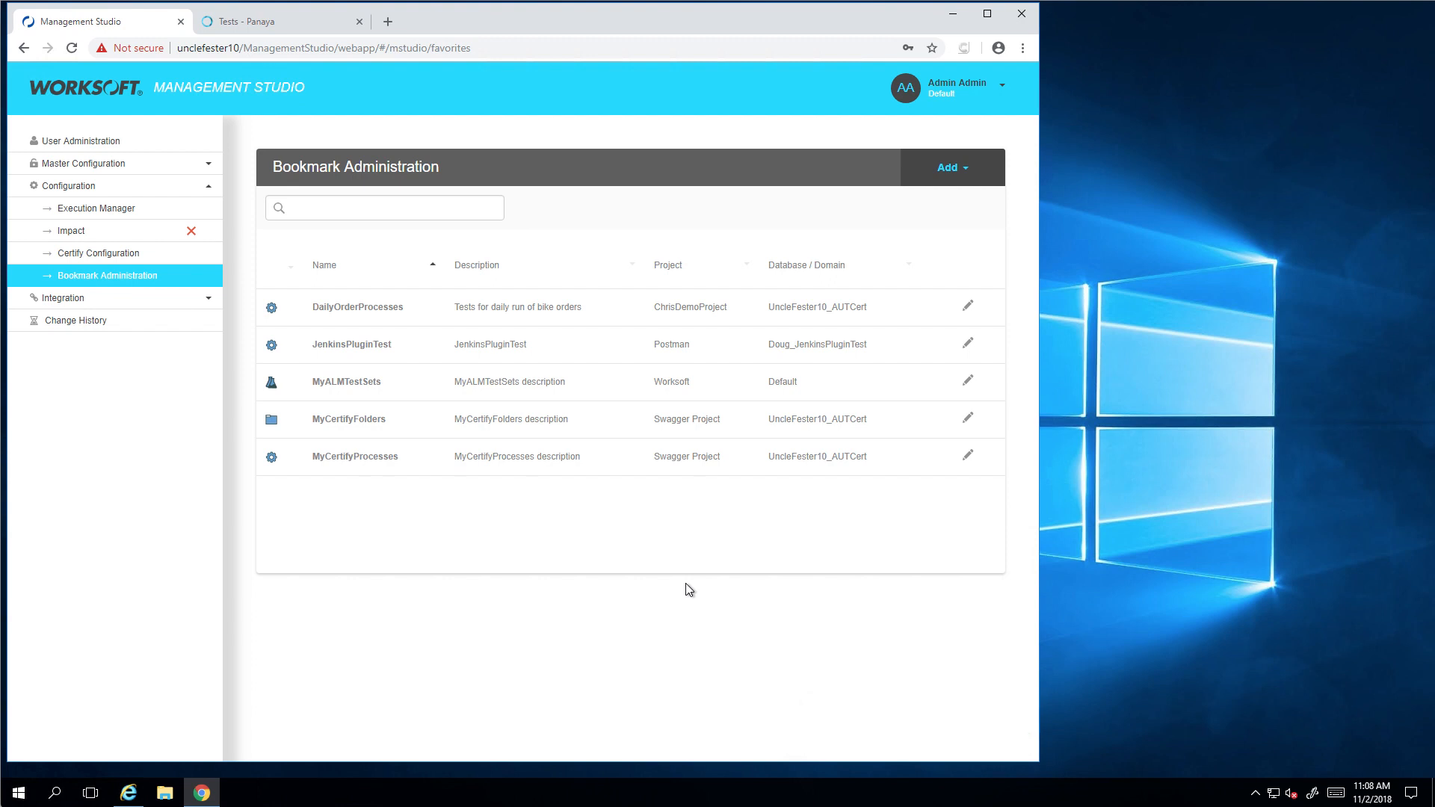
{"action": "mouse_move", "coordinate": [262, 49]}
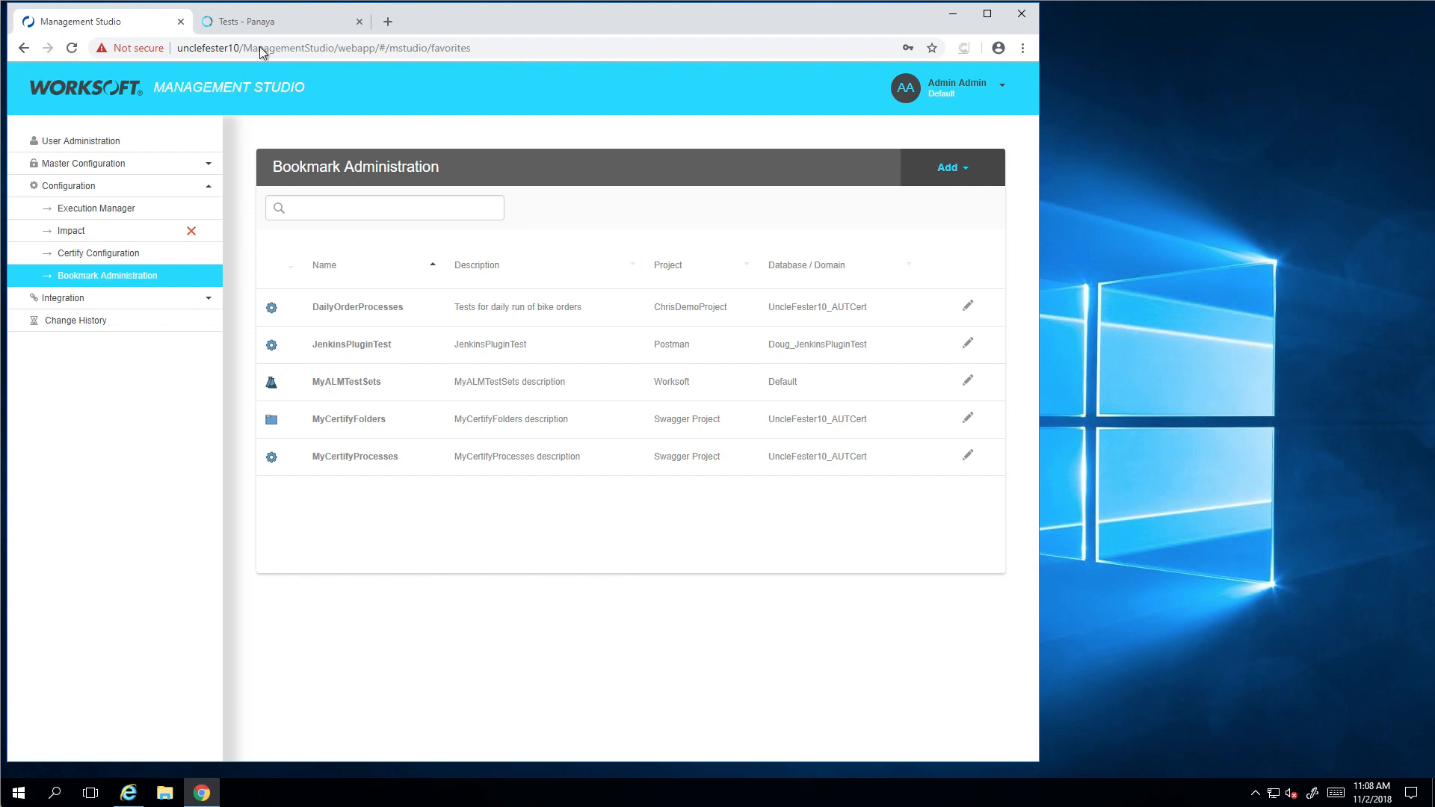
Step: Show Bike Orders project details in Panaya, briefly expanding and collapsing Bike Part Orders
{"action": "left_click", "coordinate": [273, 23]}
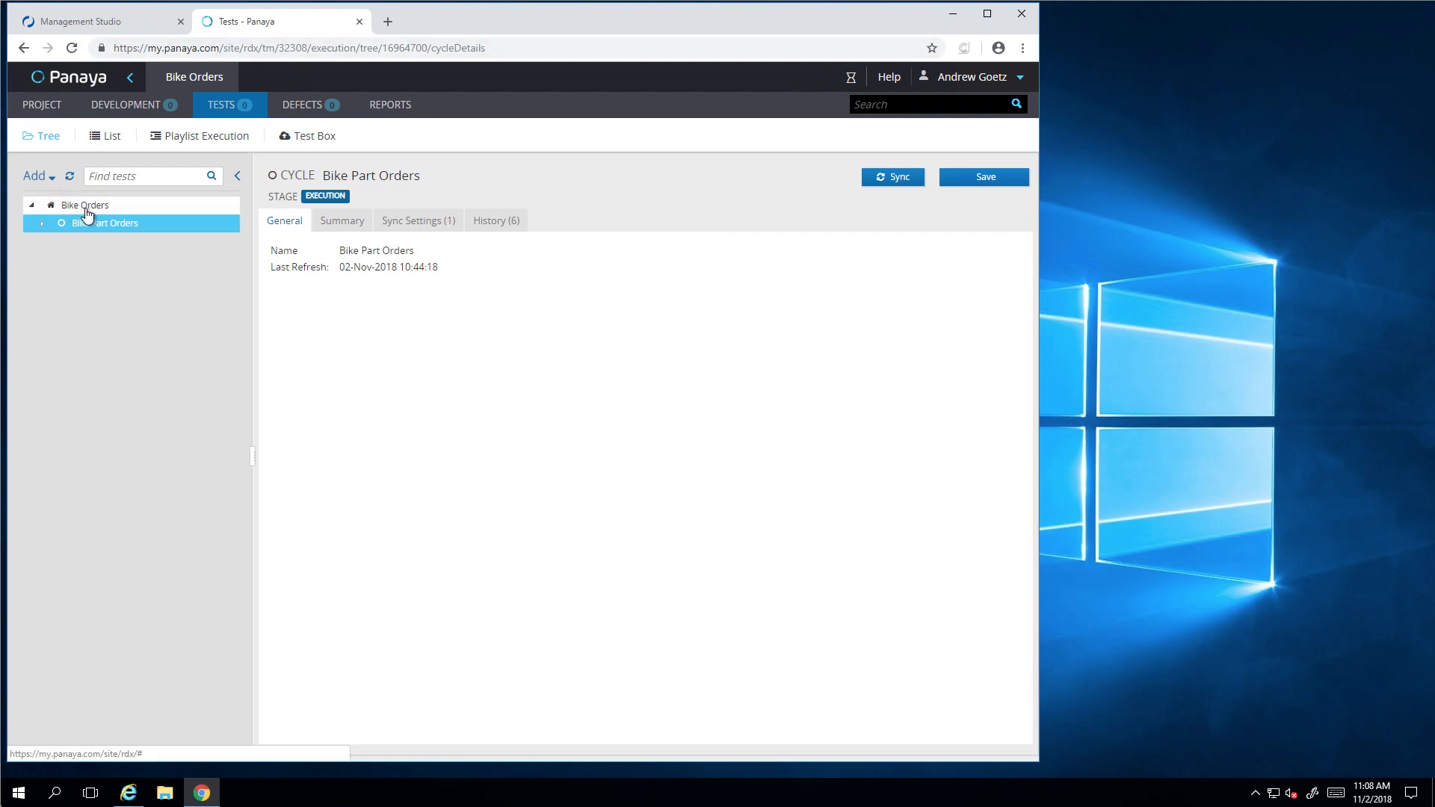
{"action": "left_click", "coordinate": [83, 204]}
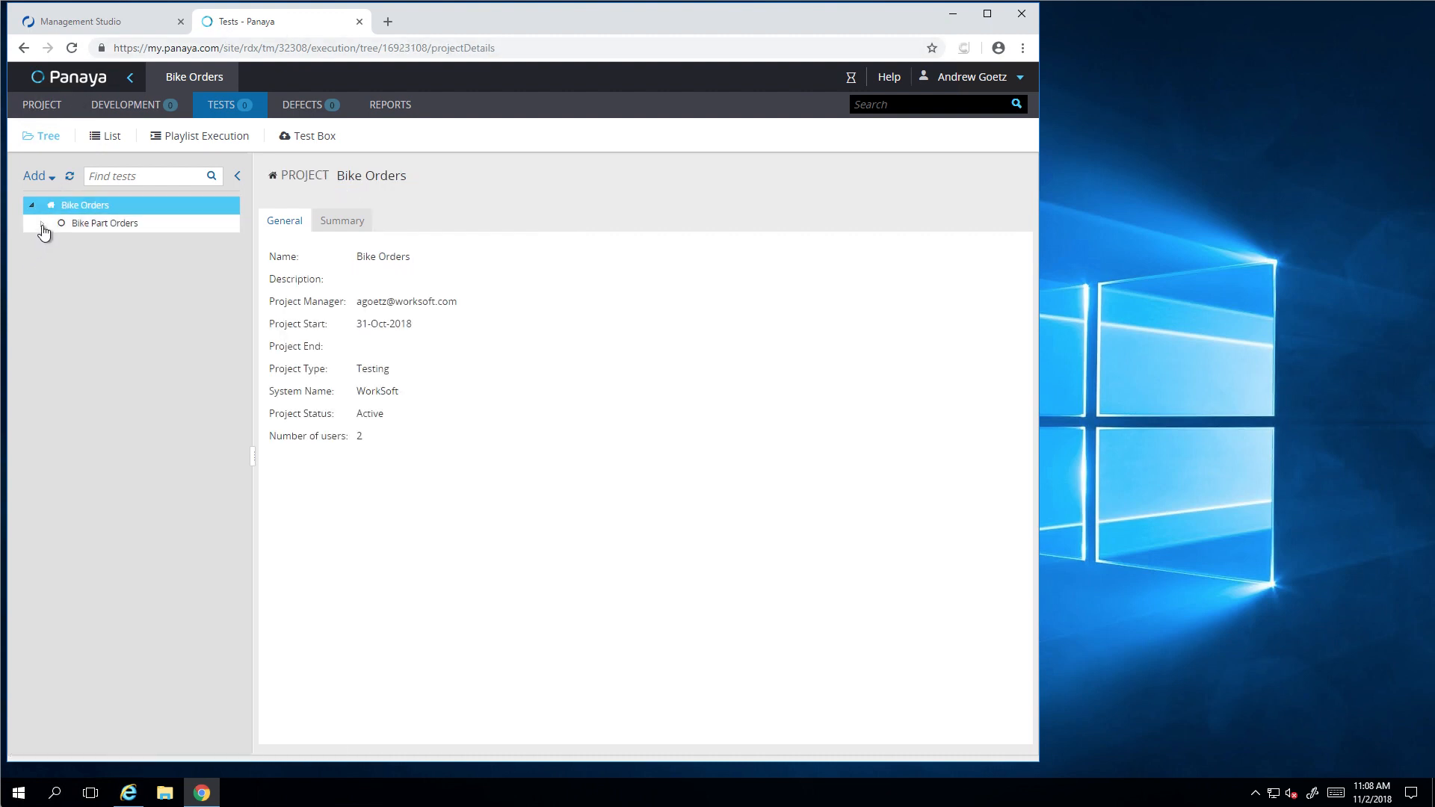
{"action": "left_click", "coordinate": [49, 223]}
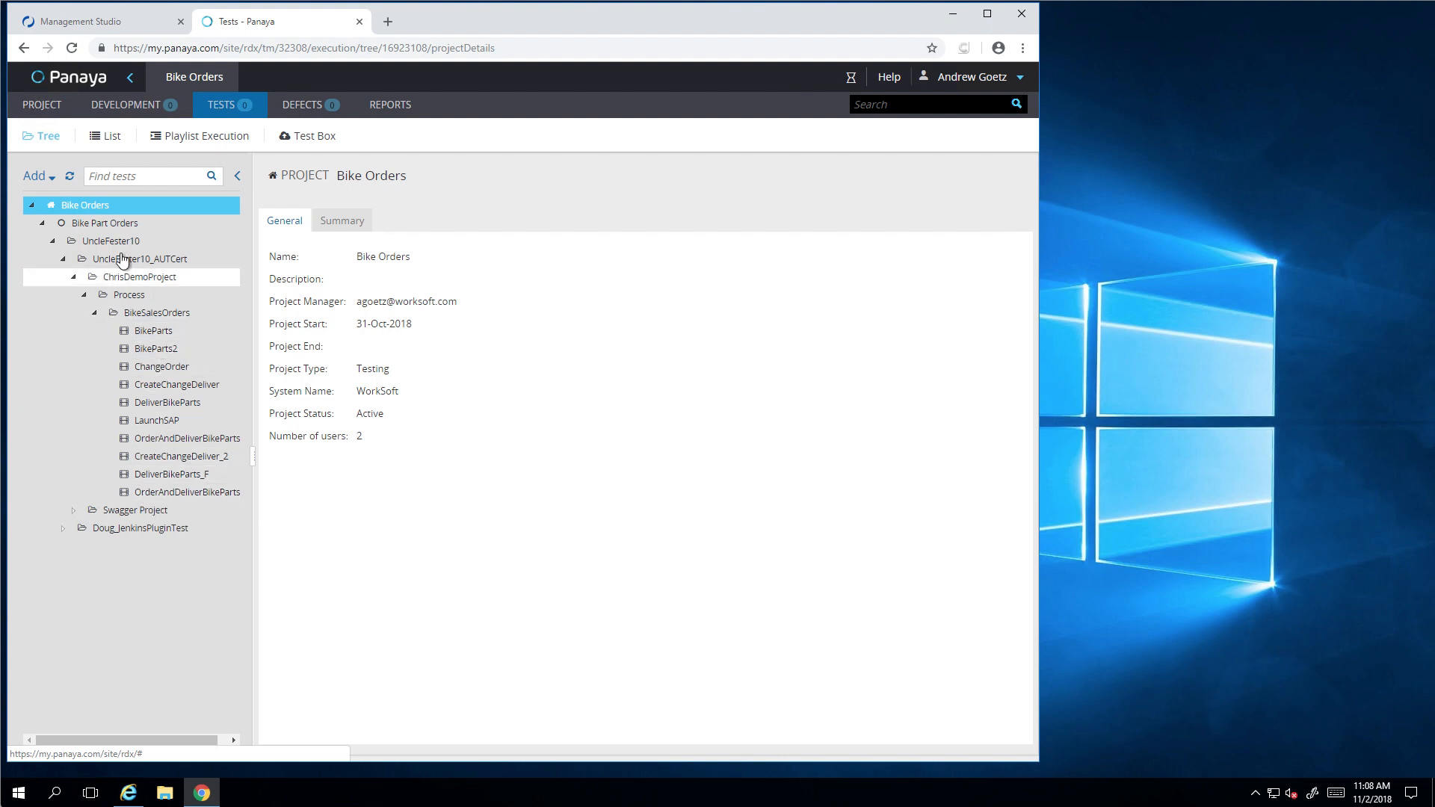
{"action": "left_click", "coordinate": [31, 205]}
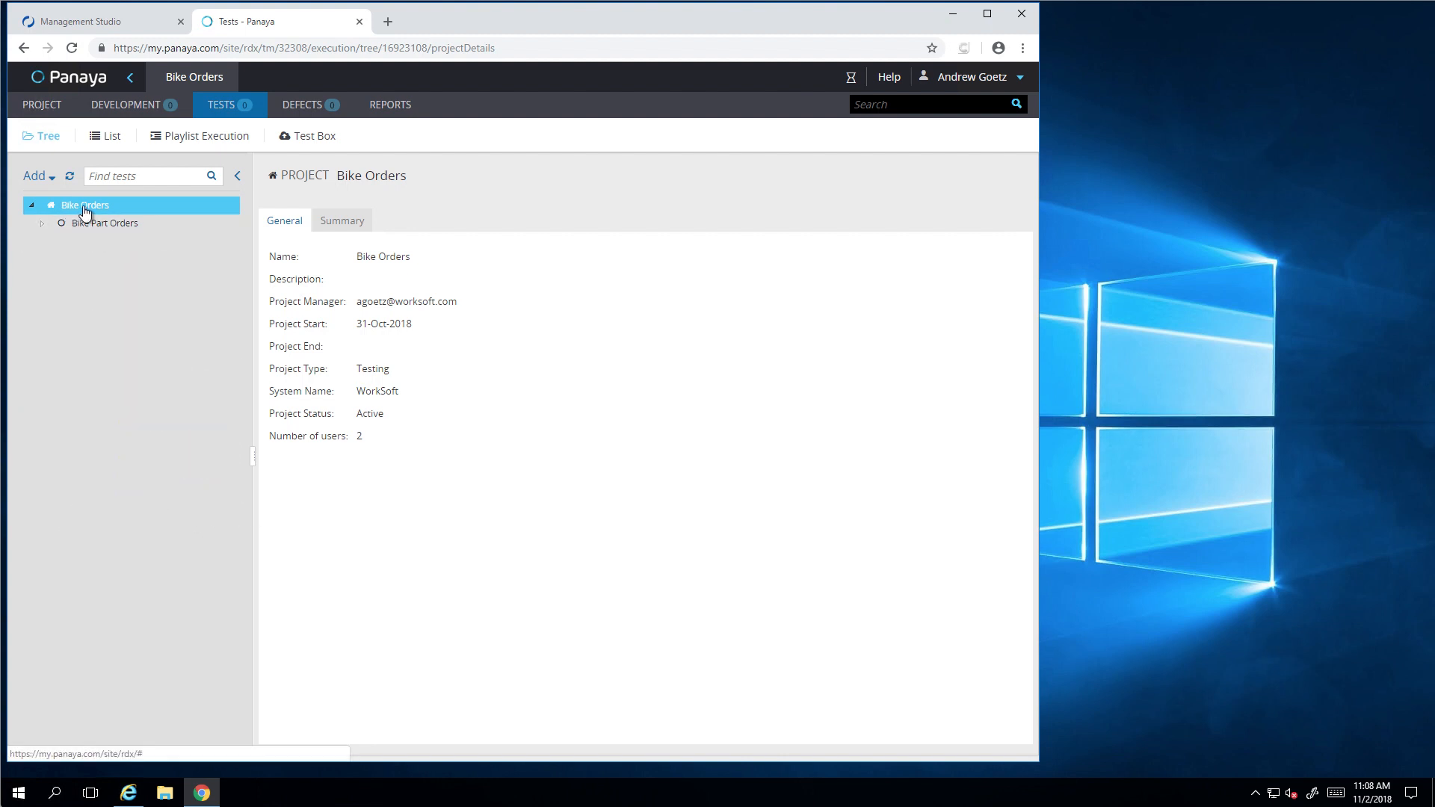
Step: Add a Worksoft Automation cycle under Bike Orders and name it DailyBikeRegression
{"action": "right_click", "coordinate": [85, 209]}
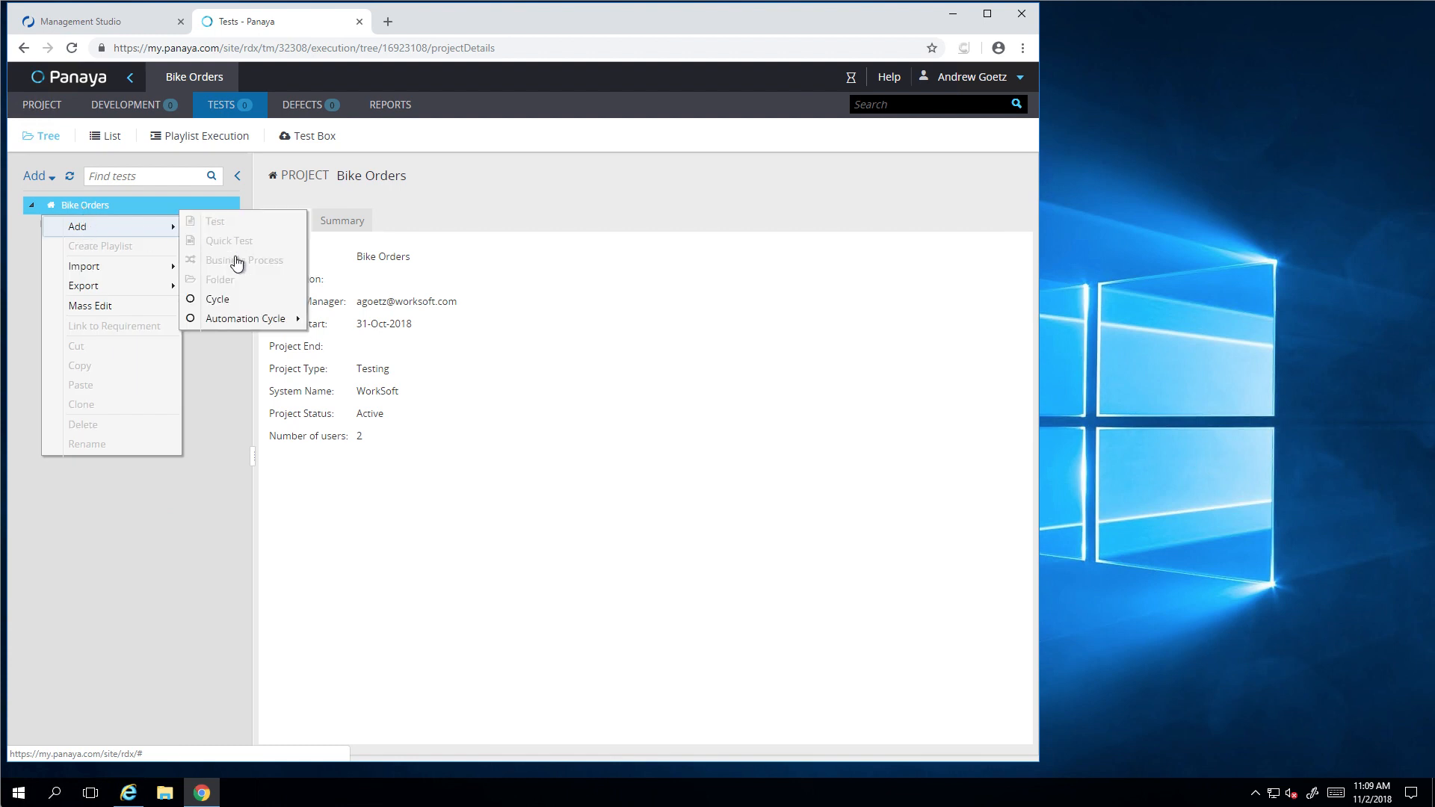
{"action": "mouse_move", "coordinate": [245, 318]}
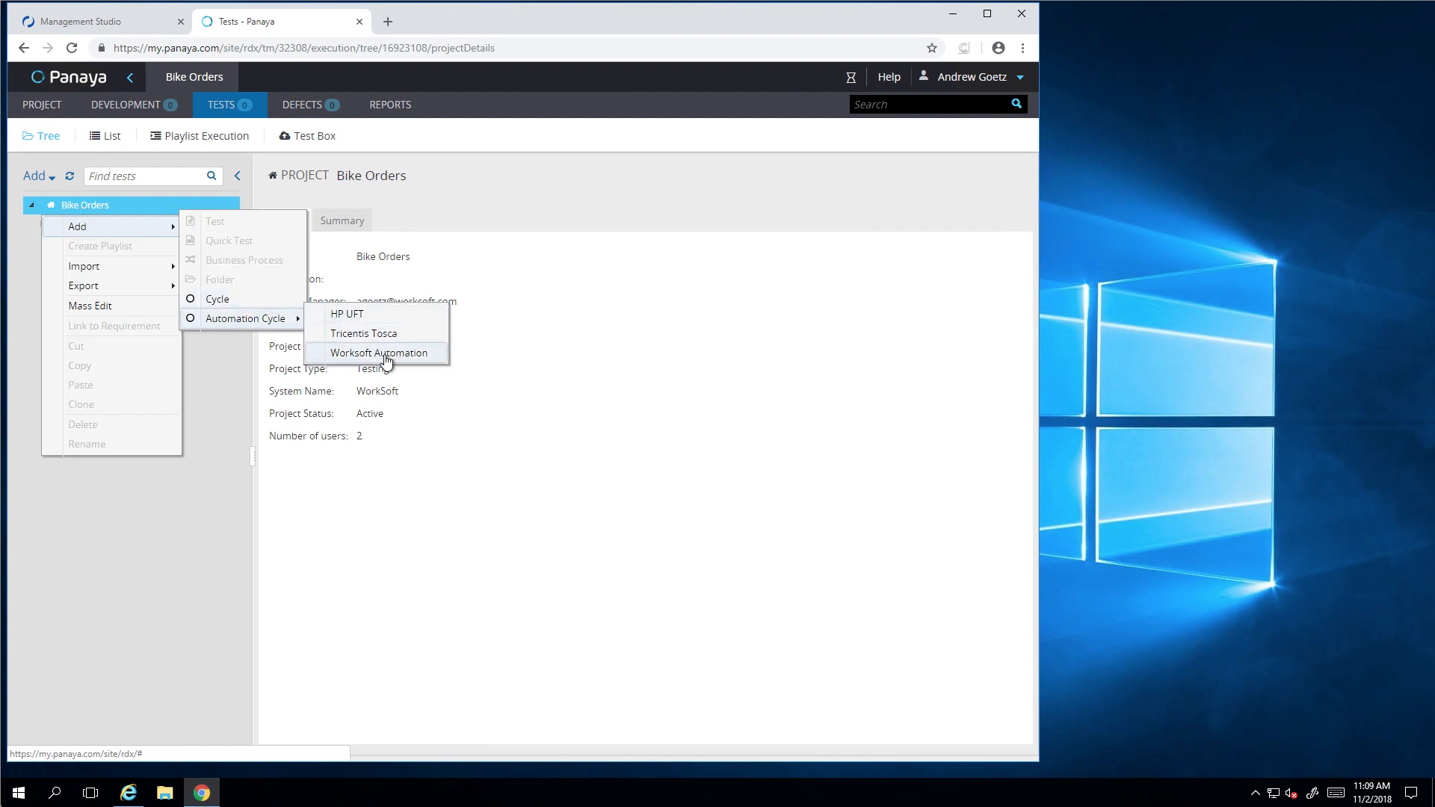
{"action": "left_click", "coordinate": [382, 353]}
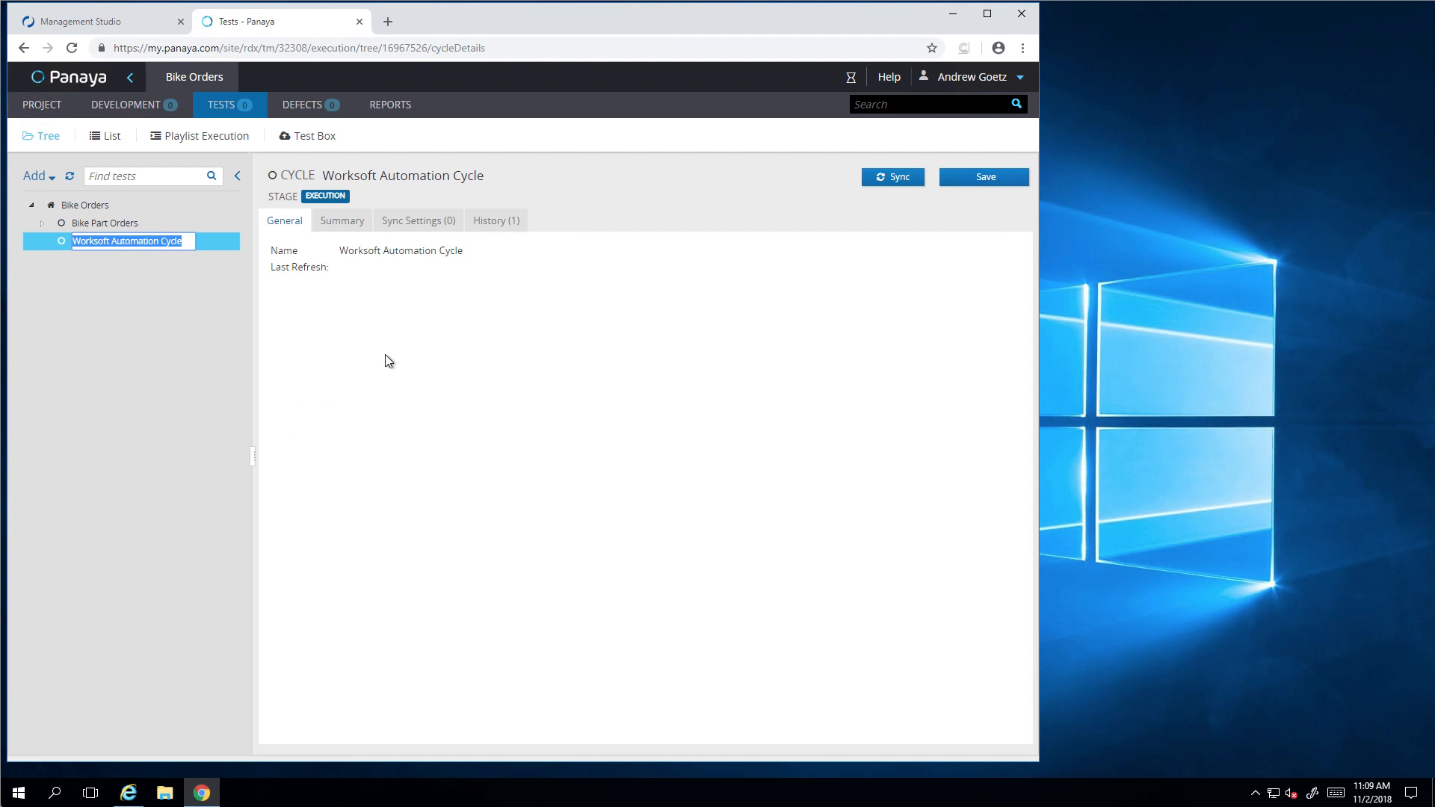
{"action": "type", "text": "DailyBike"}
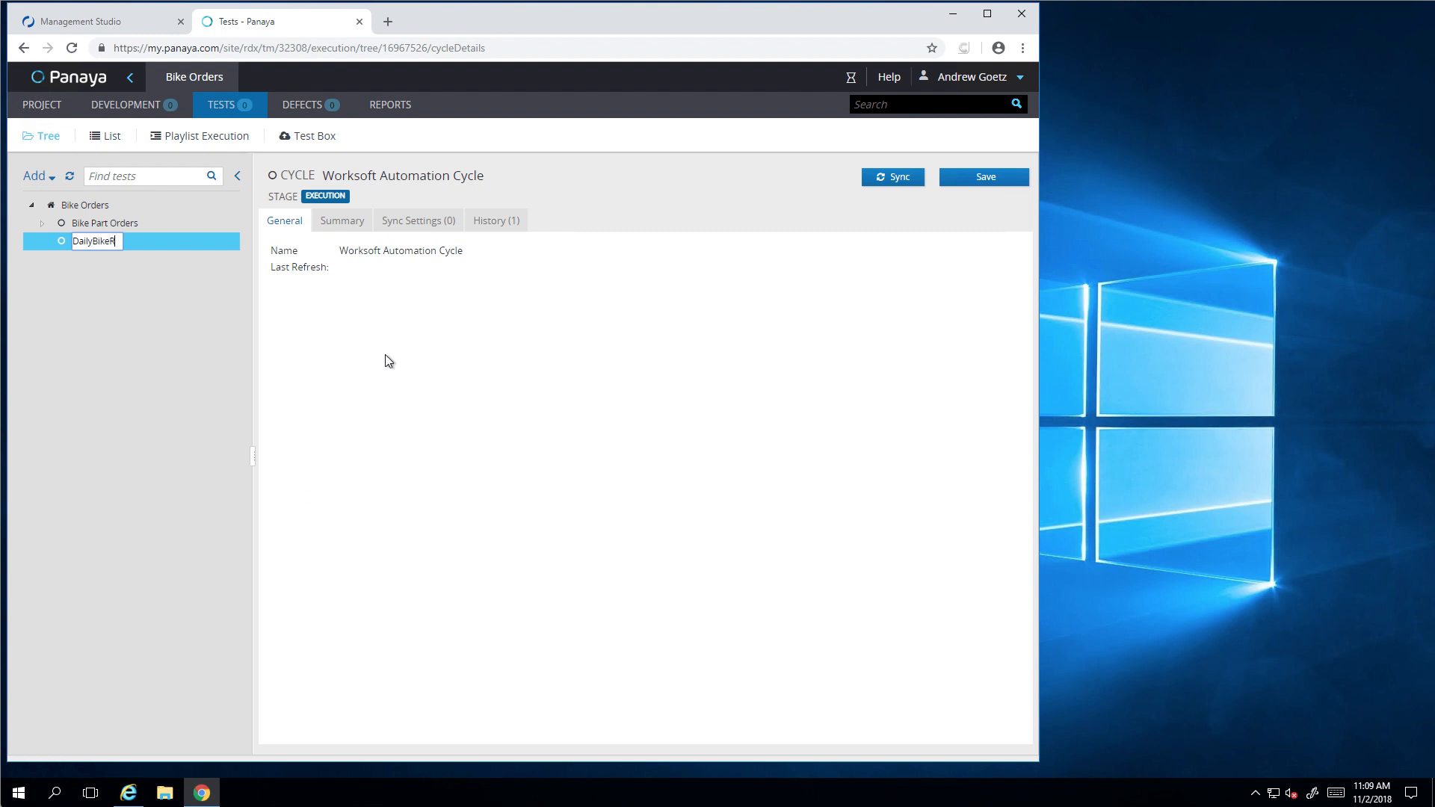
{"action": "type", "text": "Regression"}
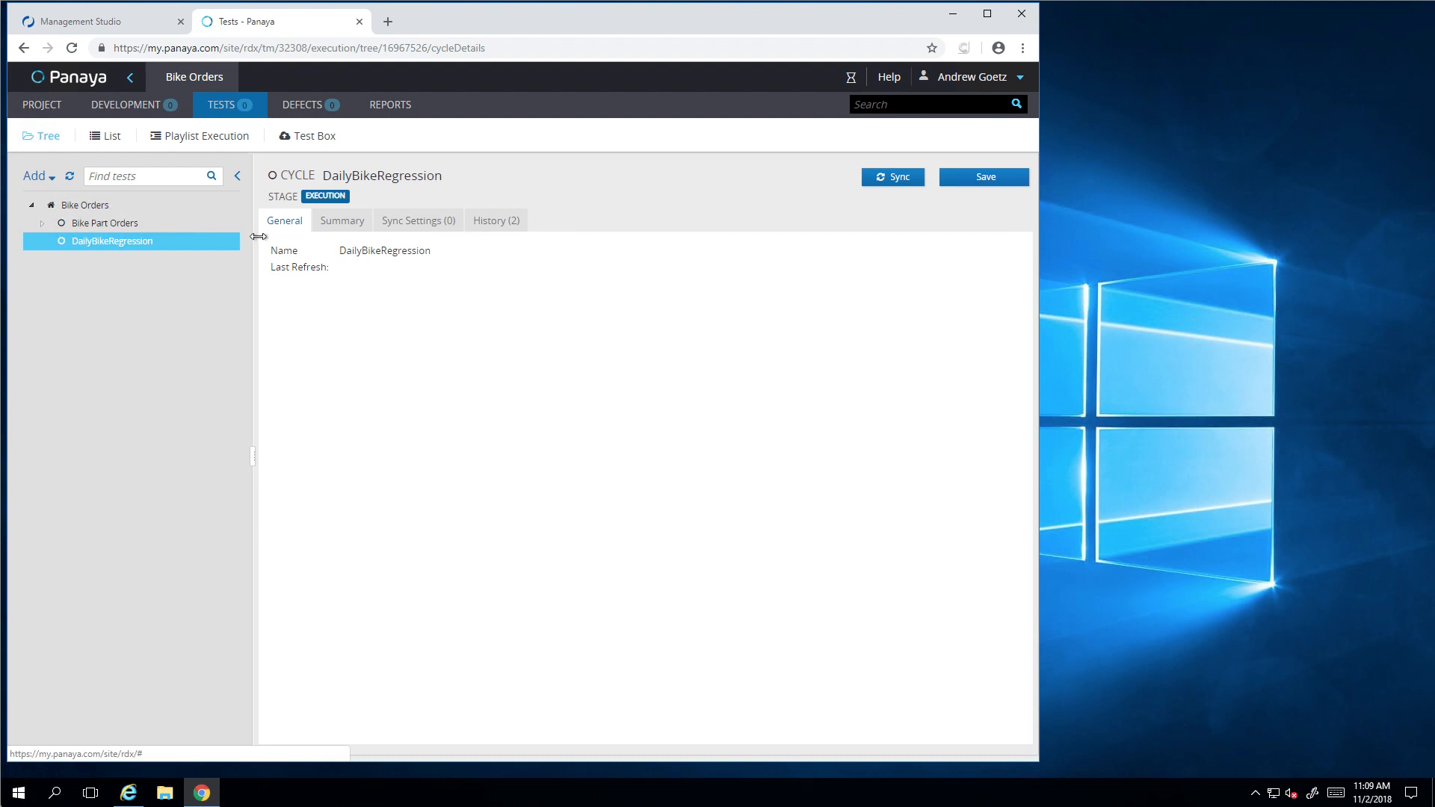
Step: Add machine UncleFester10 to DailyBikeRegression's sync settings and save them
{"action": "left_click", "coordinate": [417, 219]}
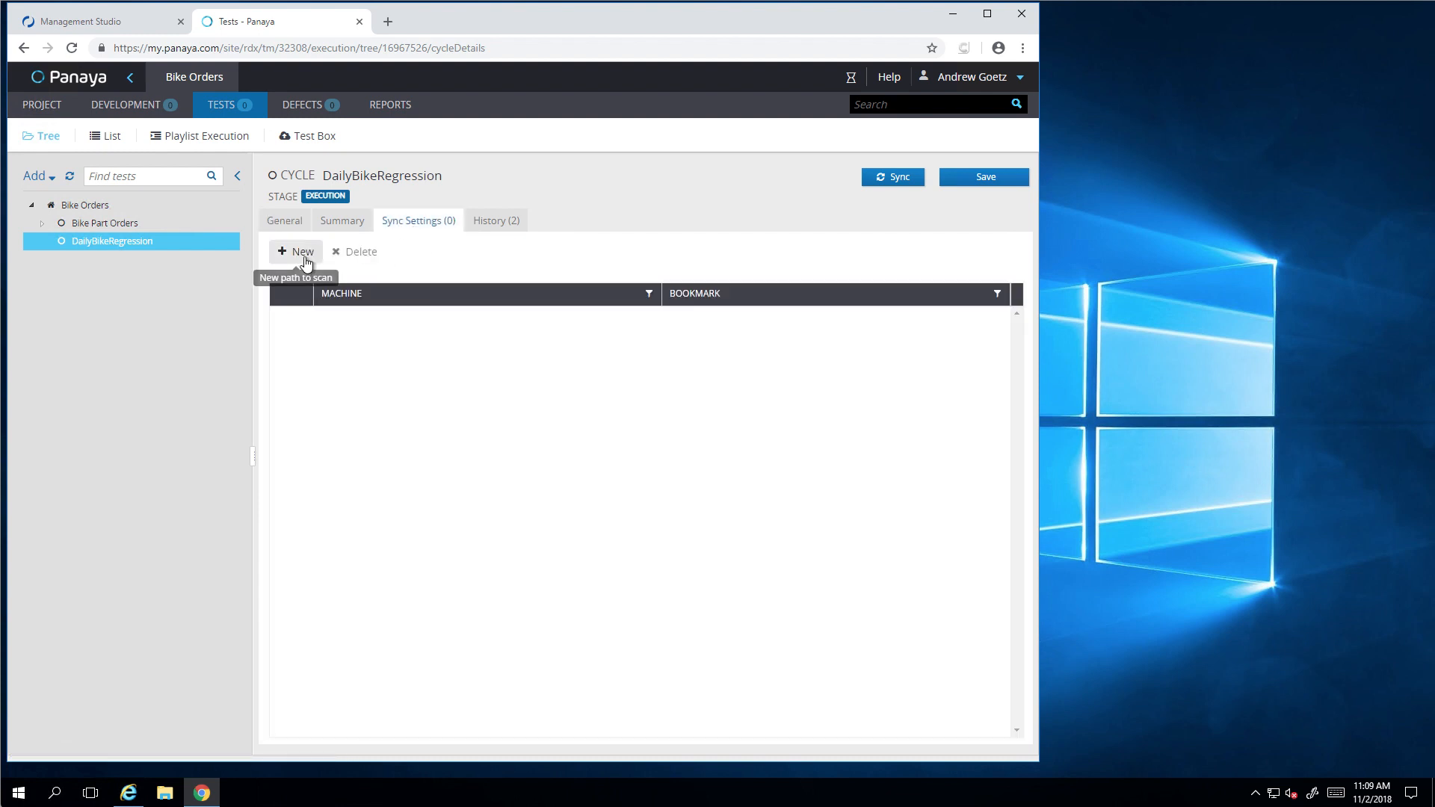
{"action": "left_click", "coordinate": [296, 251]}
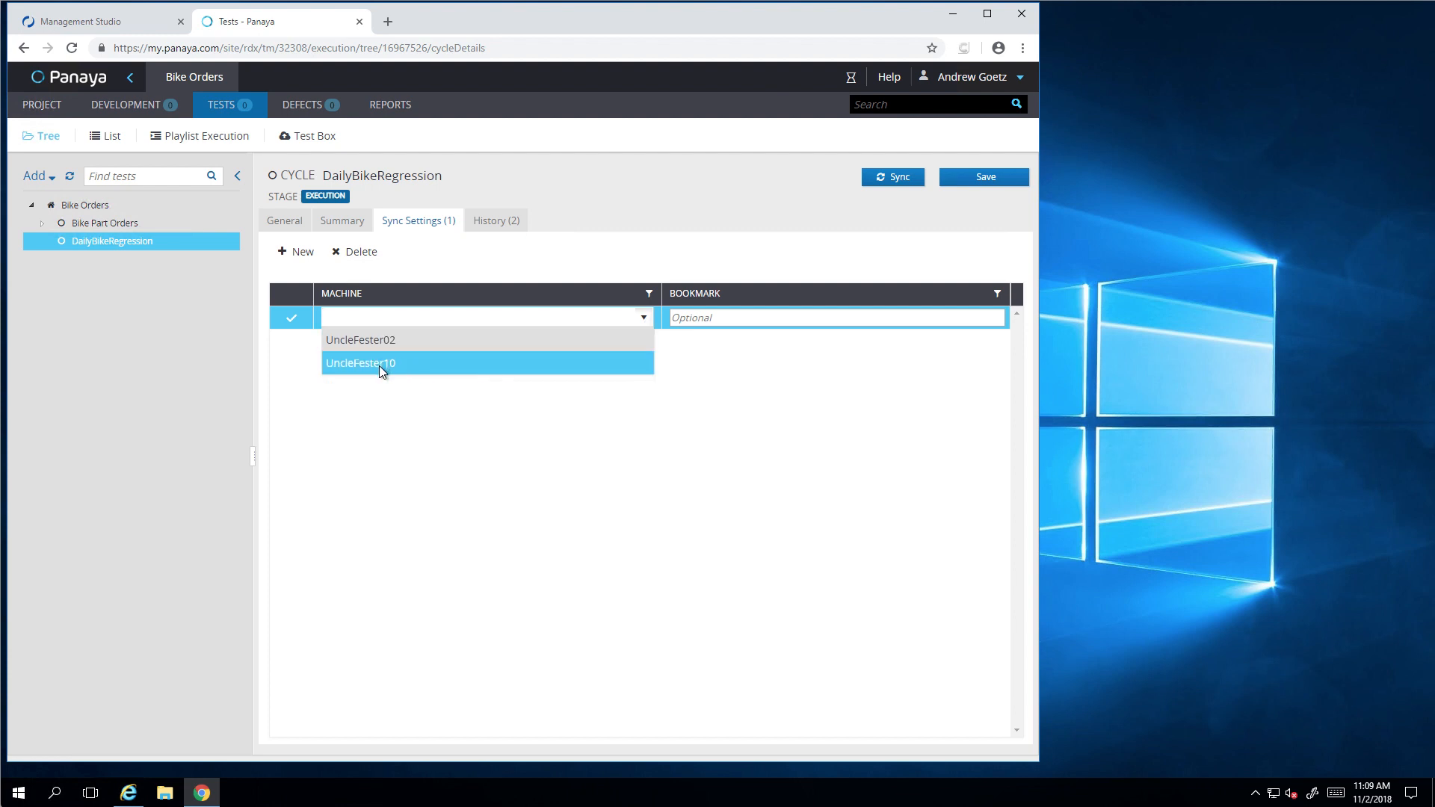
{"action": "left_click", "coordinate": [382, 362]}
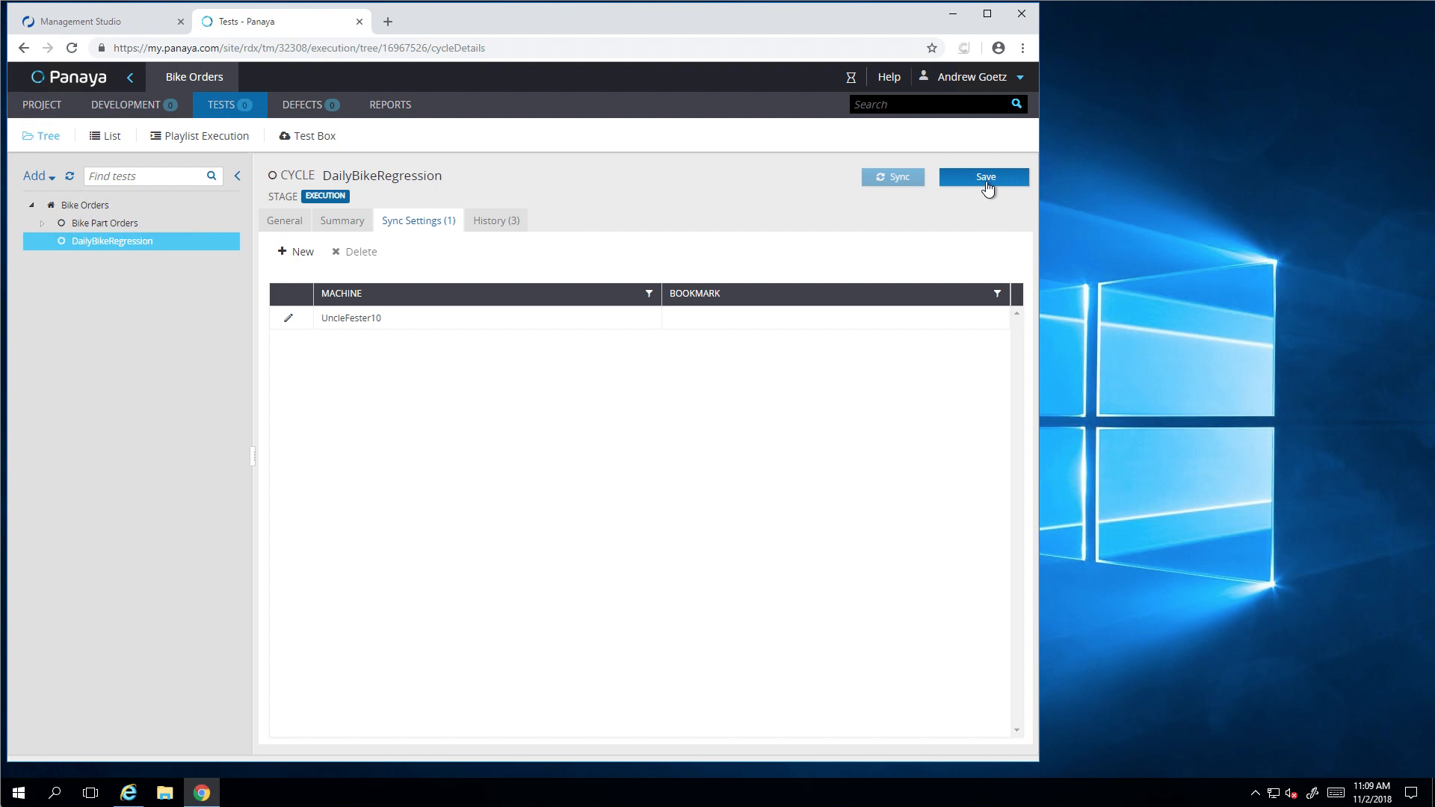
{"action": "left_click", "coordinate": [986, 177]}
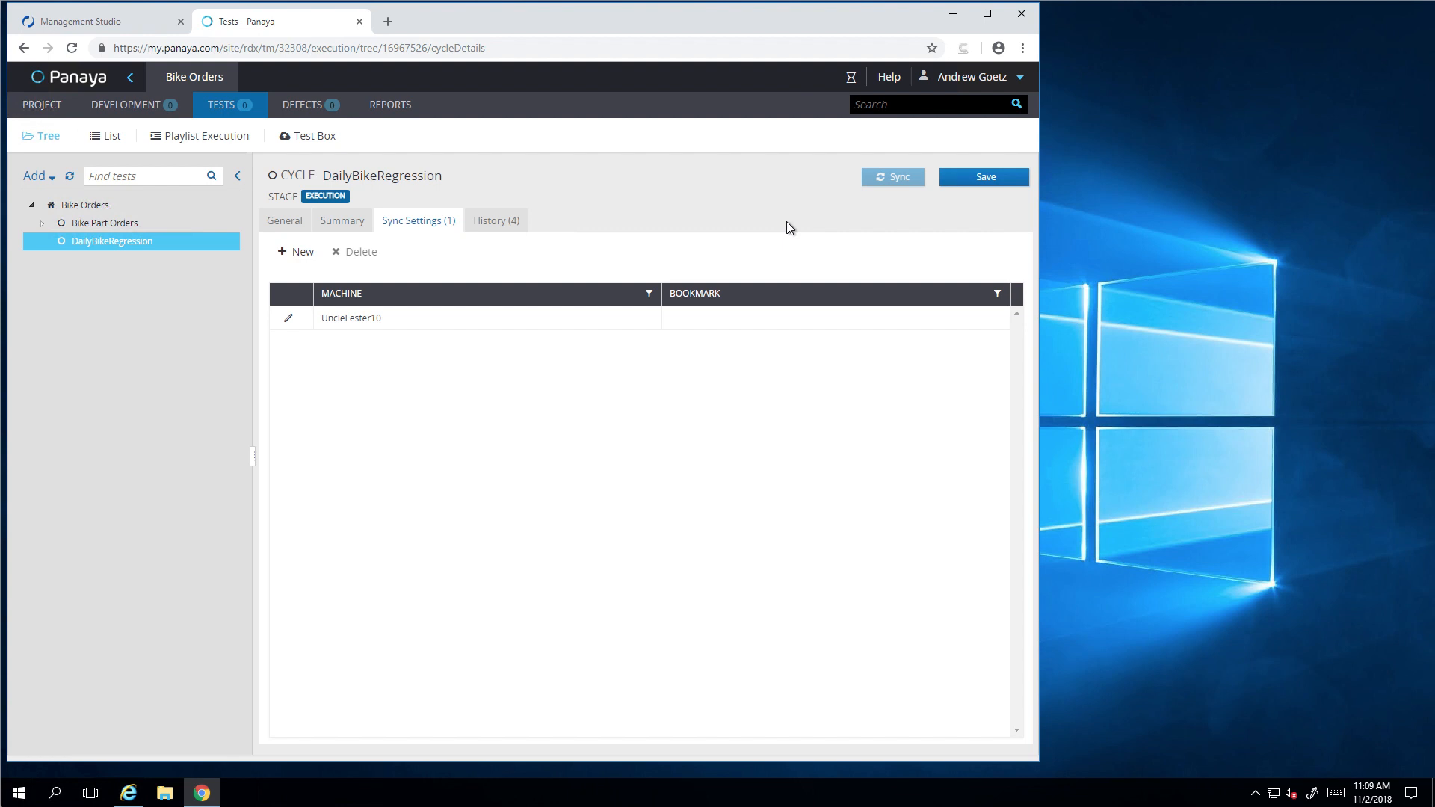
{"action": "mouse_move", "coordinate": [835, 206]}
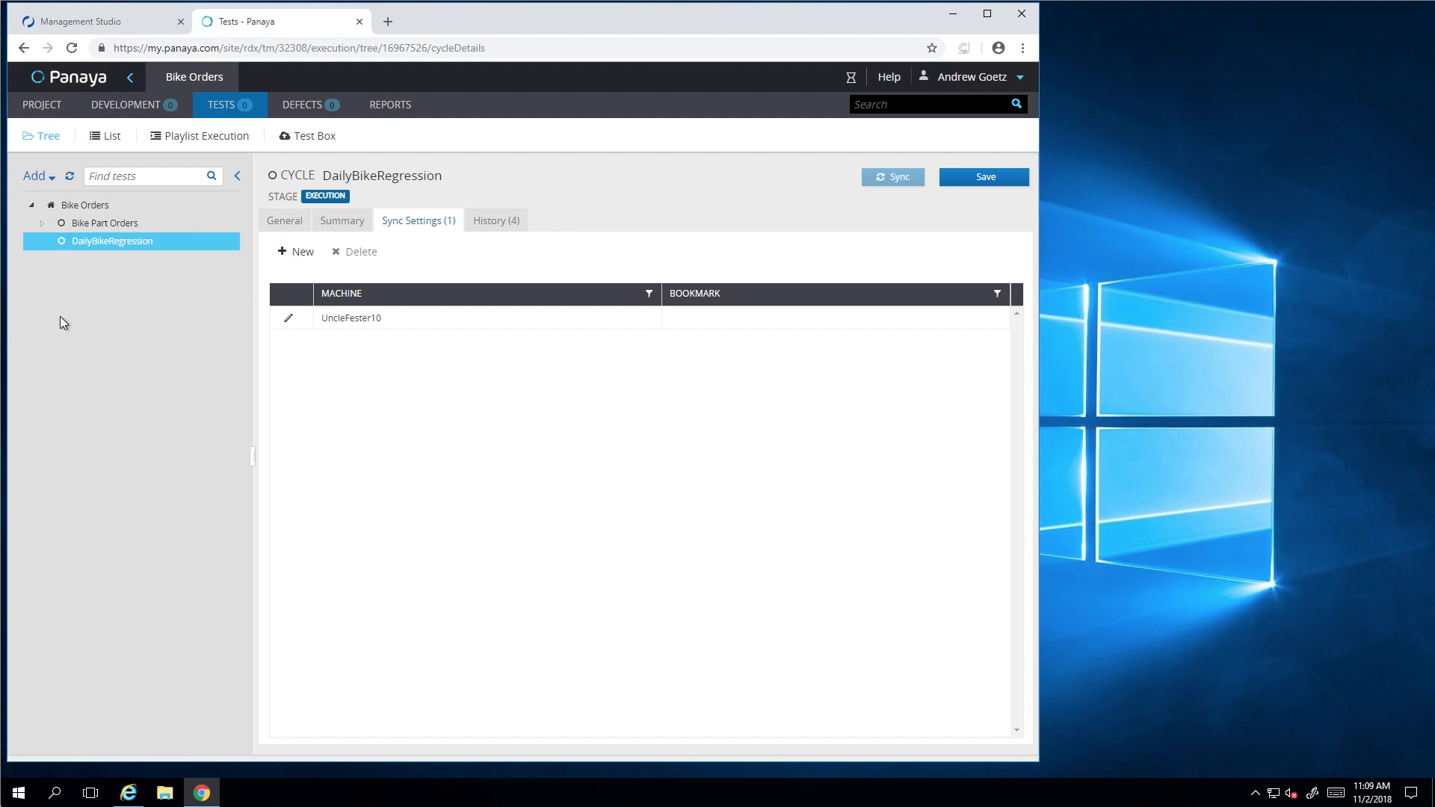
{"action": "mouse_move", "coordinate": [109, 292]}
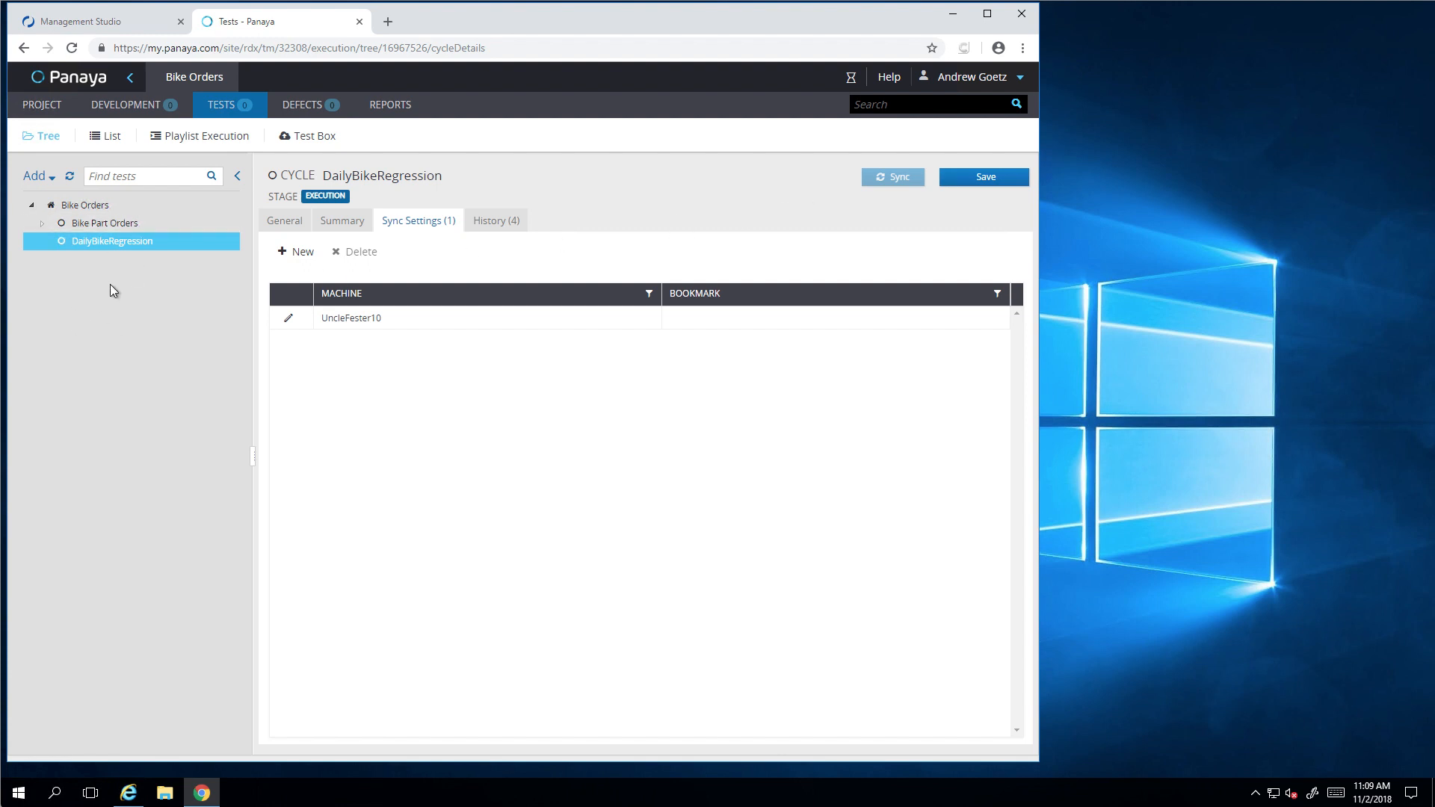
Step: Expand DailyBikeRegression through UncleFester10, UncleFester10_AUTCert, ChrisDemoProject and Process to BikeSalesOrders
{"action": "left_click", "coordinate": [69, 176]}
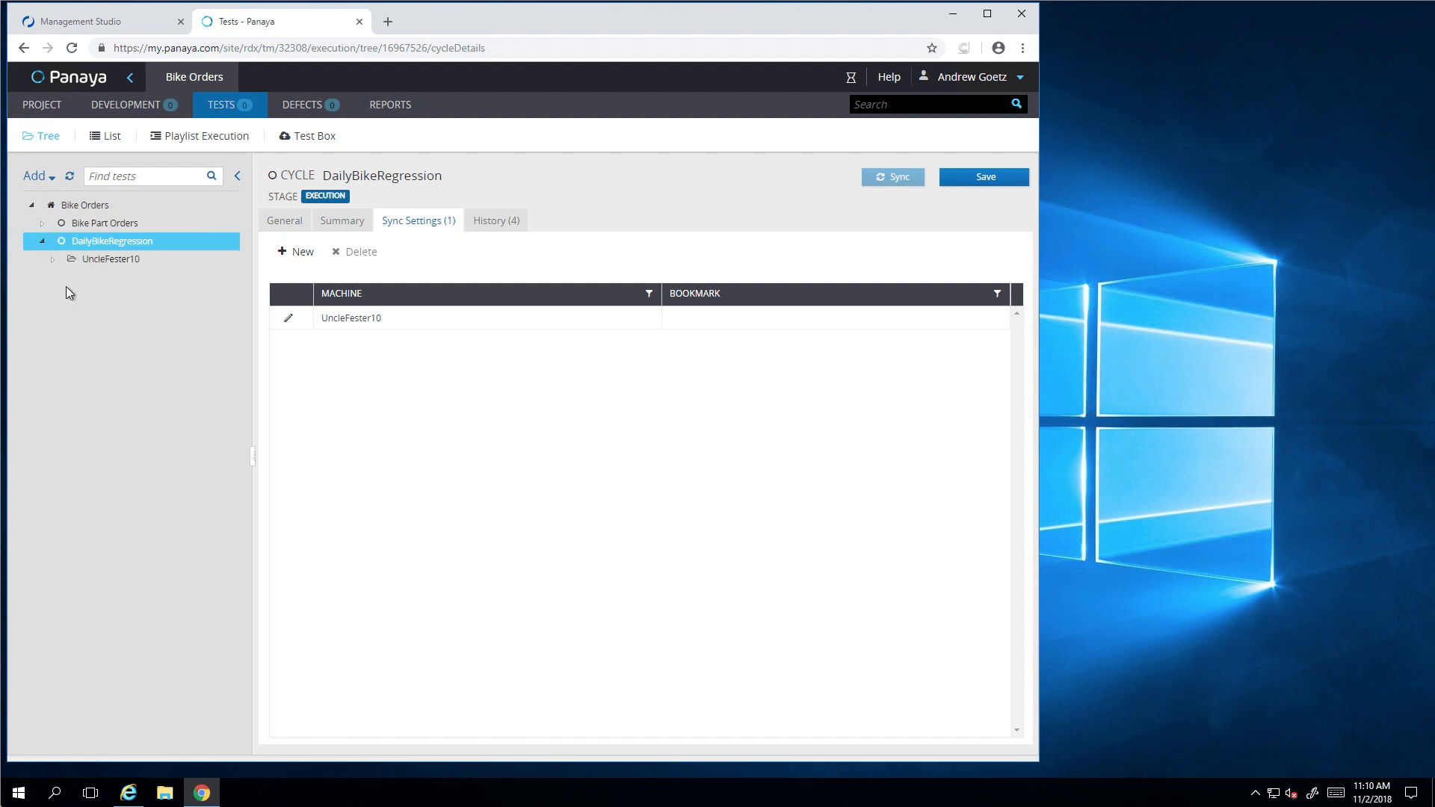
{"action": "left_click", "coordinate": [51, 260]}
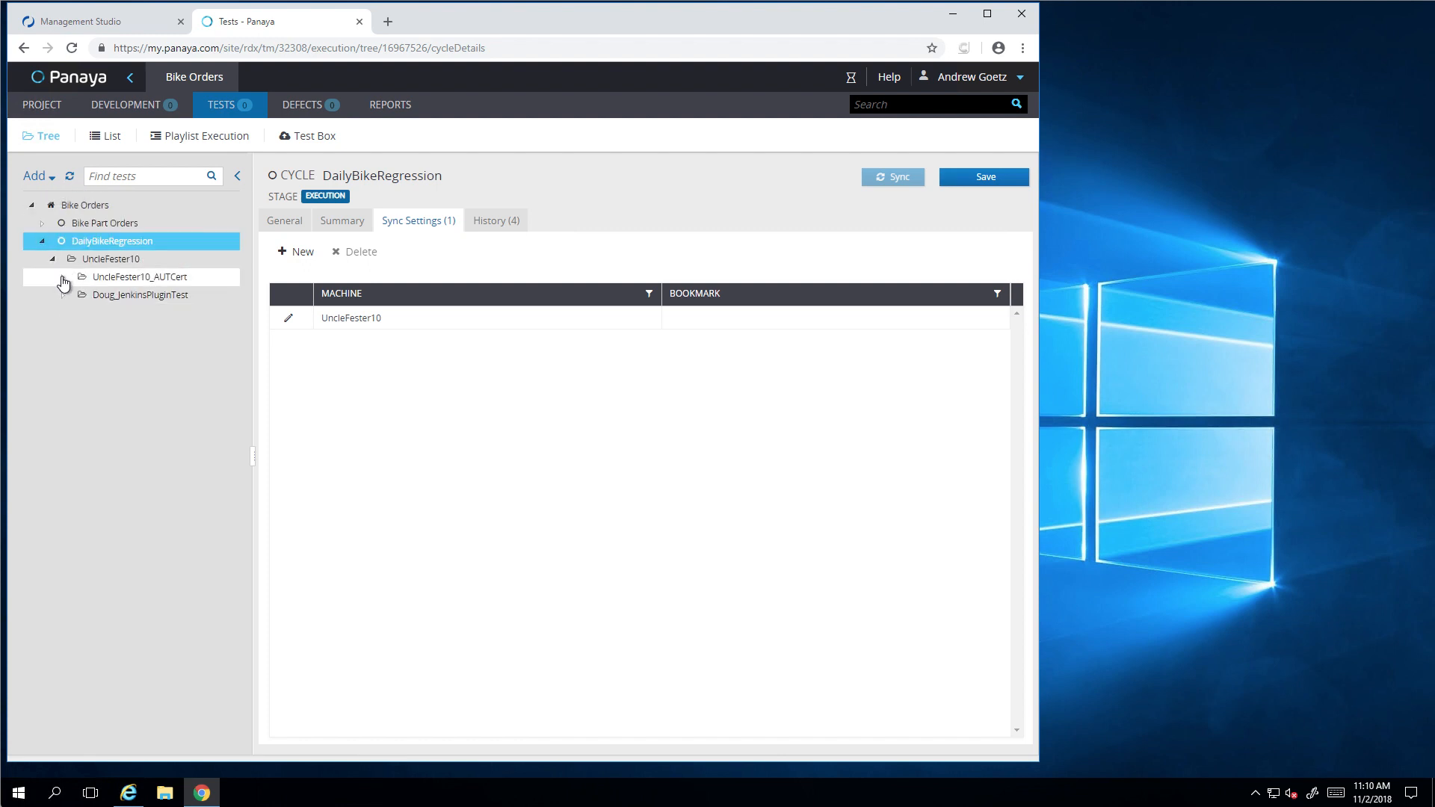
{"action": "left_click", "coordinate": [63, 277]}
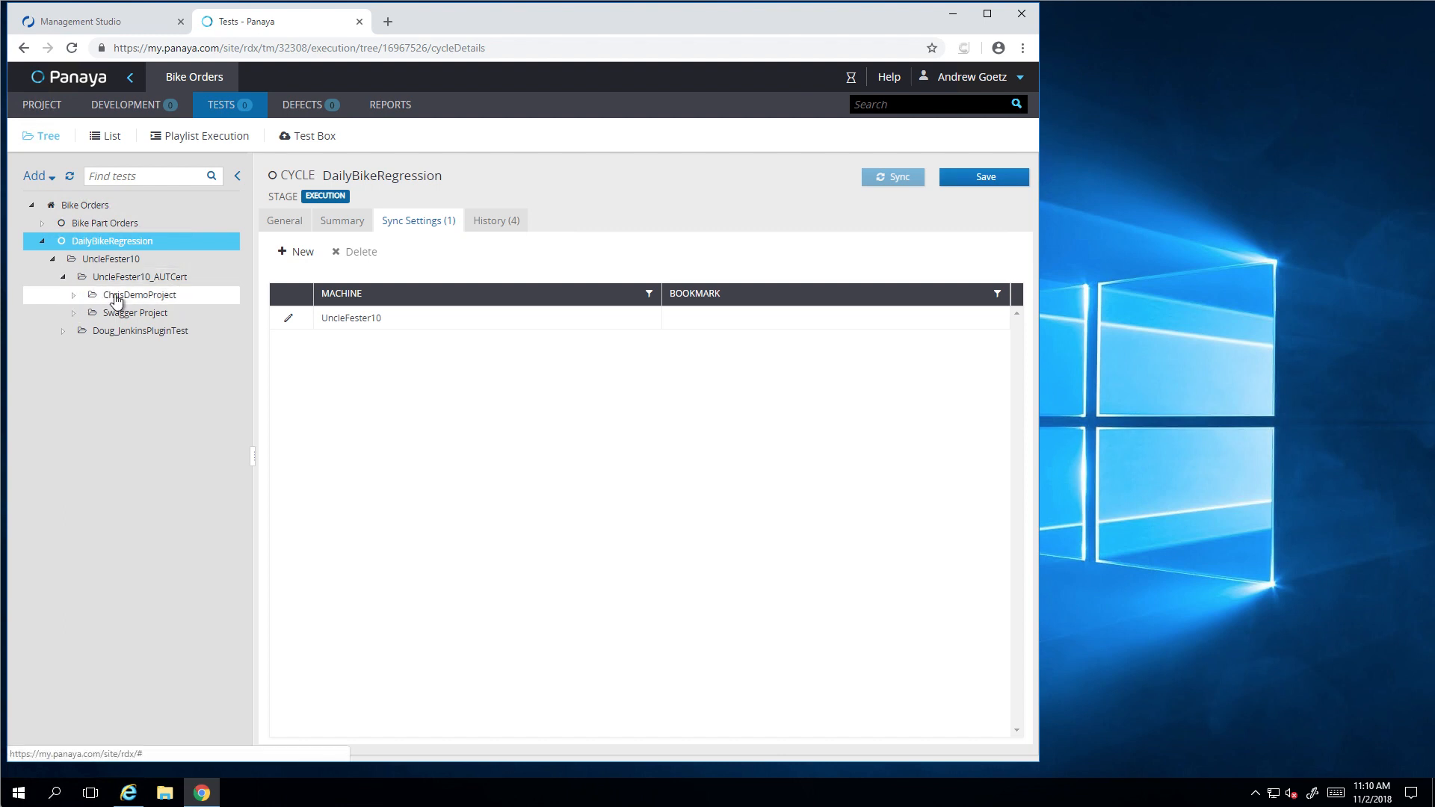
{"action": "left_click", "coordinate": [74, 294]}
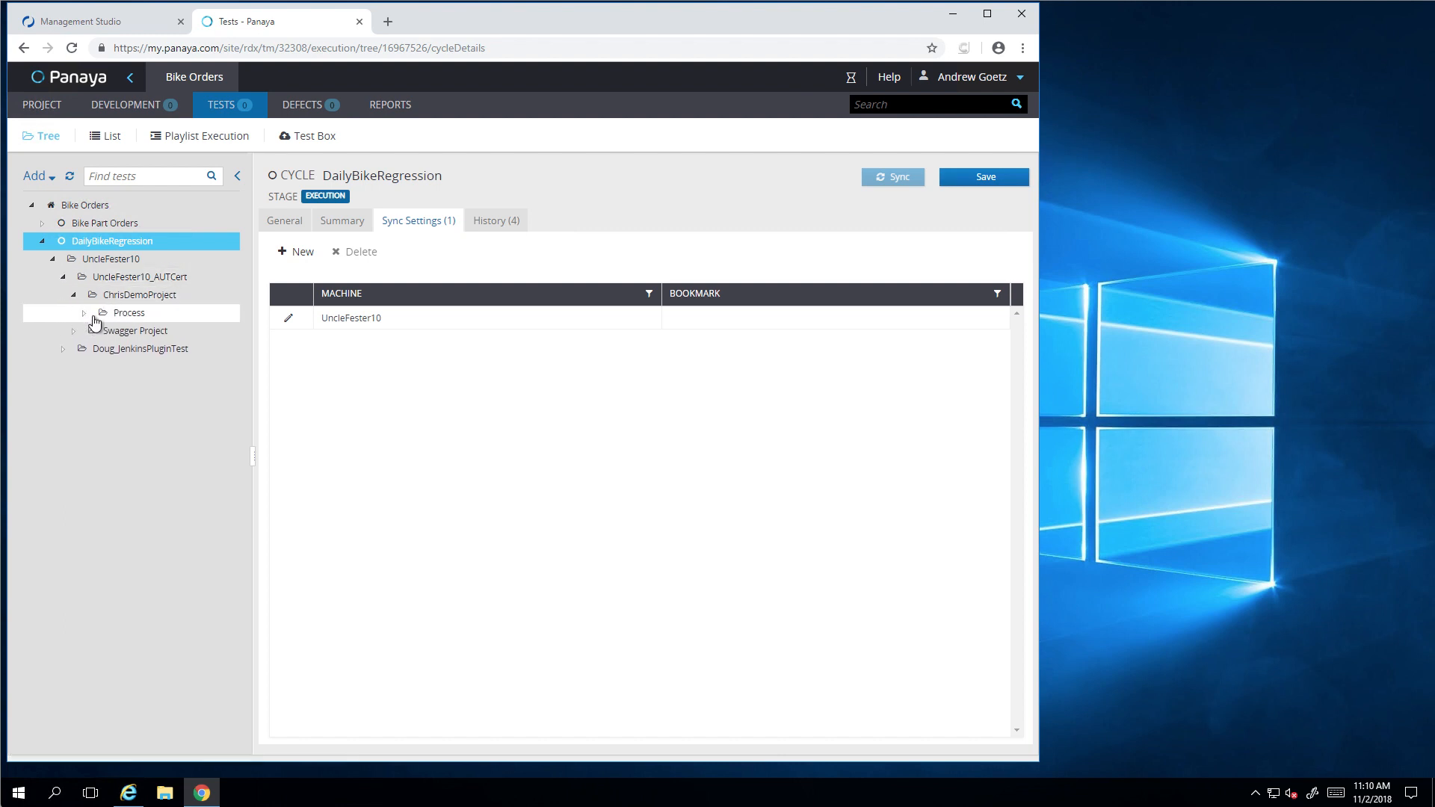
{"action": "left_click", "coordinate": [85, 312]}
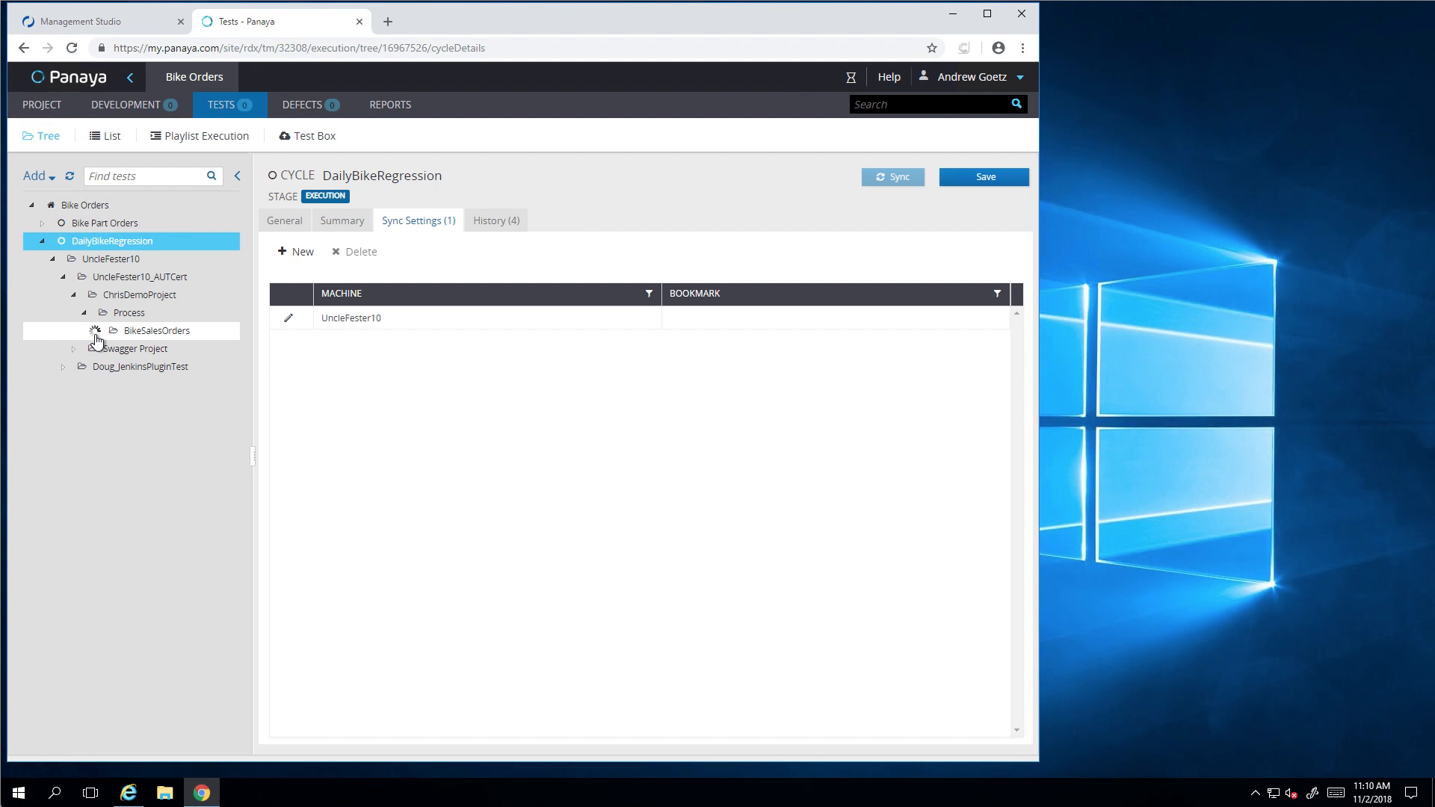
{"action": "left_click", "coordinate": [93, 331]}
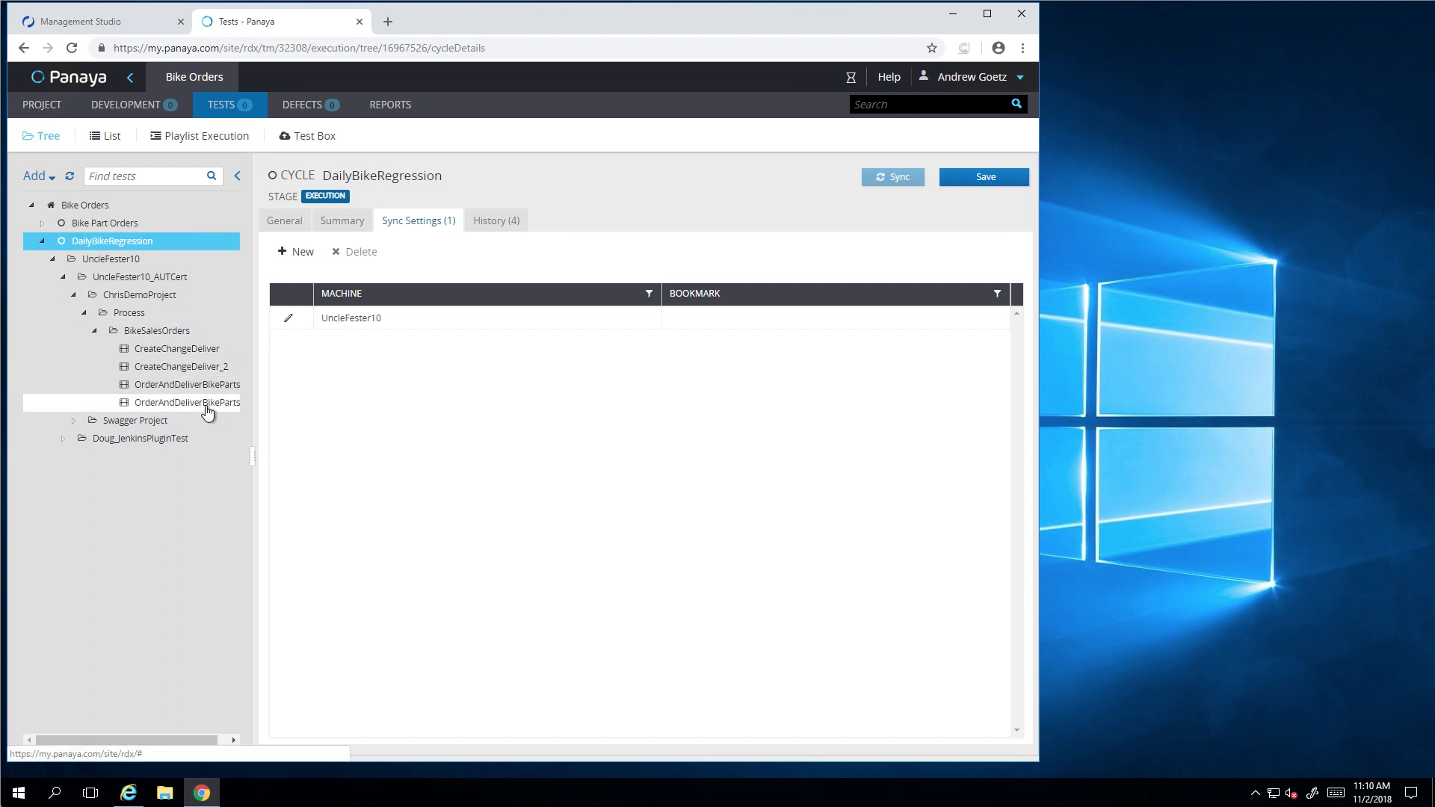
Step: Create a playlist named DailyRun from the four BikeSalesOrders tests
{"action": "right_click", "coordinate": [157, 330]}
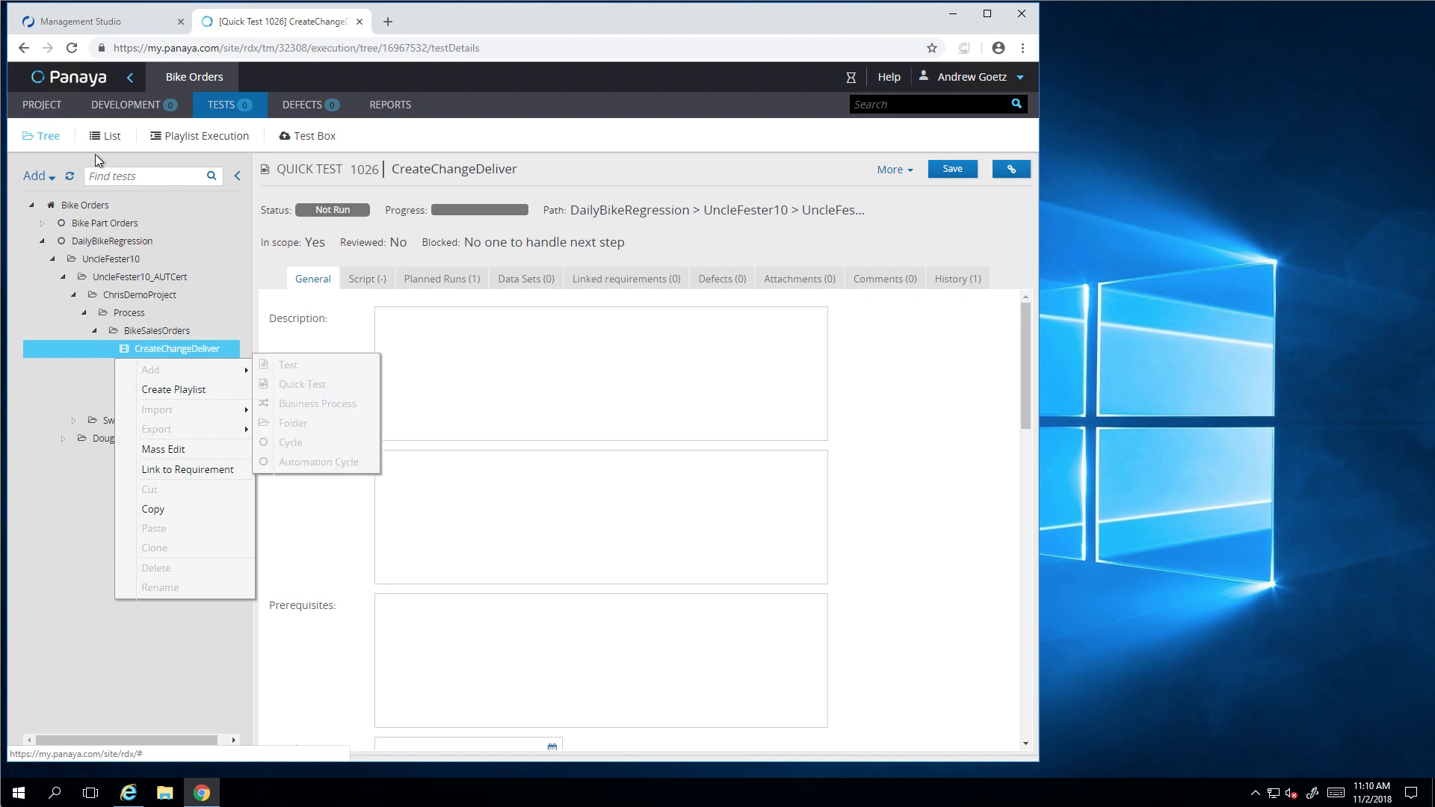
{"action": "left_click", "coordinate": [156, 330]}
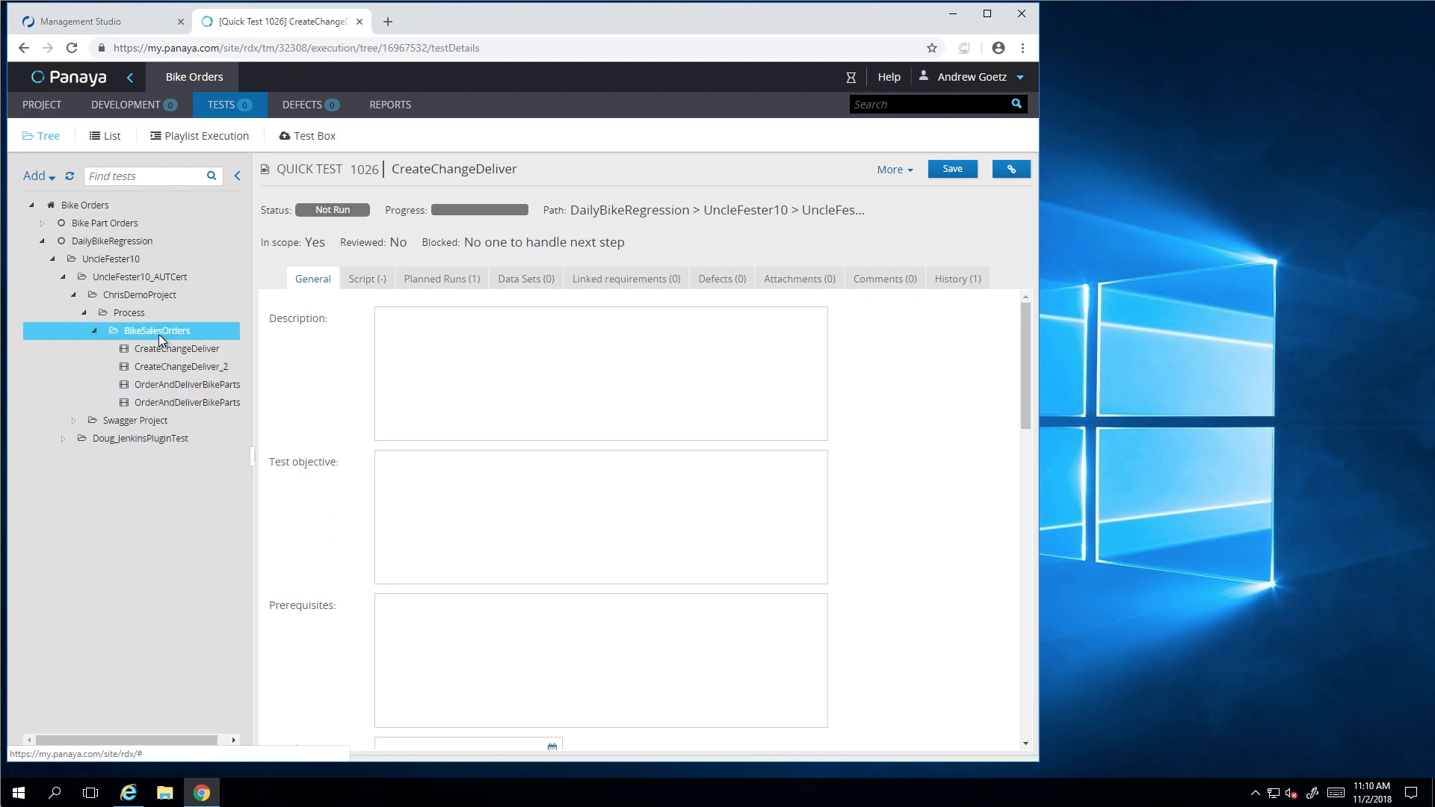
{"action": "right_click", "coordinate": [156, 330]}
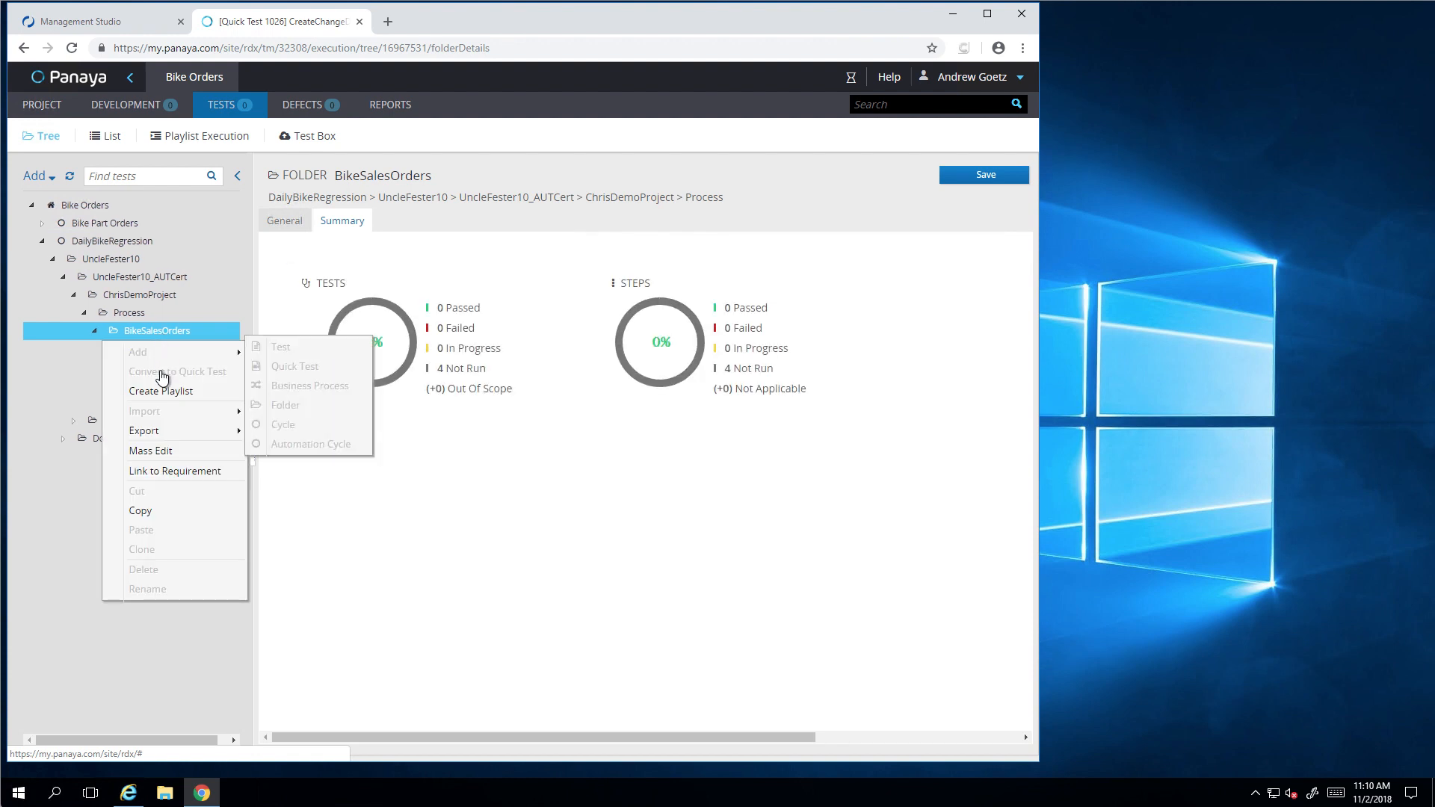
{"action": "left_click", "coordinate": [161, 391]}
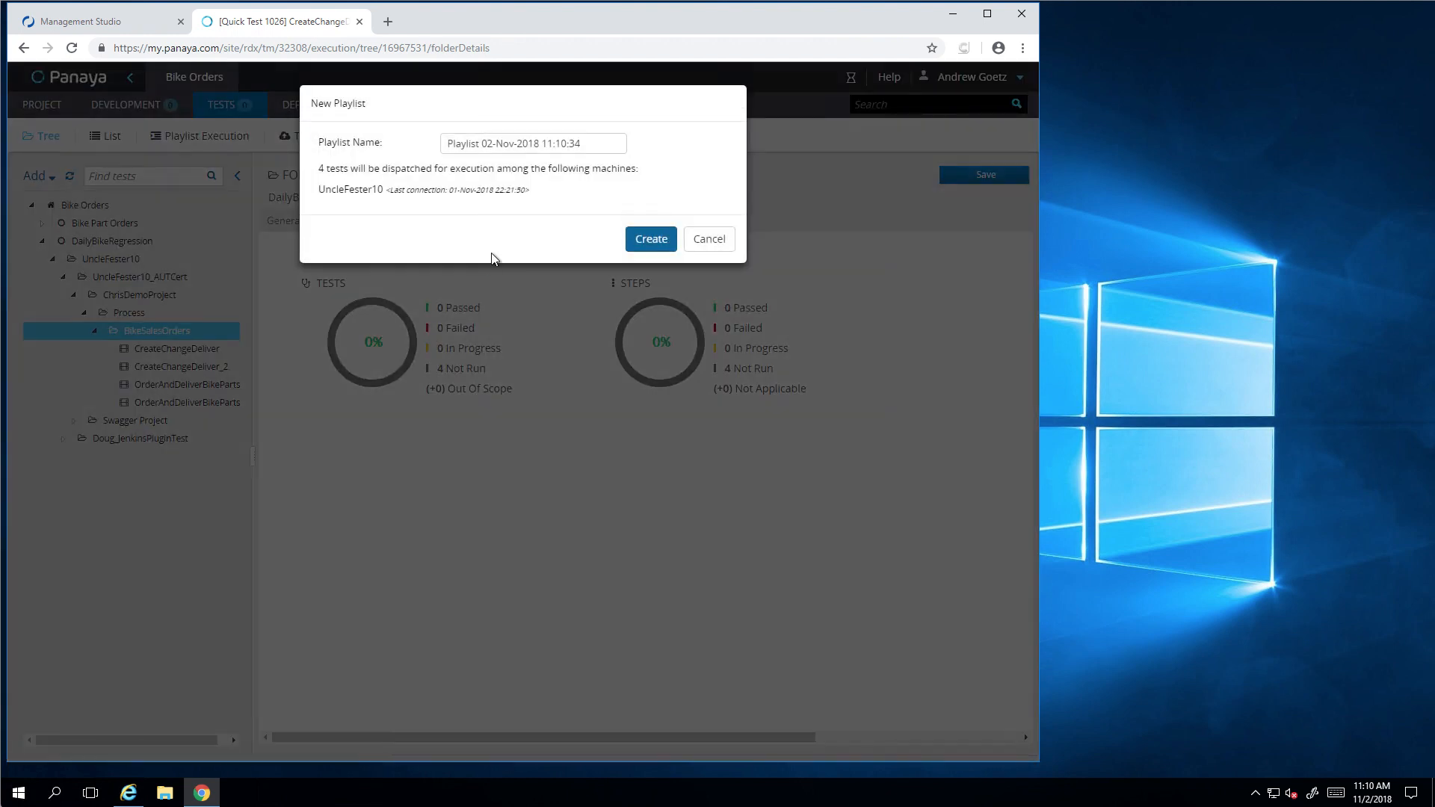
{"action": "double_click", "coordinate": [460, 143]}
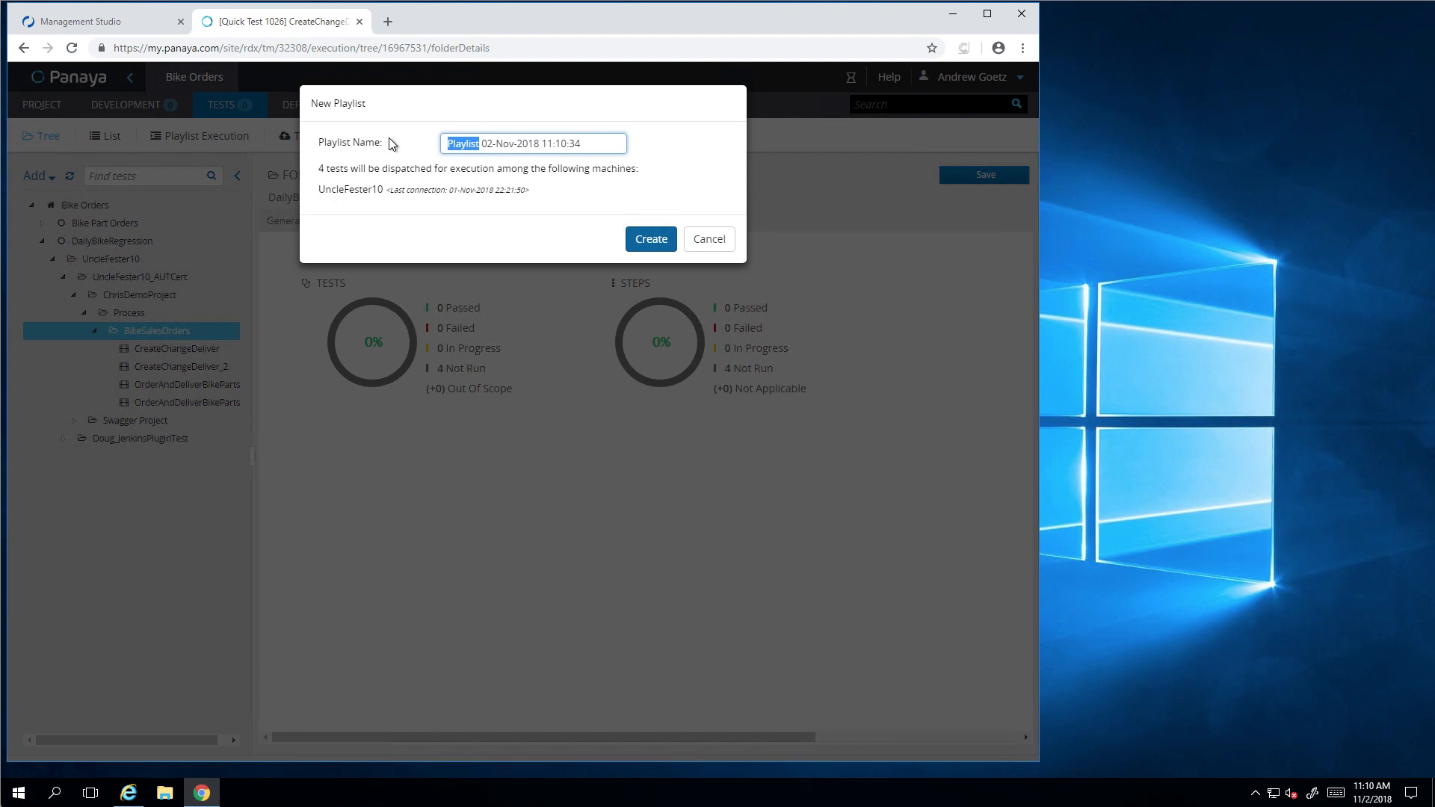
{"action": "type", "text": "Dily"}
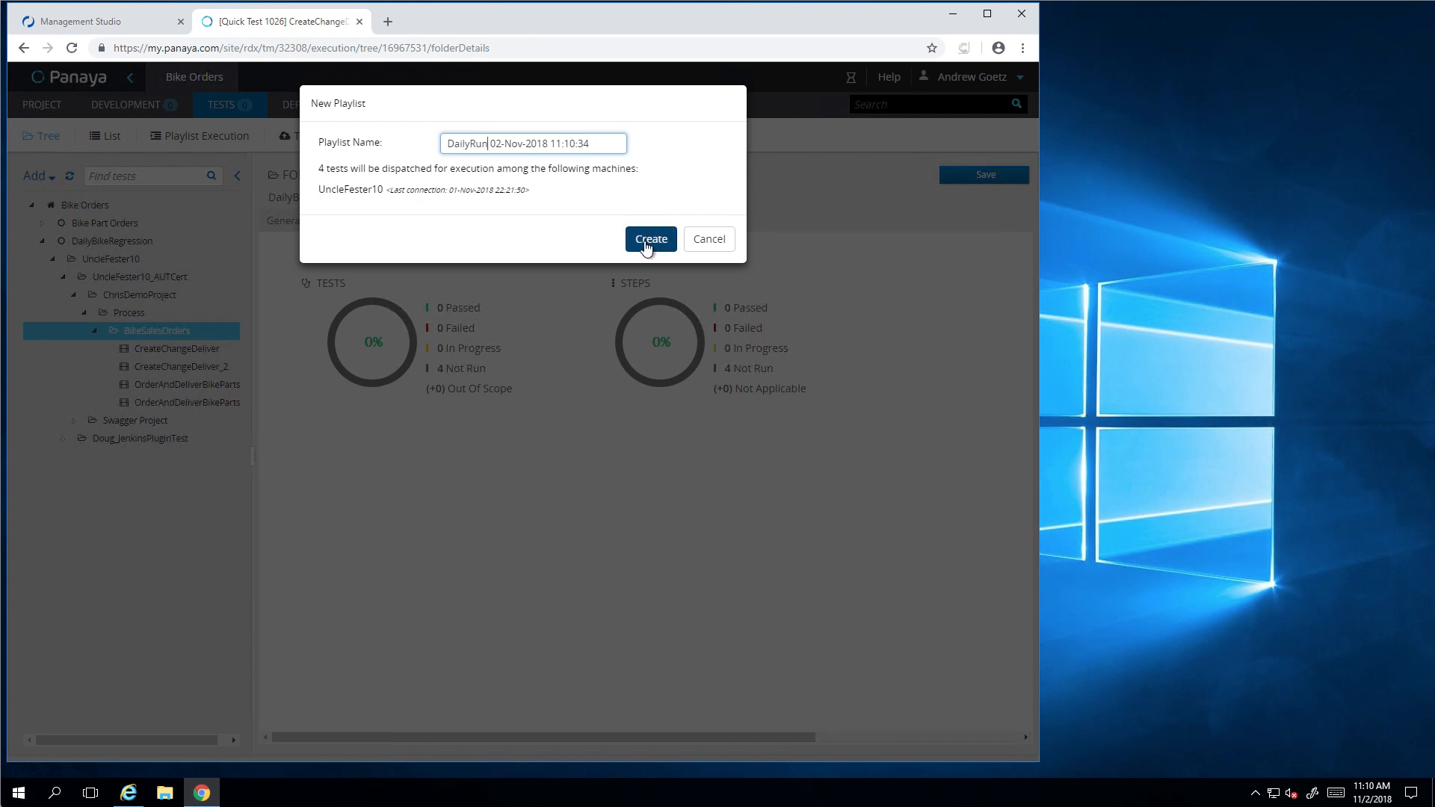
{"action": "left_click", "coordinate": [651, 238]}
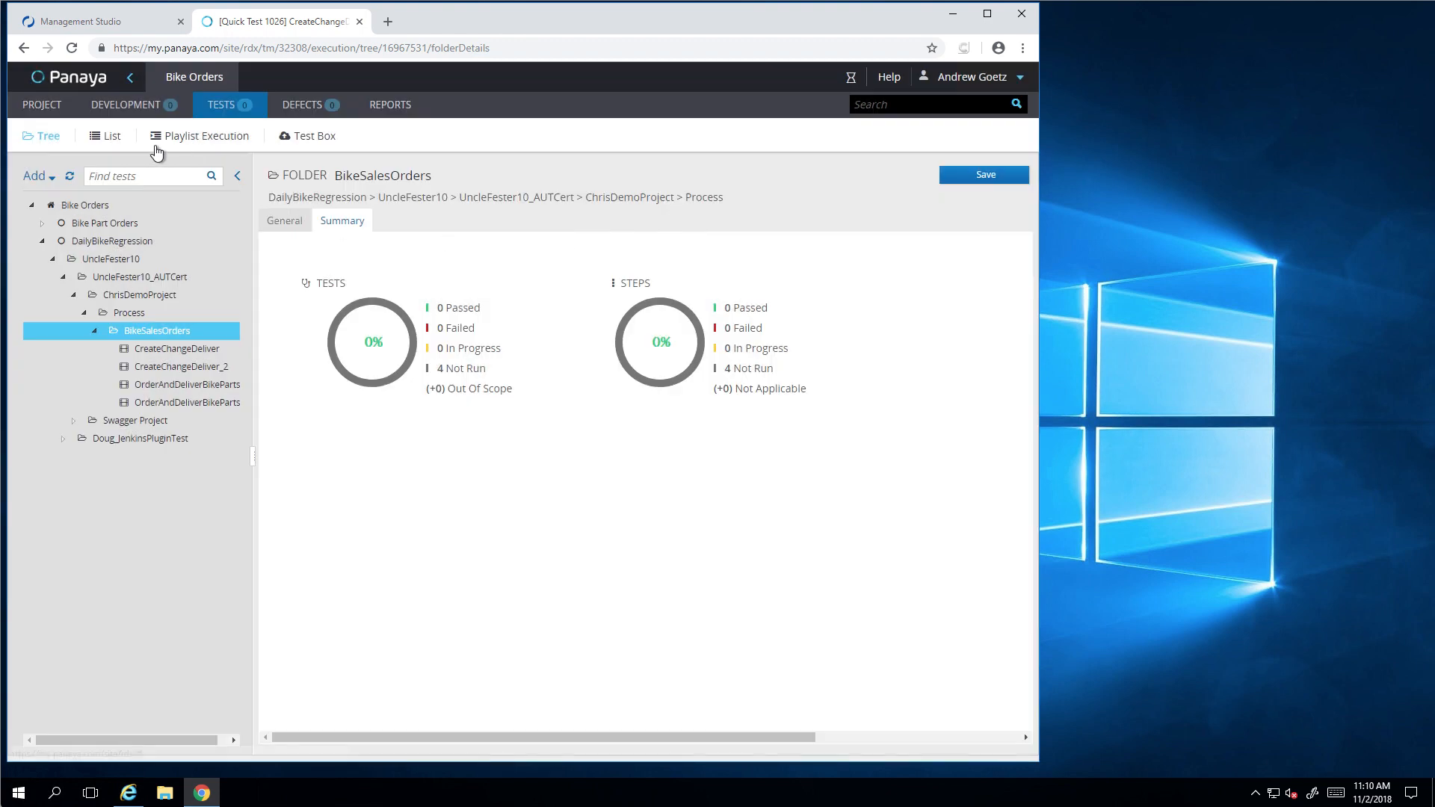
Step: Check the test List, then expand playlist 210 DailyRun in Playlist Execution
{"action": "left_click", "coordinate": [207, 136]}
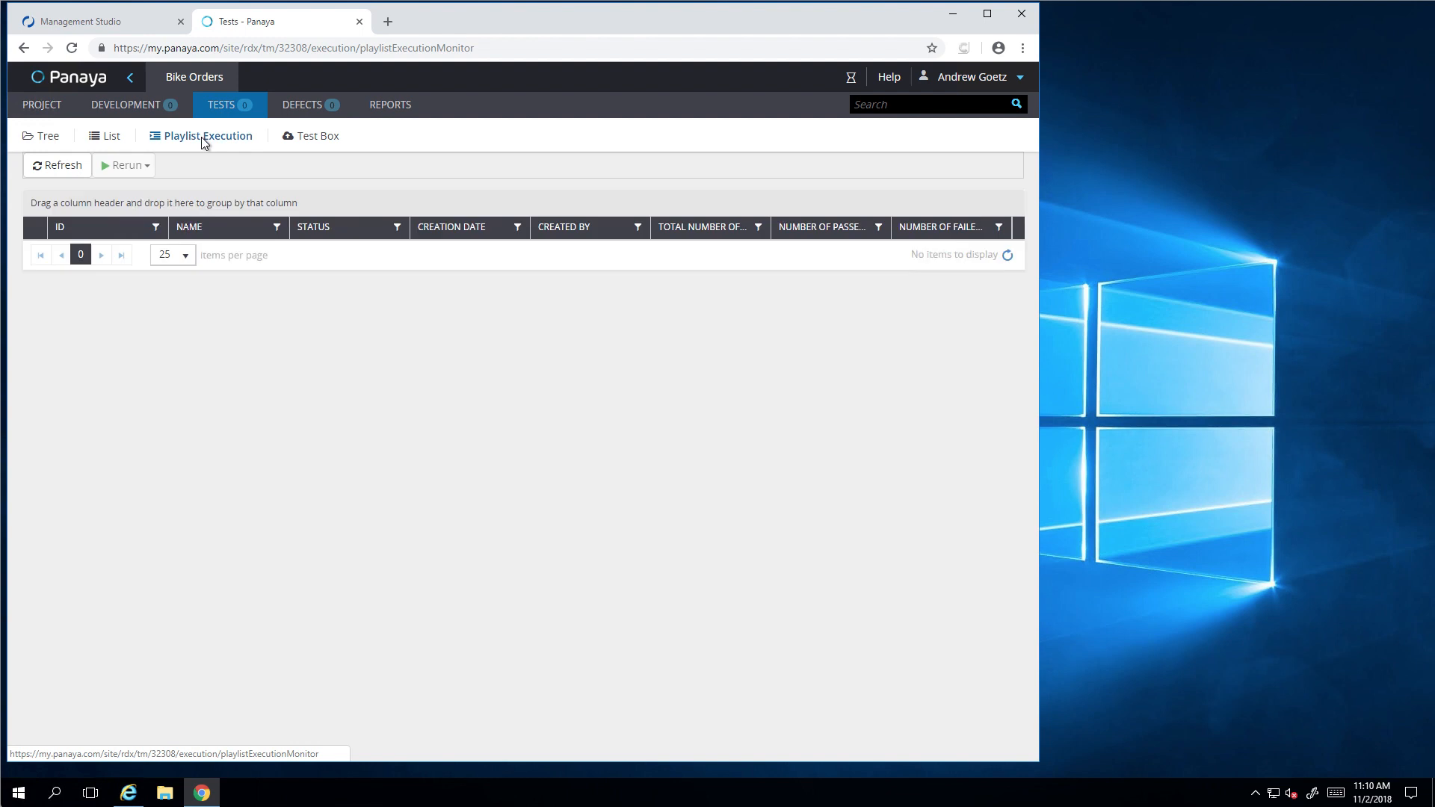
{"action": "left_click", "coordinate": [56, 165]}
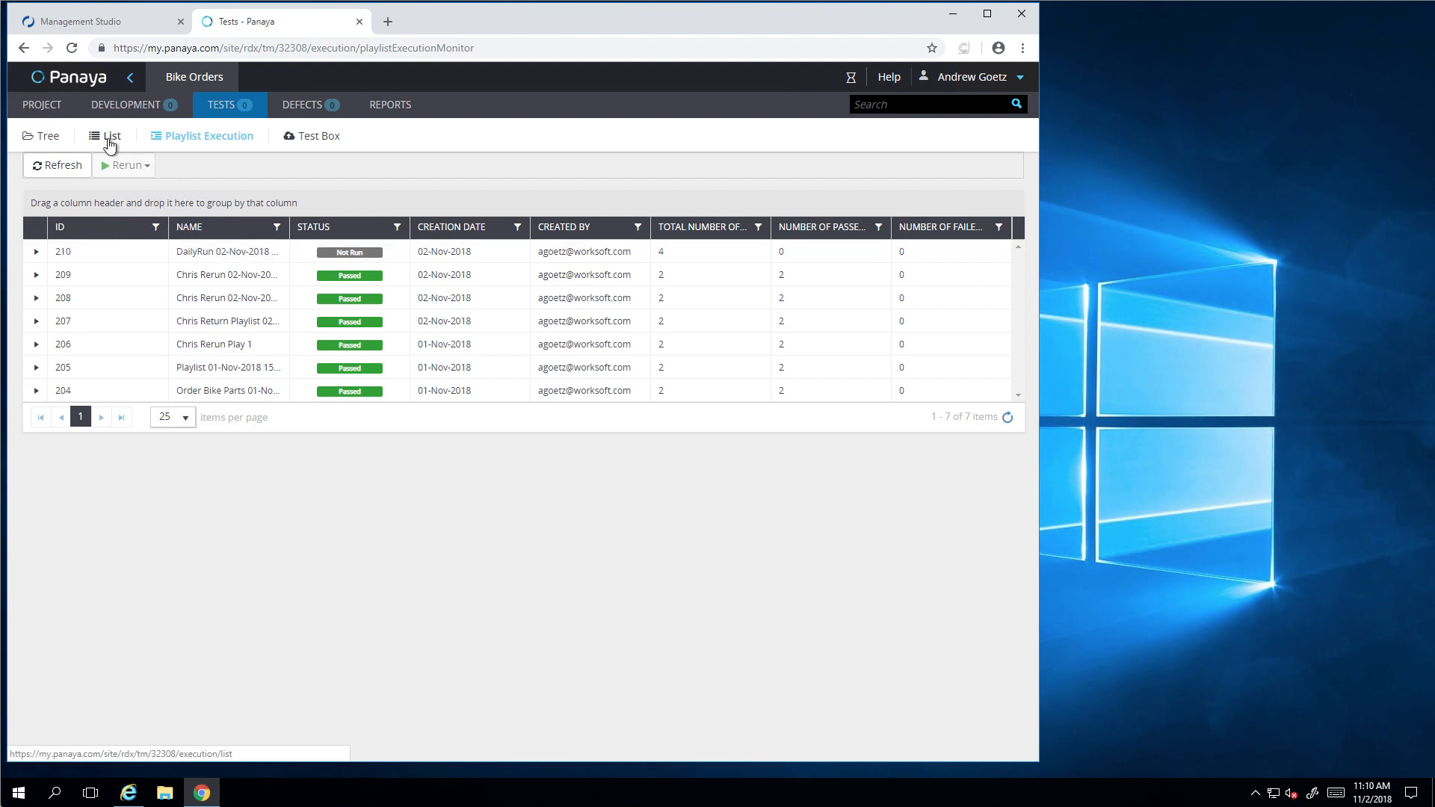
{"action": "left_click", "coordinate": [103, 135]}
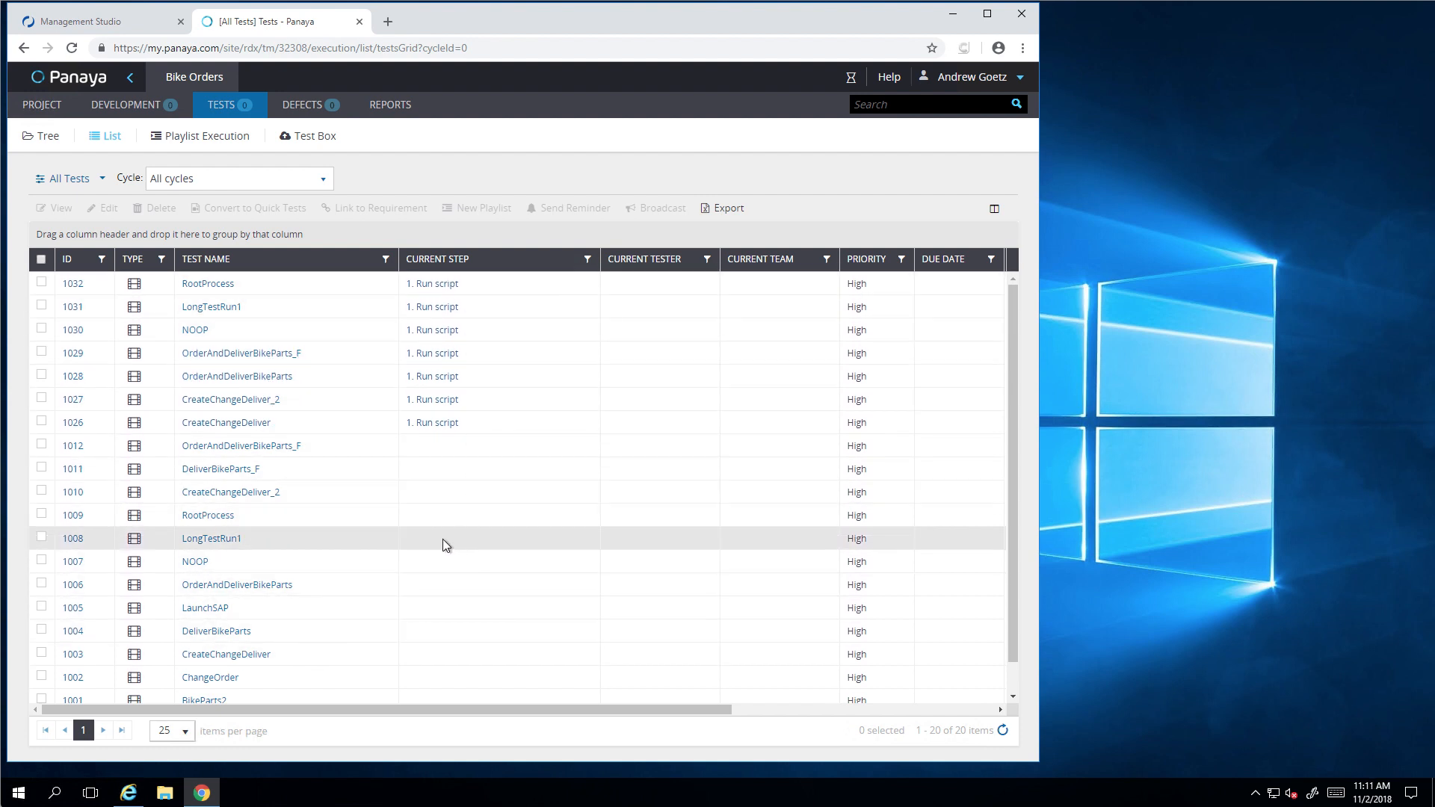
{"action": "scroll", "scroll_direction": "down", "scroll_amount": 3}
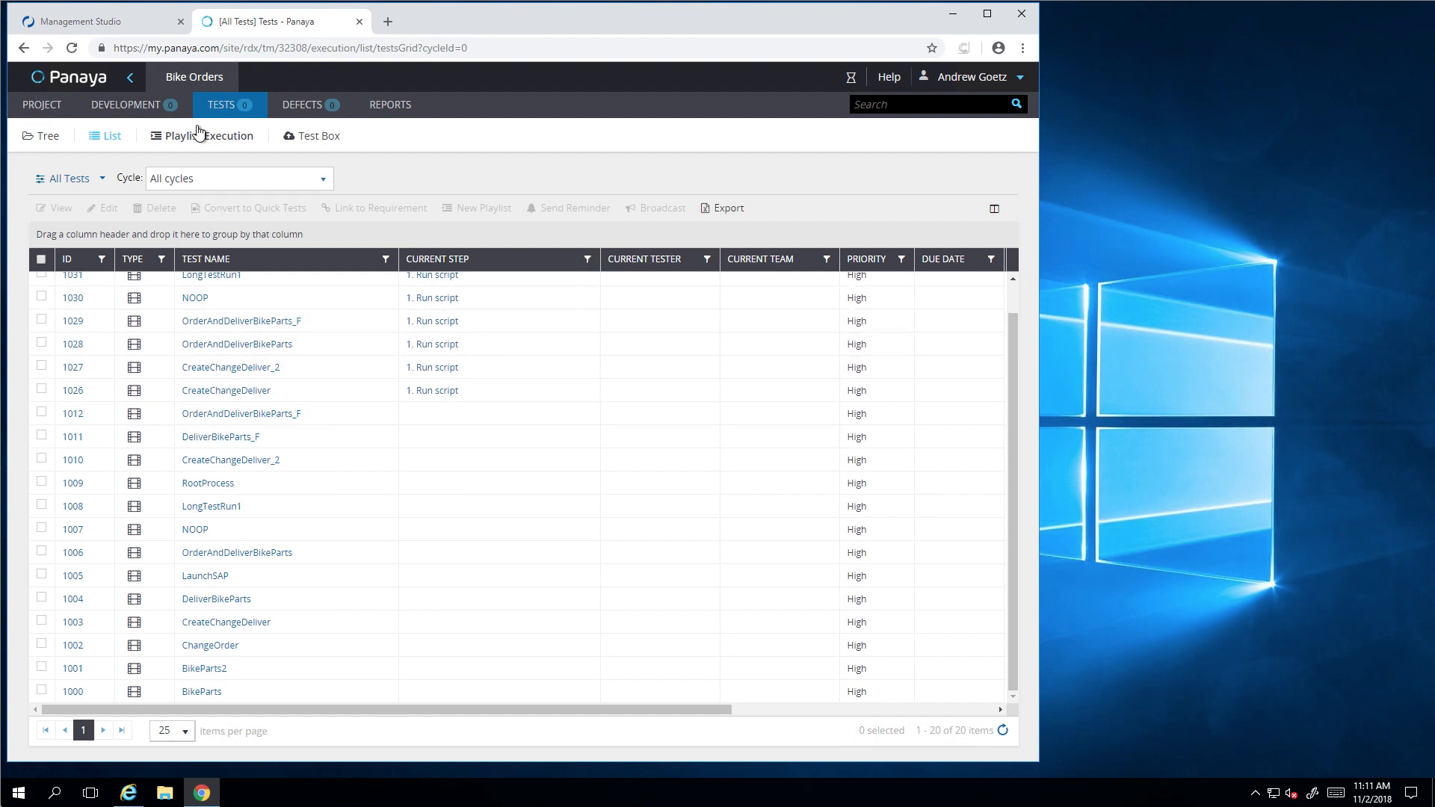
{"action": "left_click", "coordinate": [209, 135]}
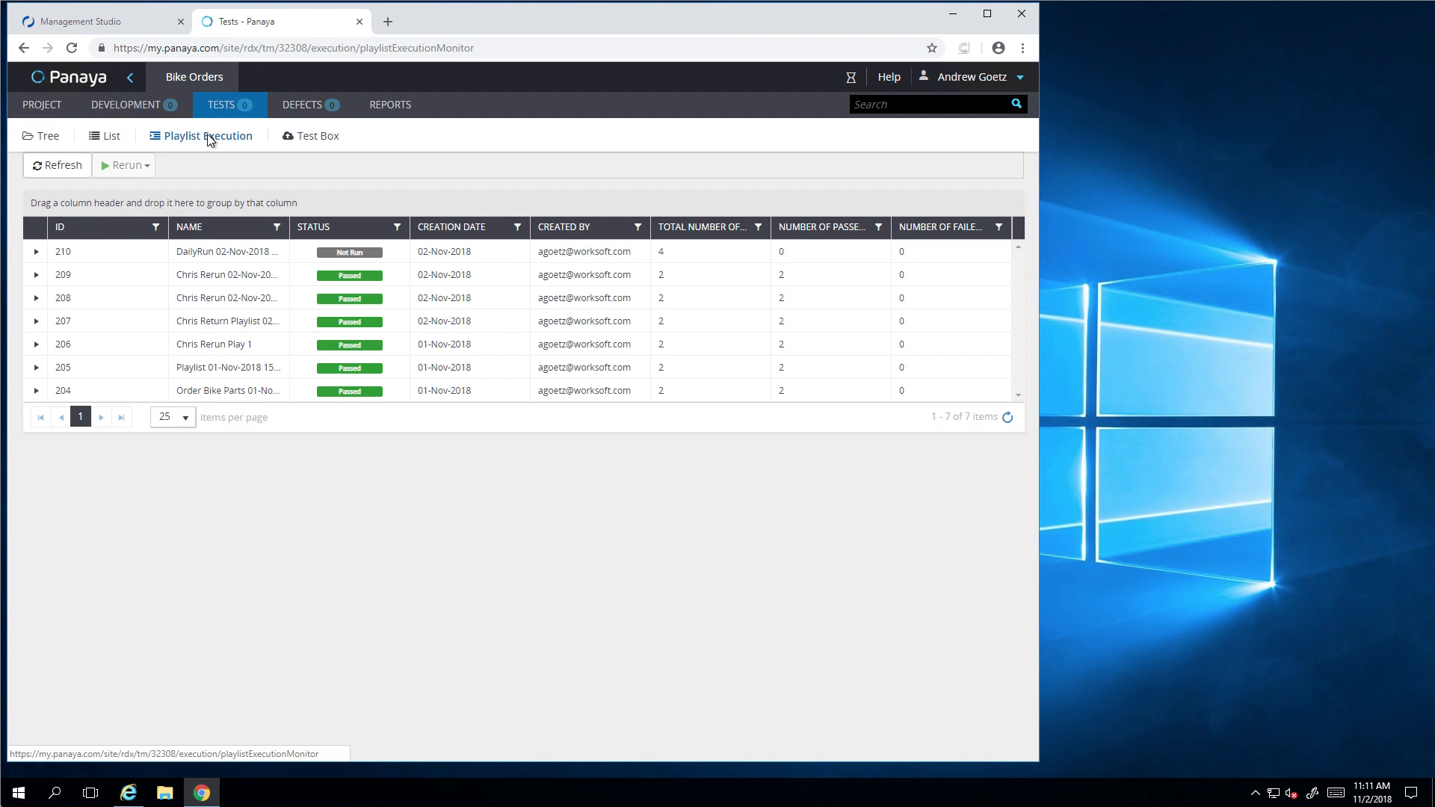
{"action": "left_click", "coordinate": [35, 251]}
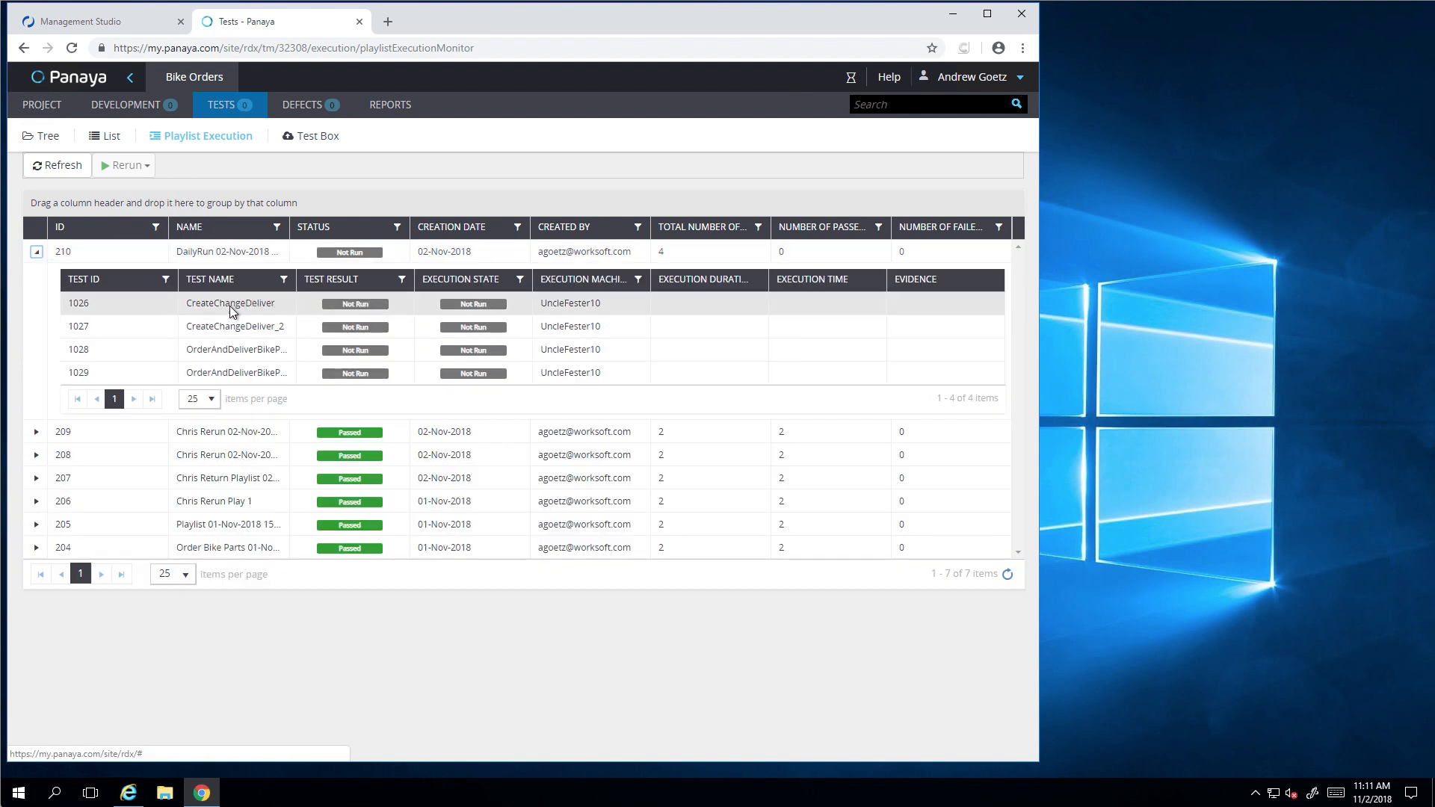
{"action": "mouse_move", "coordinate": [298, 286]}
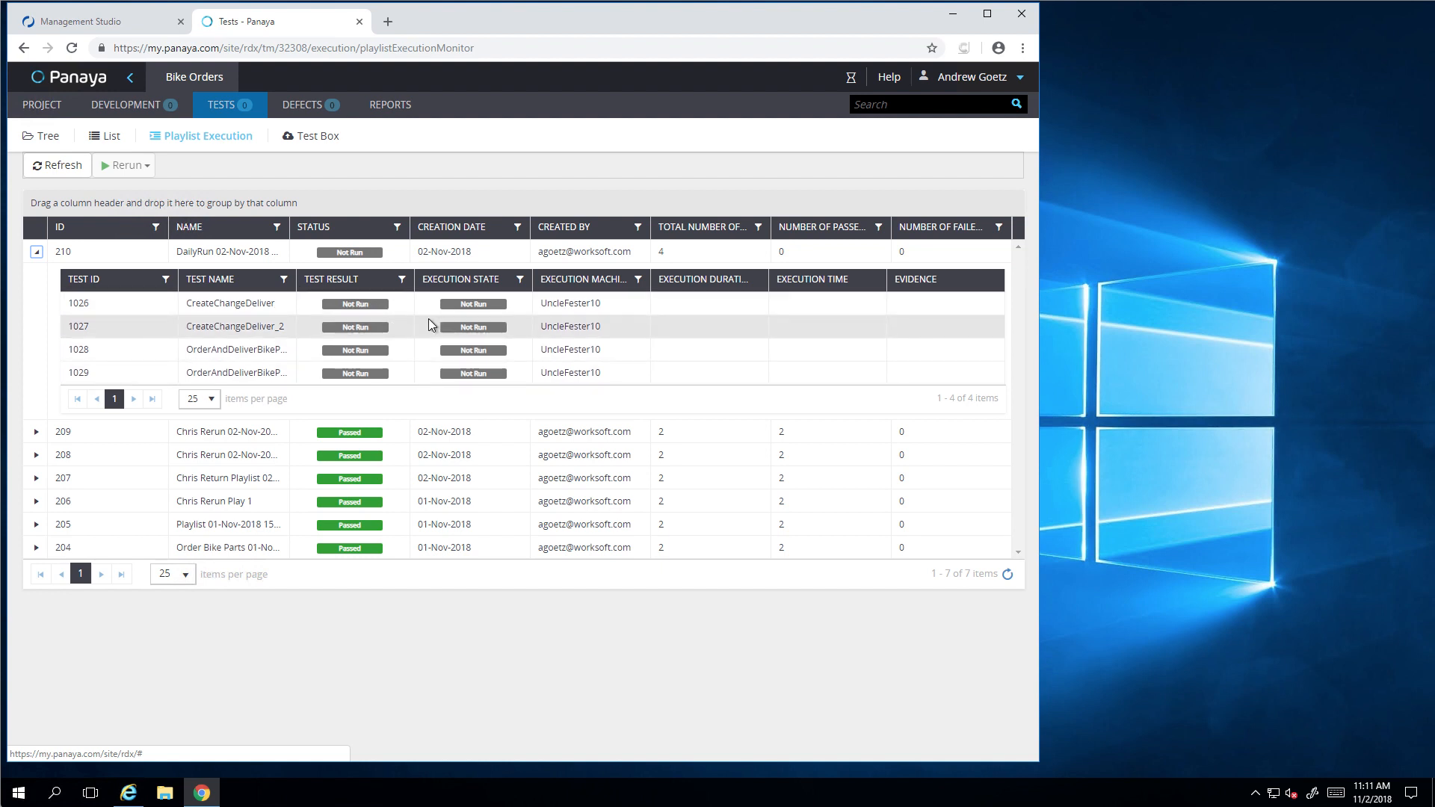
Step: Rerun all four tests from playlist 210 DailyRun as new playlist 211
{"action": "left_click", "coordinate": [112, 251]}
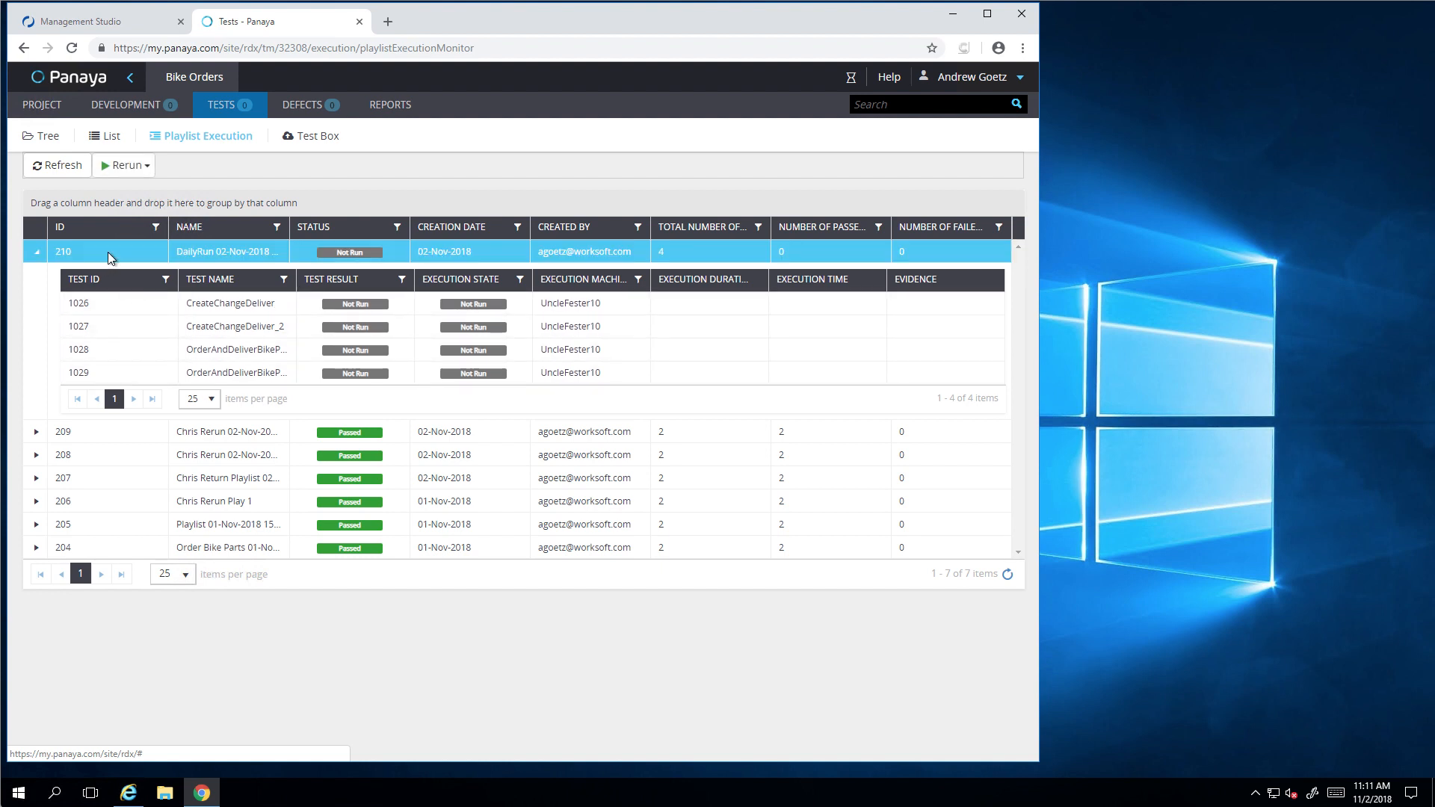
{"action": "mouse_move", "coordinate": [110, 170]}
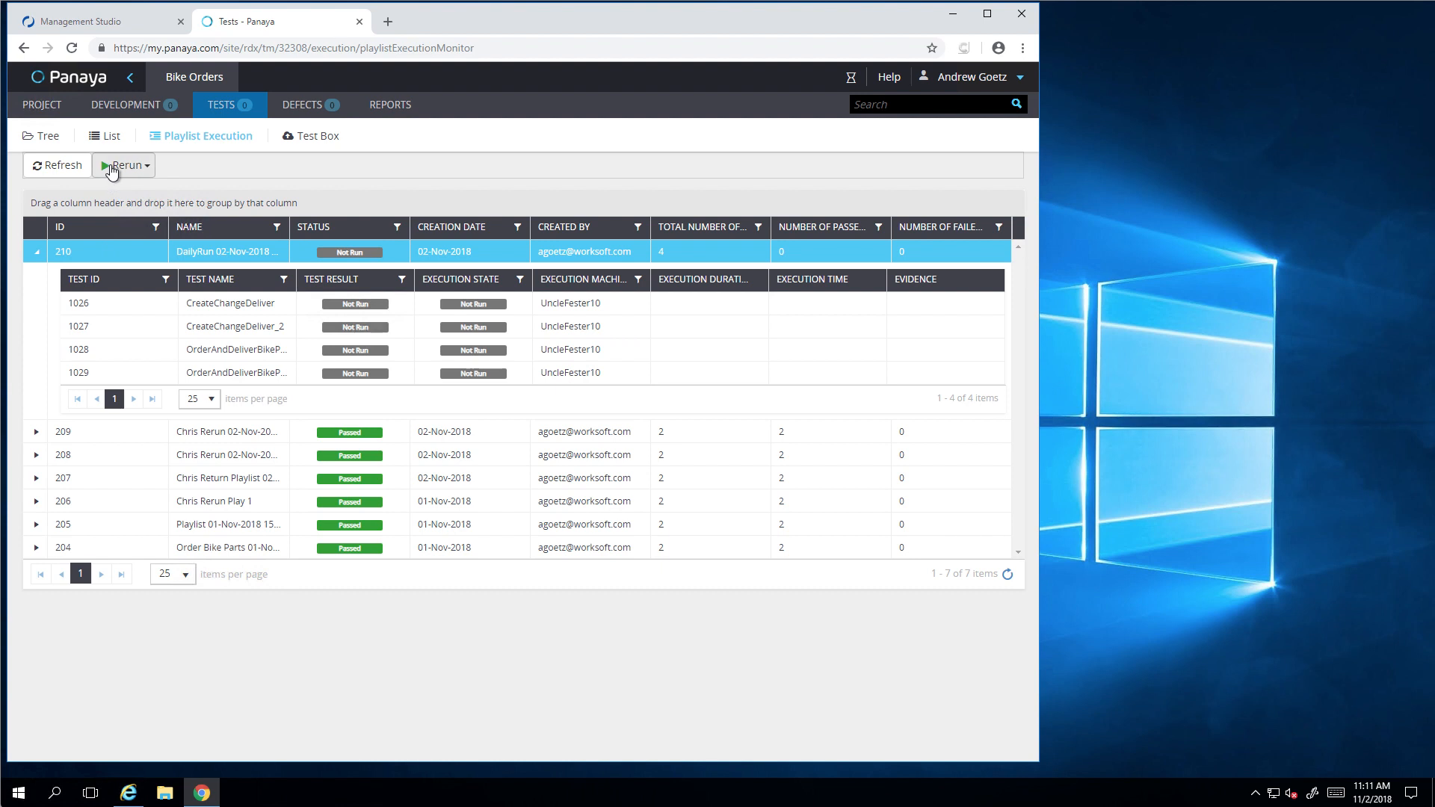
{"action": "left_click", "coordinate": [124, 165]}
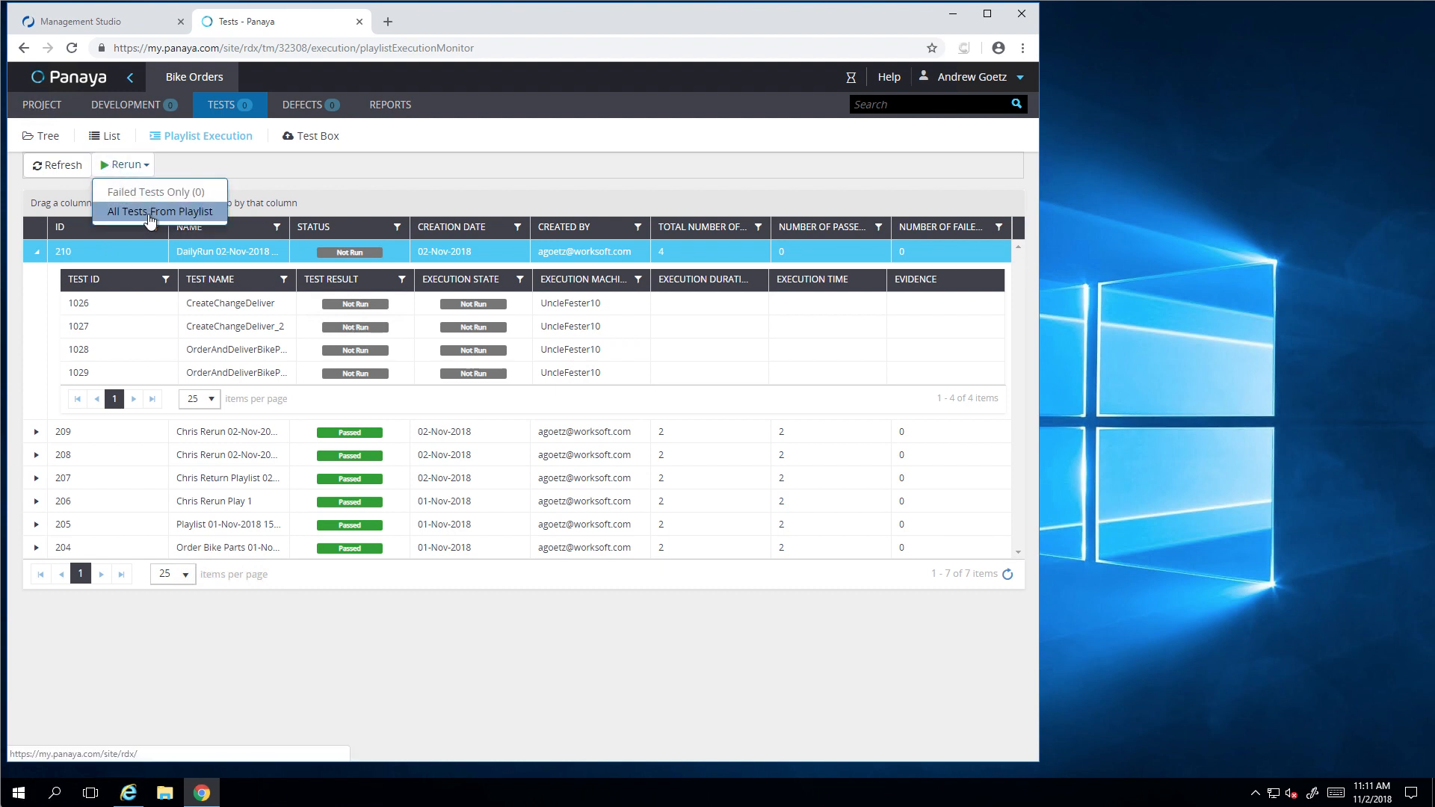
{"action": "left_click", "coordinate": [159, 211]}
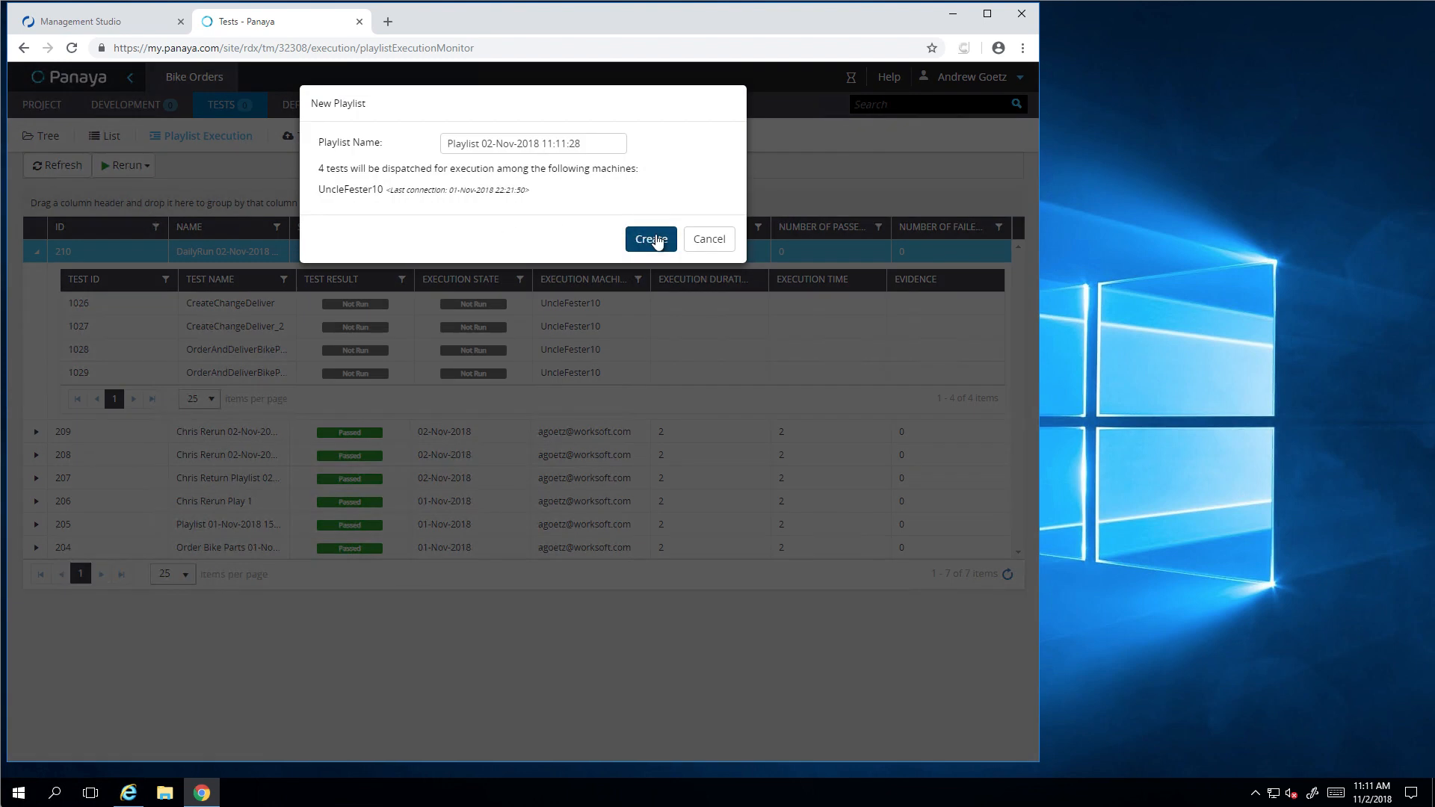
{"action": "left_click", "coordinate": [650, 239]}
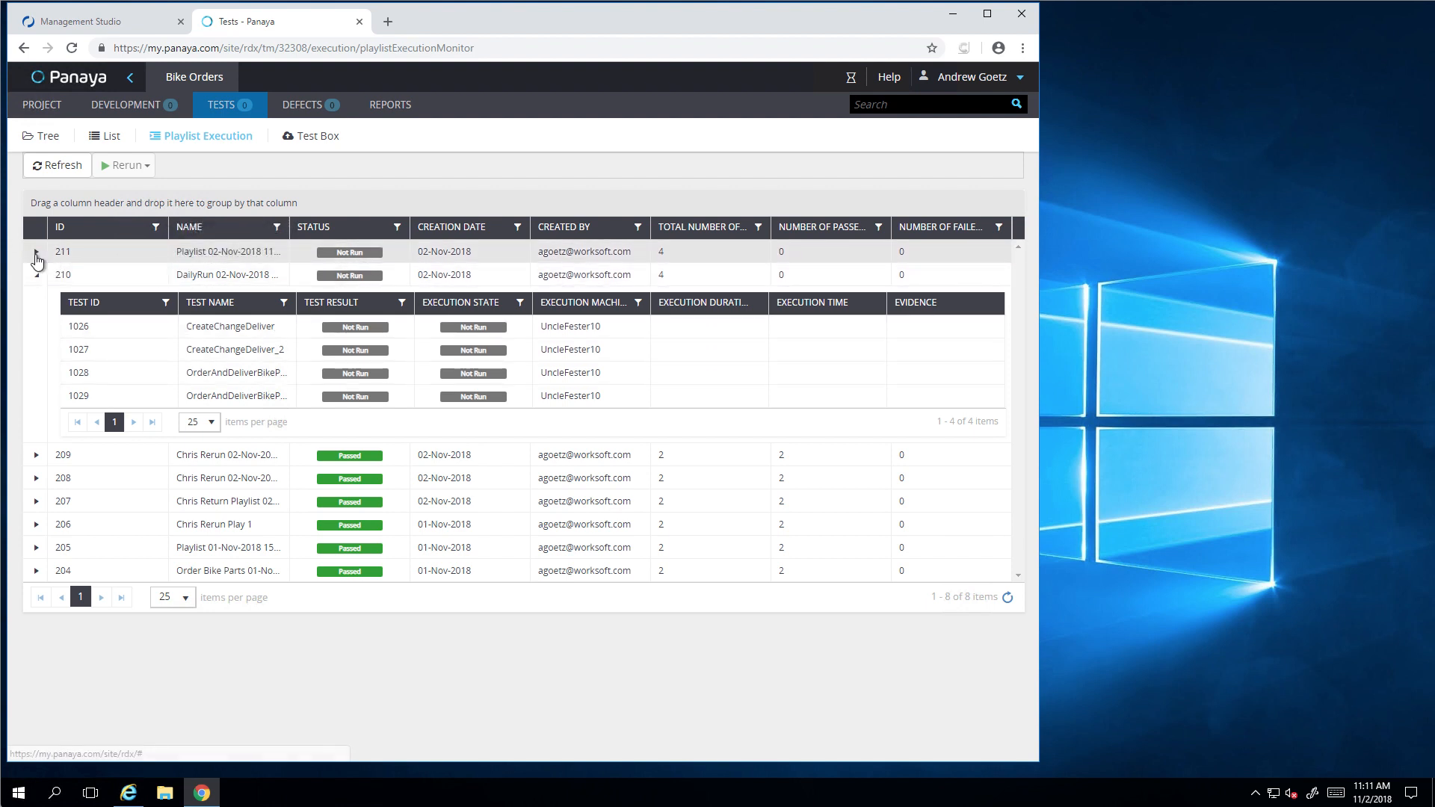
{"action": "left_click", "coordinate": [36, 275]}
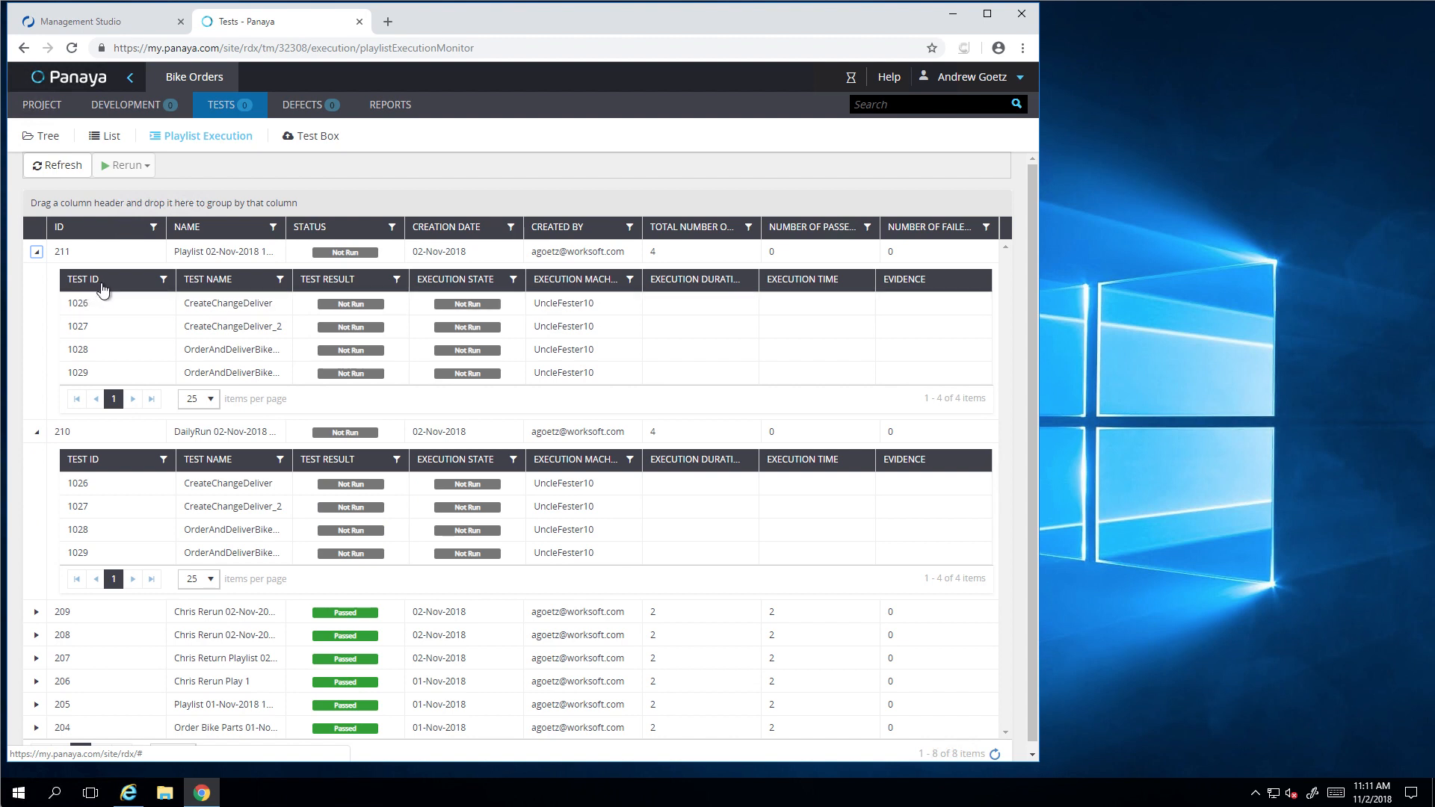
{"action": "mouse_move", "coordinate": [108, 258]}
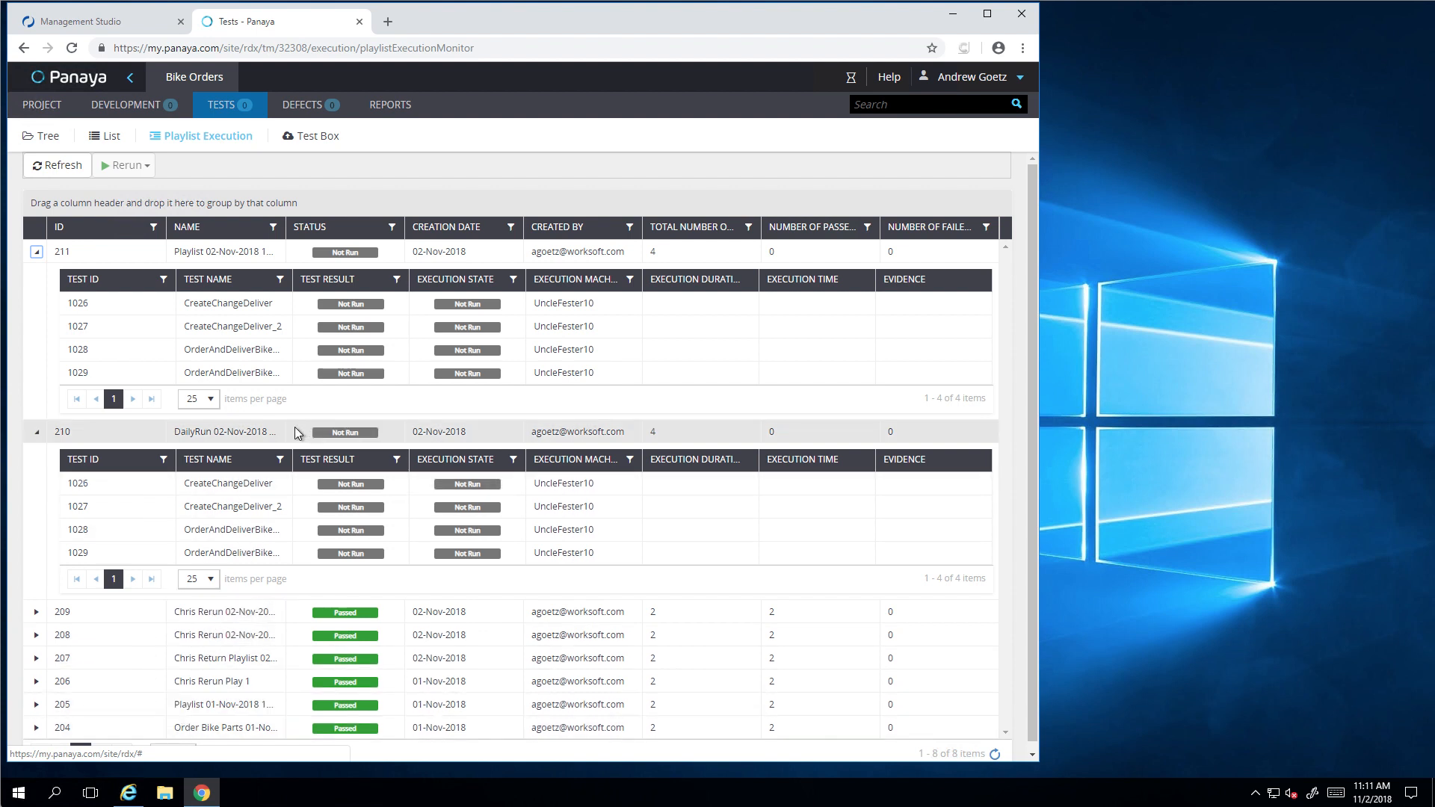
{"action": "mouse_move", "coordinate": [347, 299]}
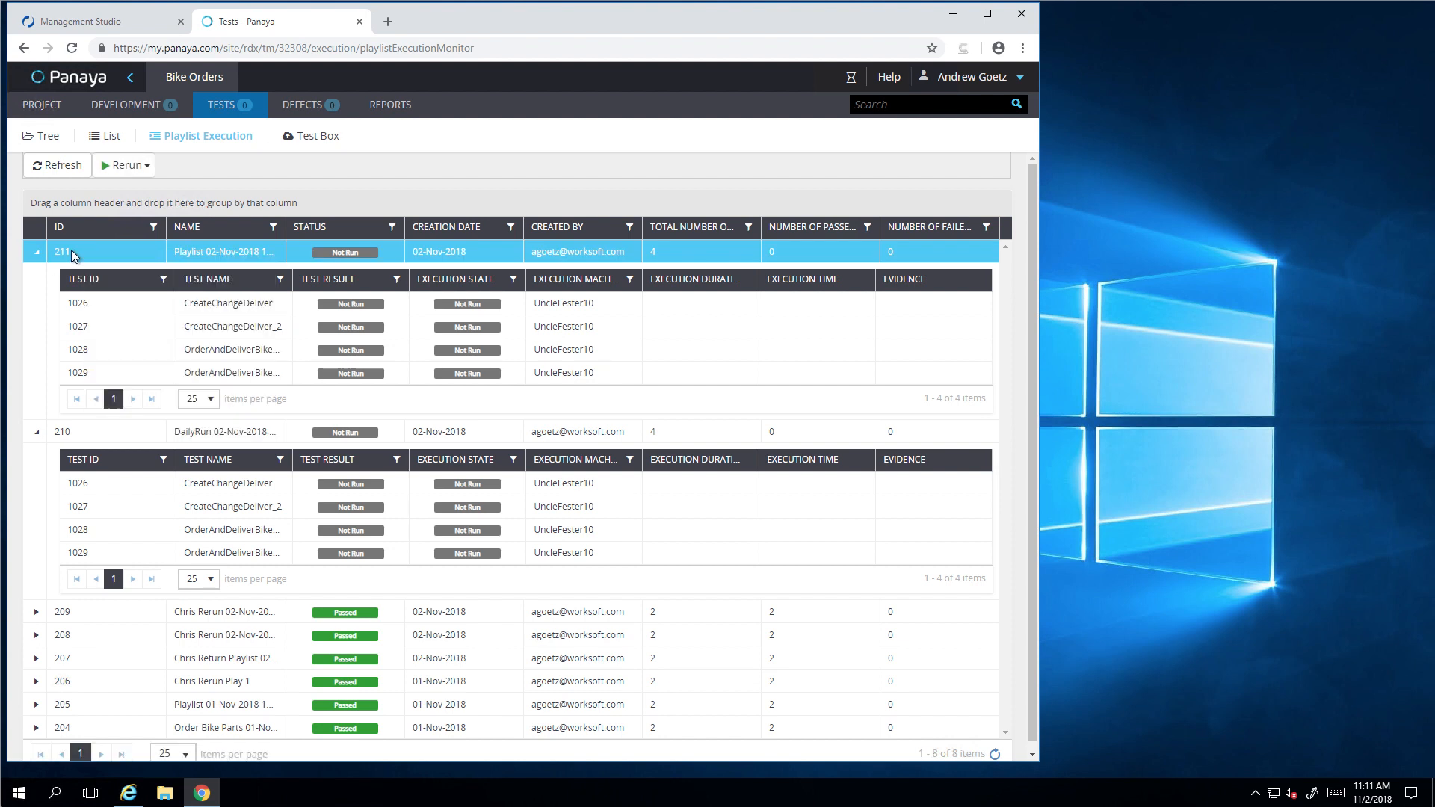
{"action": "mouse_move", "coordinate": [118, 185]}
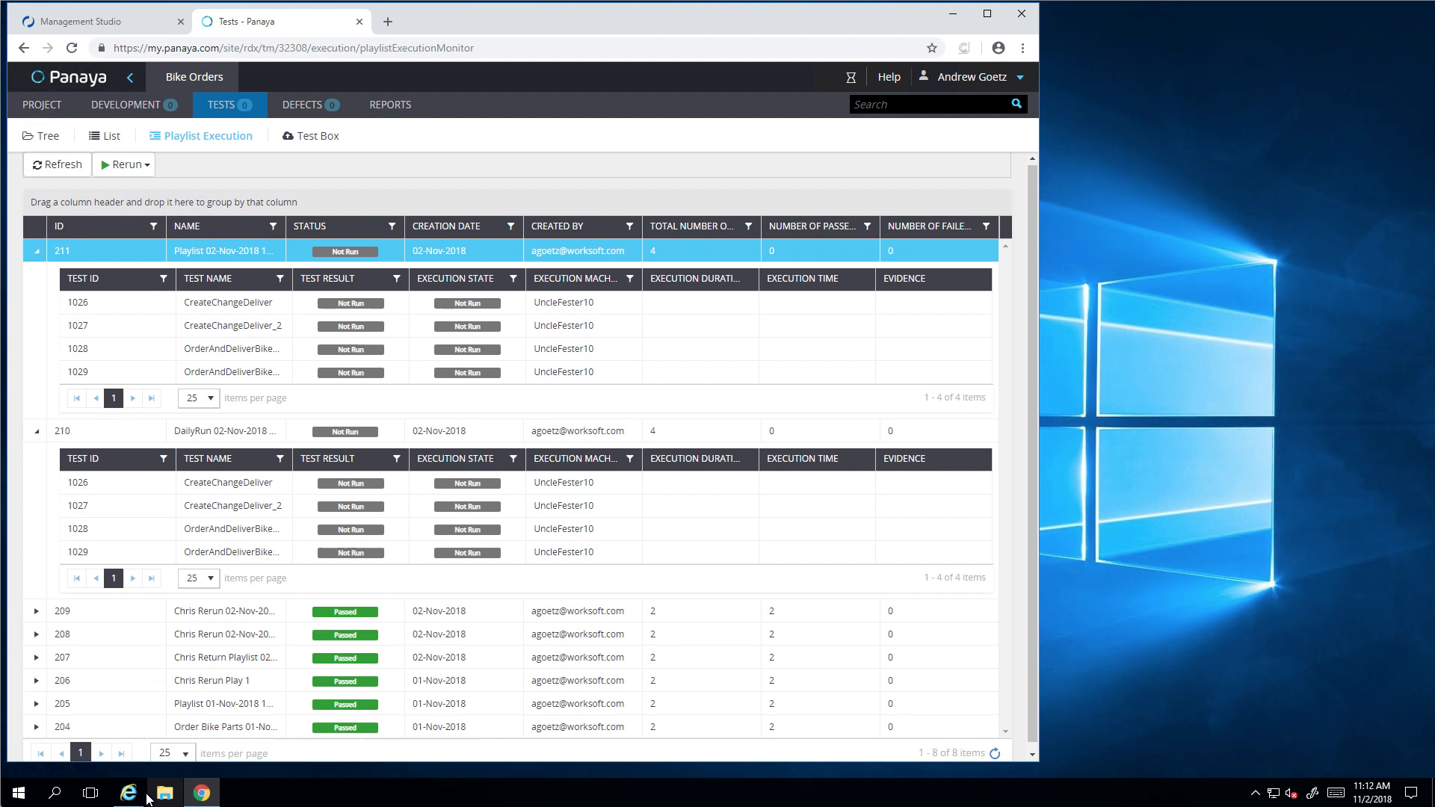
Step: View the running Panaya Playlist(1) request's process details under Running Now in Execution Manager
{"action": "left_click", "coordinate": [121, 793]}
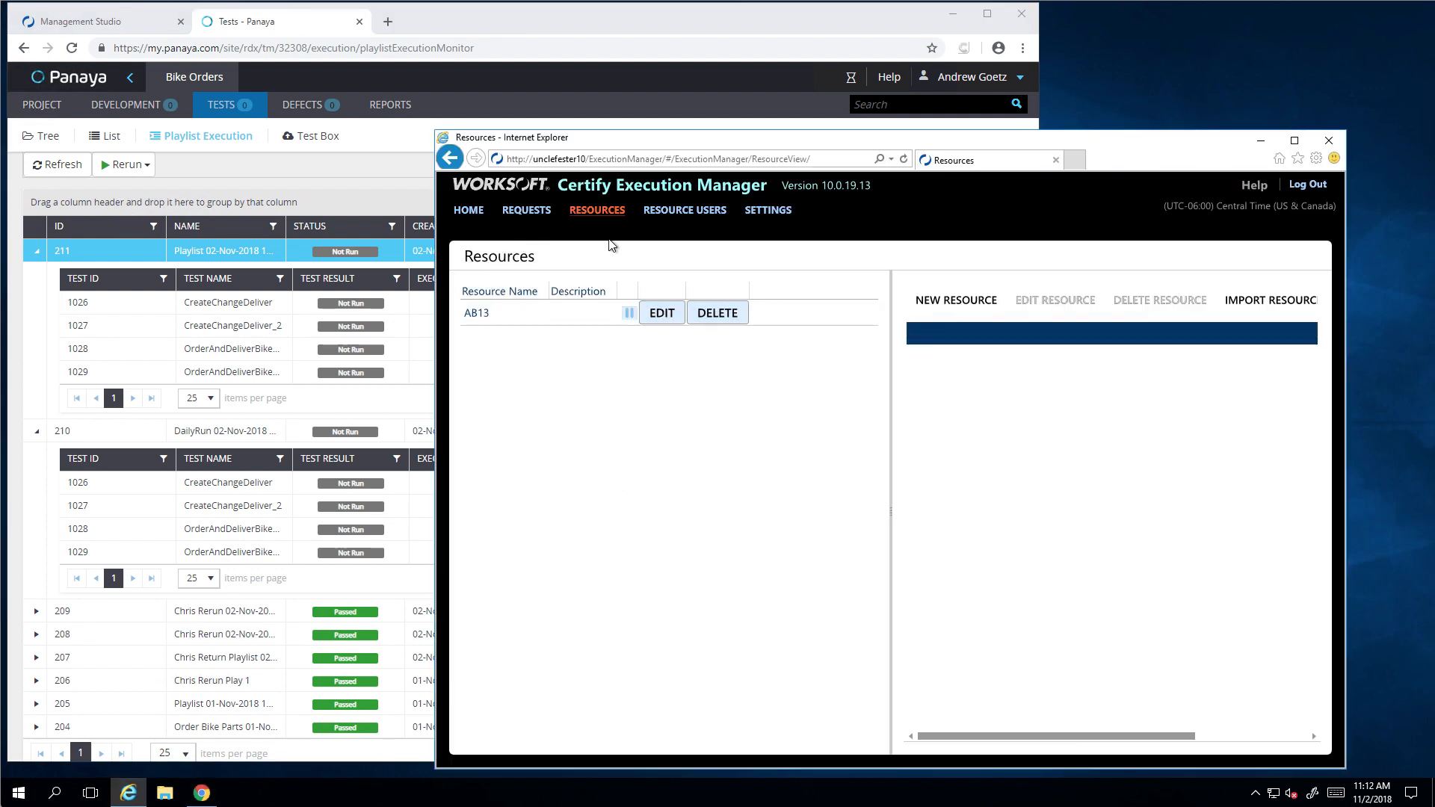
{"action": "left_click", "coordinate": [469, 209]}
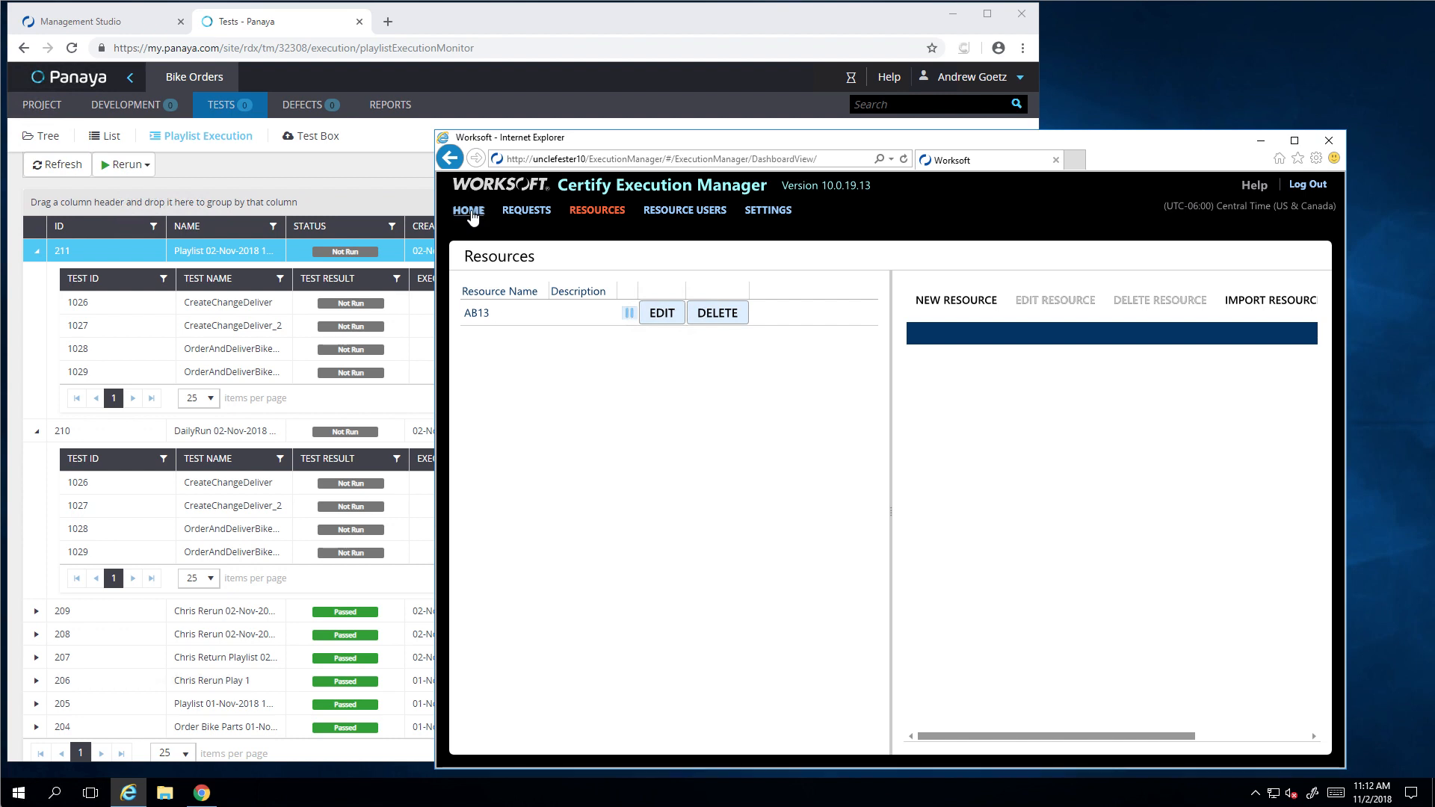
{"action": "left_click", "coordinate": [469, 210]}
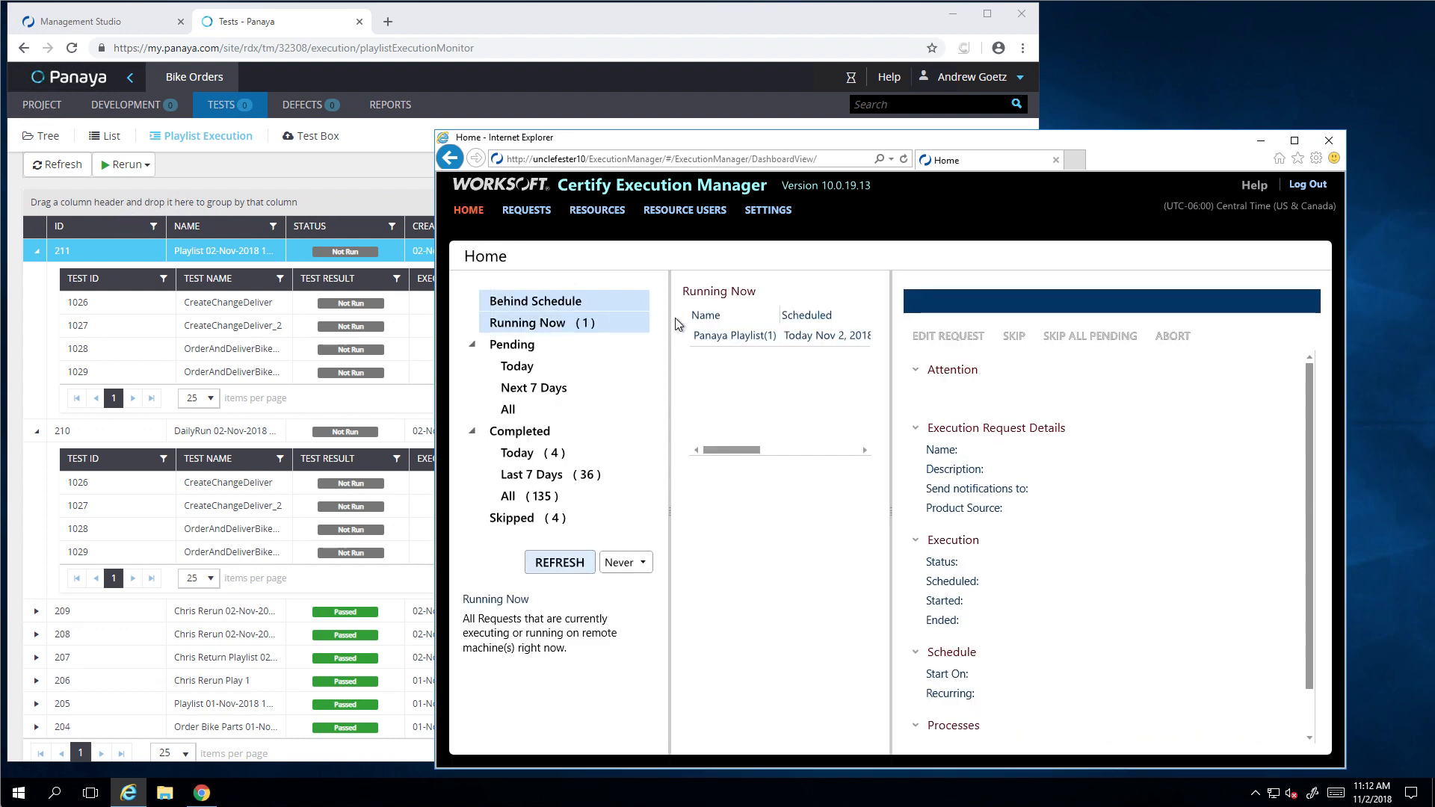
{"action": "left_click", "coordinate": [734, 336]}
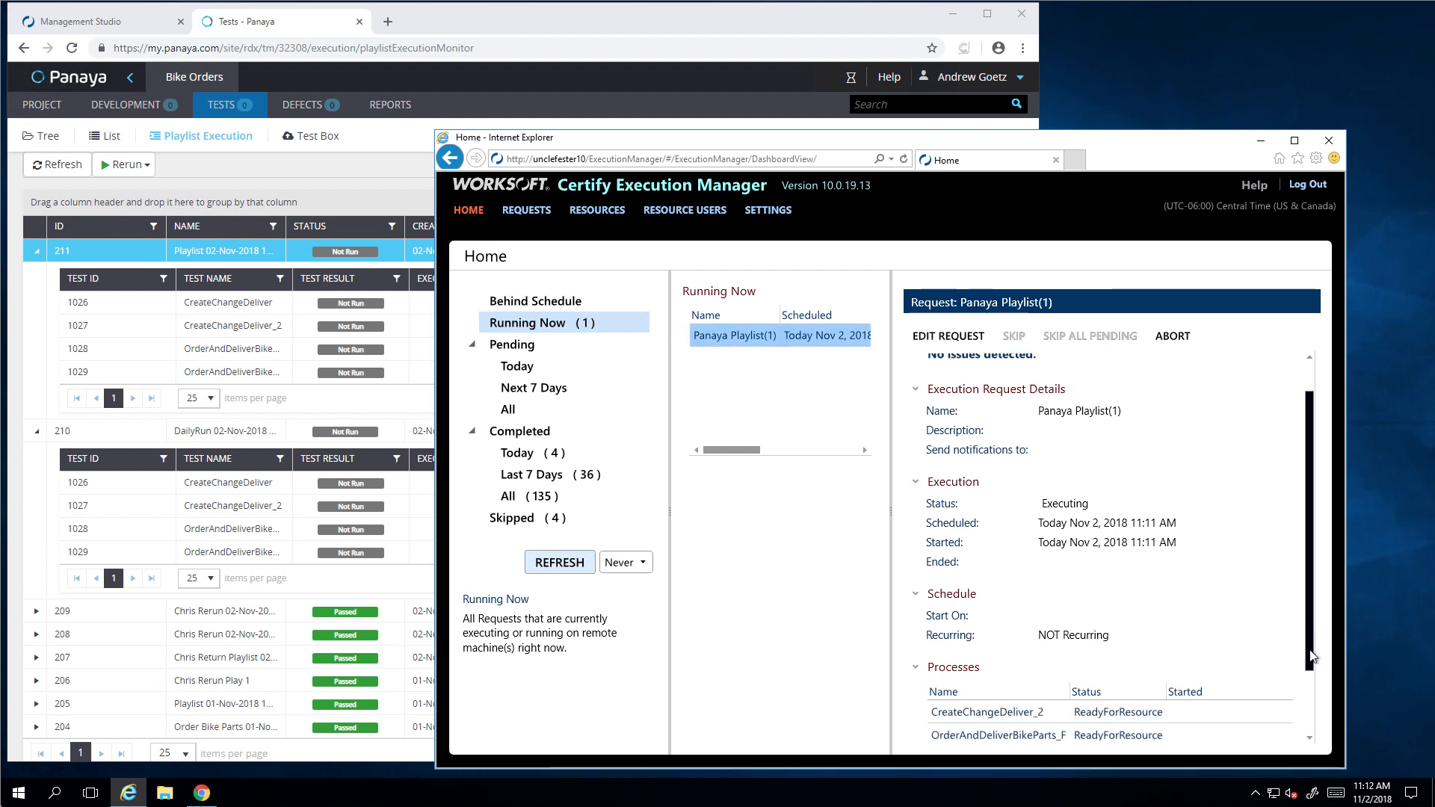
{"action": "scroll", "scroll_direction": "down", "scroll_amount": 3}
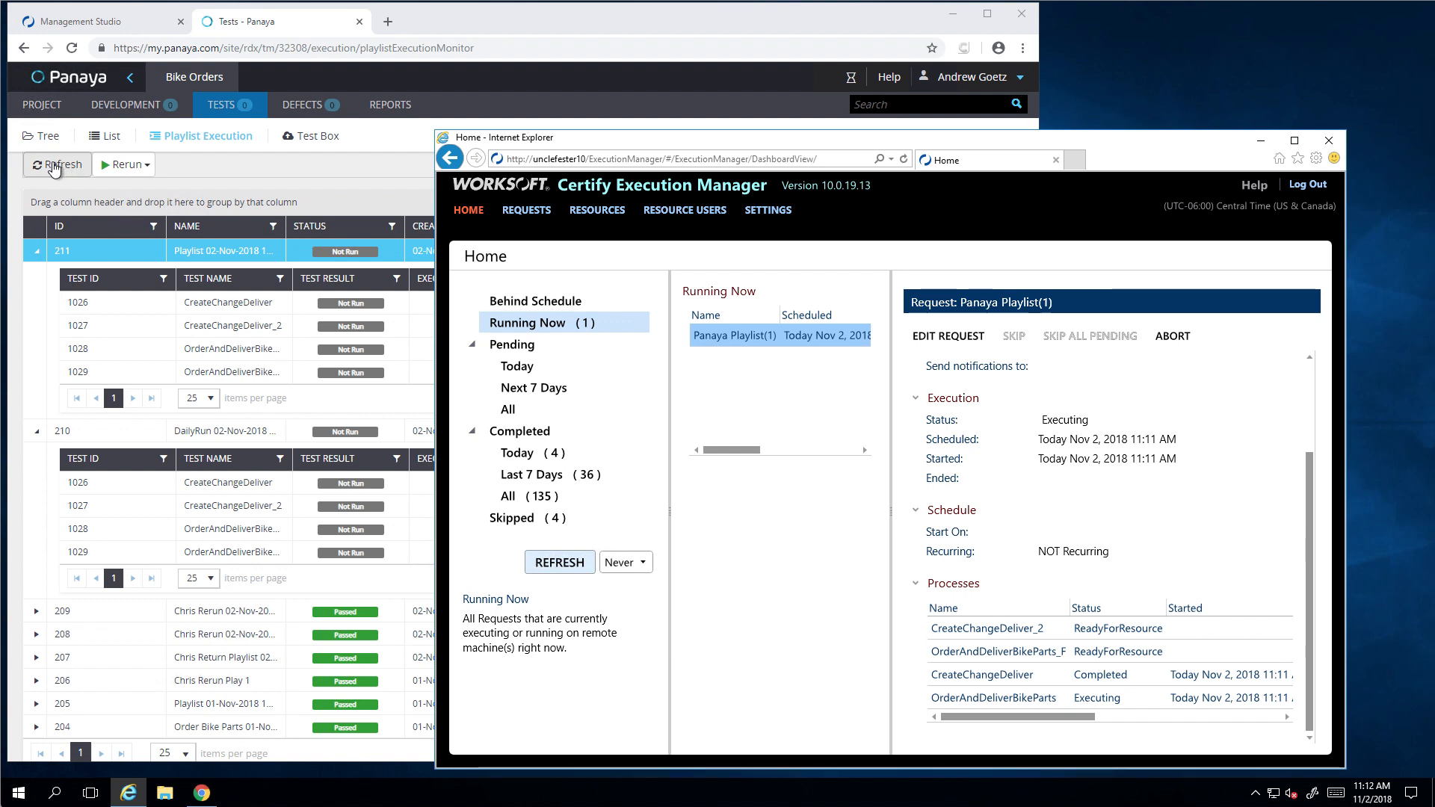
Step: Refresh Playlist Execution to show run 210 in progress with CreateChangeDeliver passed
{"action": "left_click", "coordinate": [56, 165]}
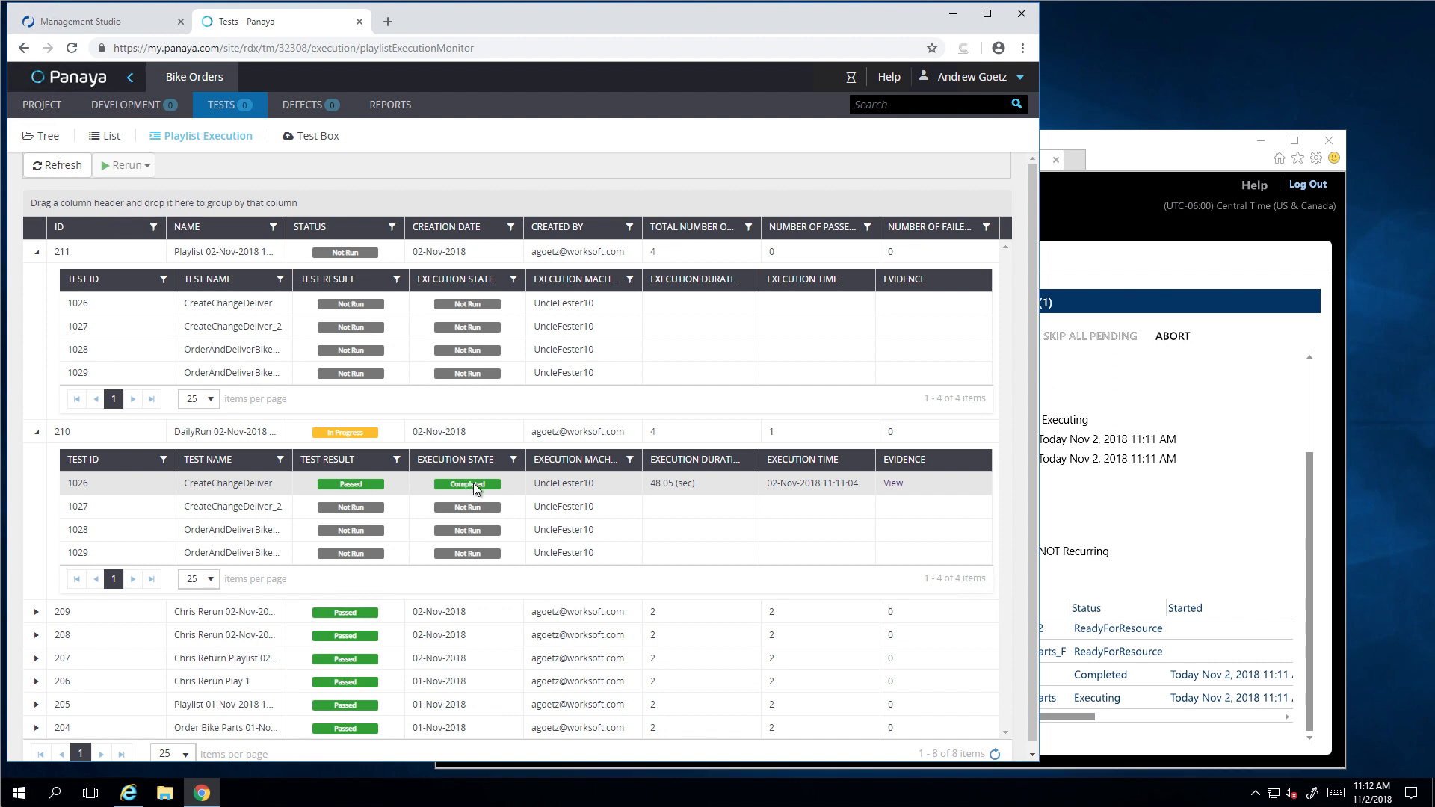
{"action": "mouse_move", "coordinate": [1137, 178]}
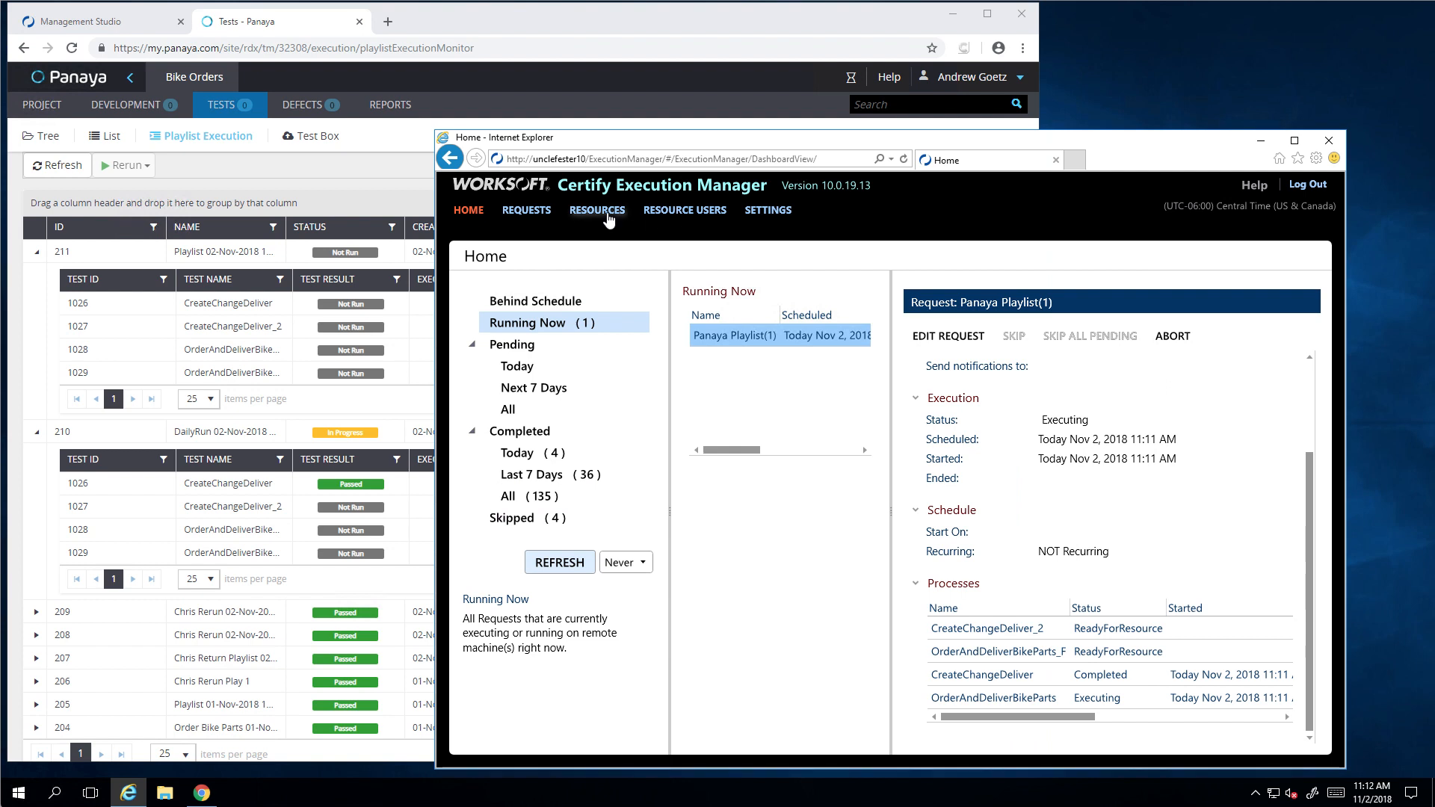
Step: View resource AB13 on host vABenney13 with its one active RDP session
{"action": "left_click", "coordinate": [597, 210]}
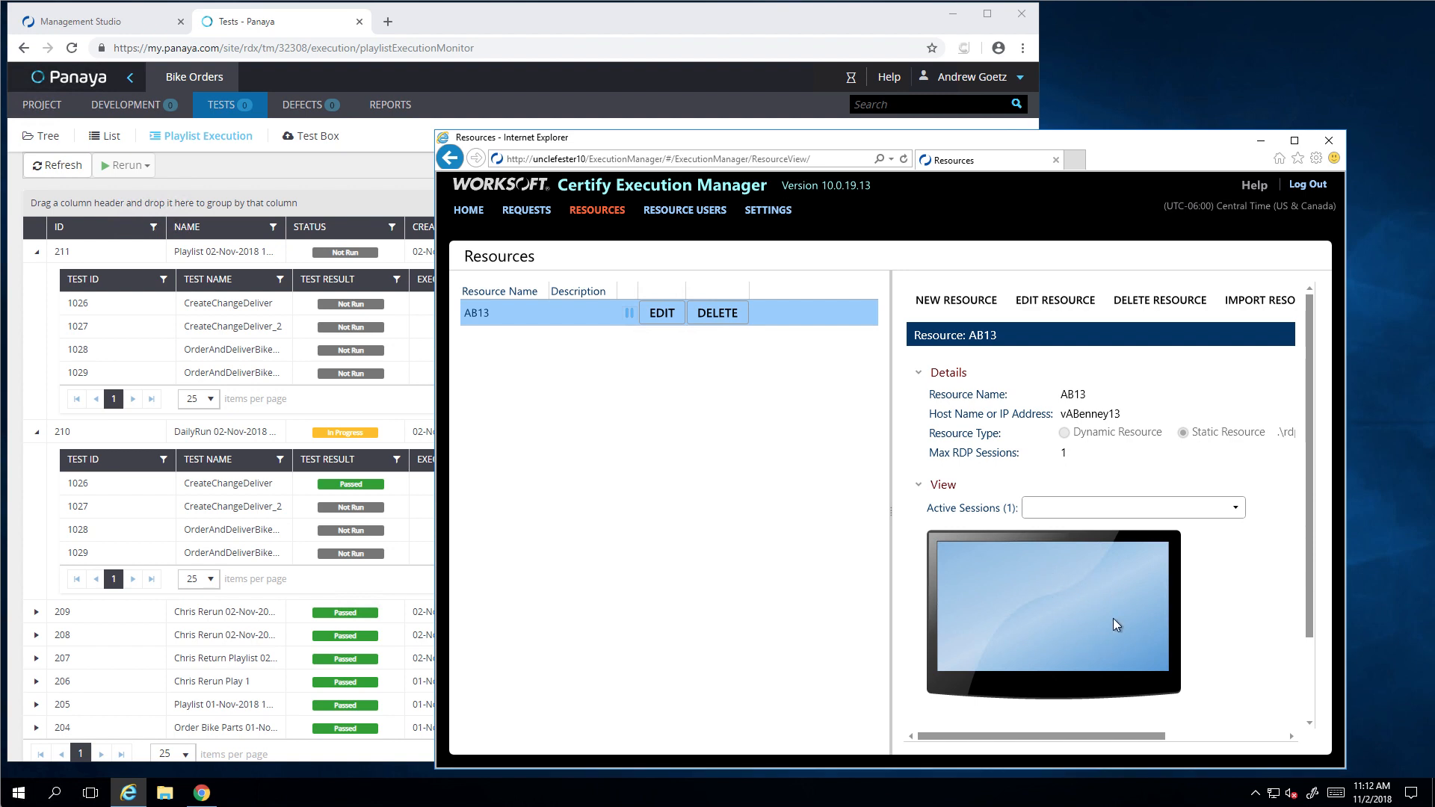
{"action": "mouse_move", "coordinate": [1145, 151]}
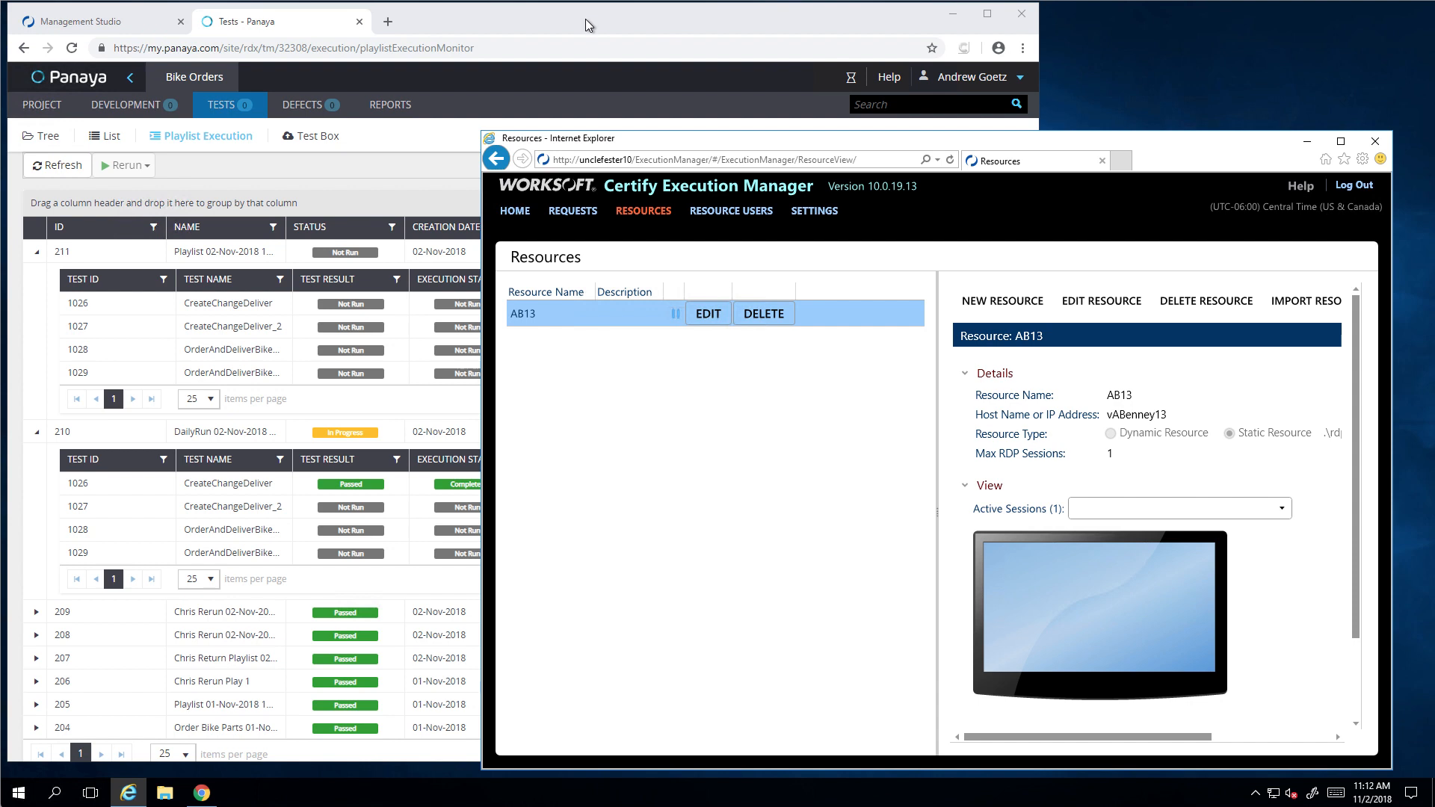
Step: Refresh playlist run 210 until test 1028 OrderAndDeliverBikeParts shows passed, two passed overall
{"action": "left_click", "coordinate": [56, 165]}
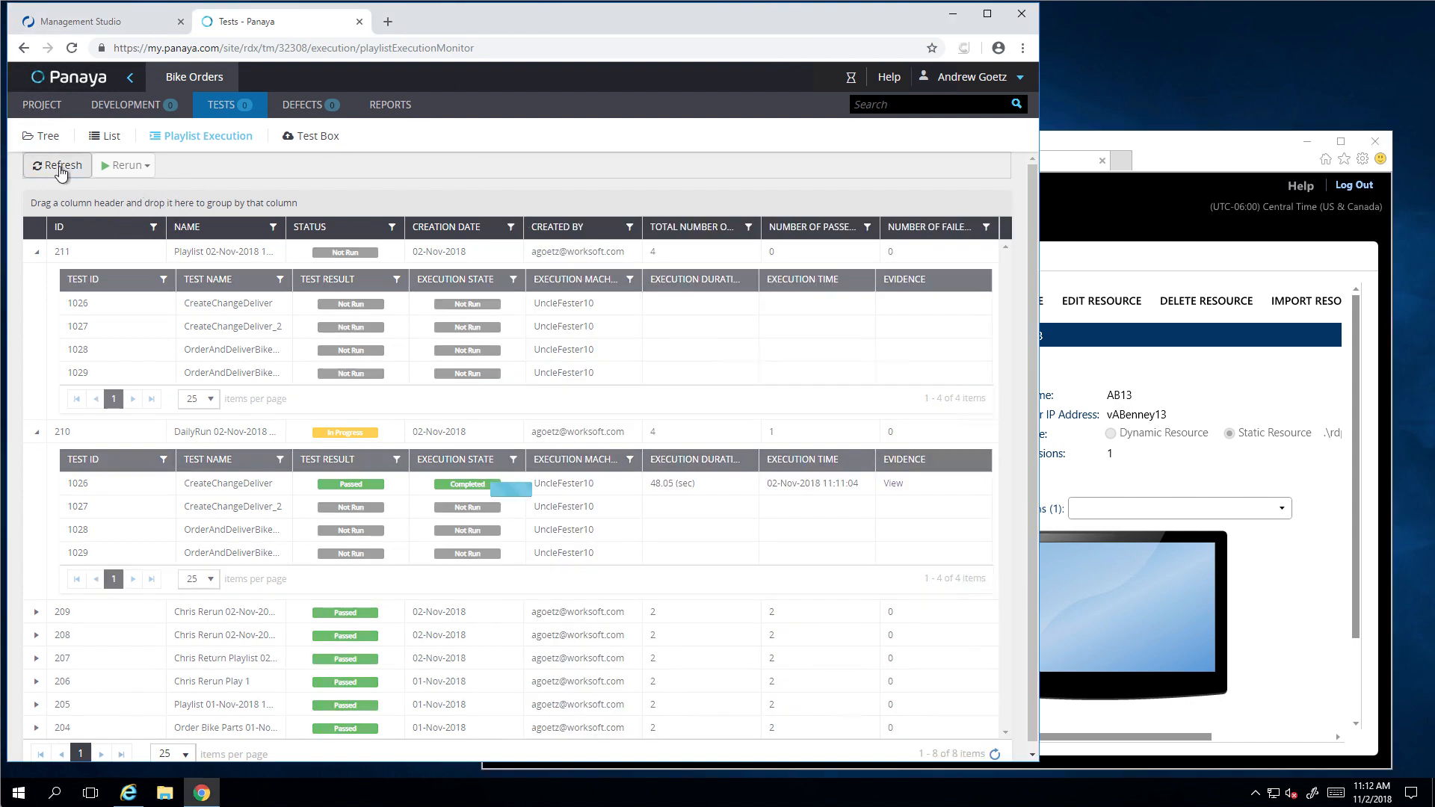
{"action": "left_click", "coordinate": [56, 165]}
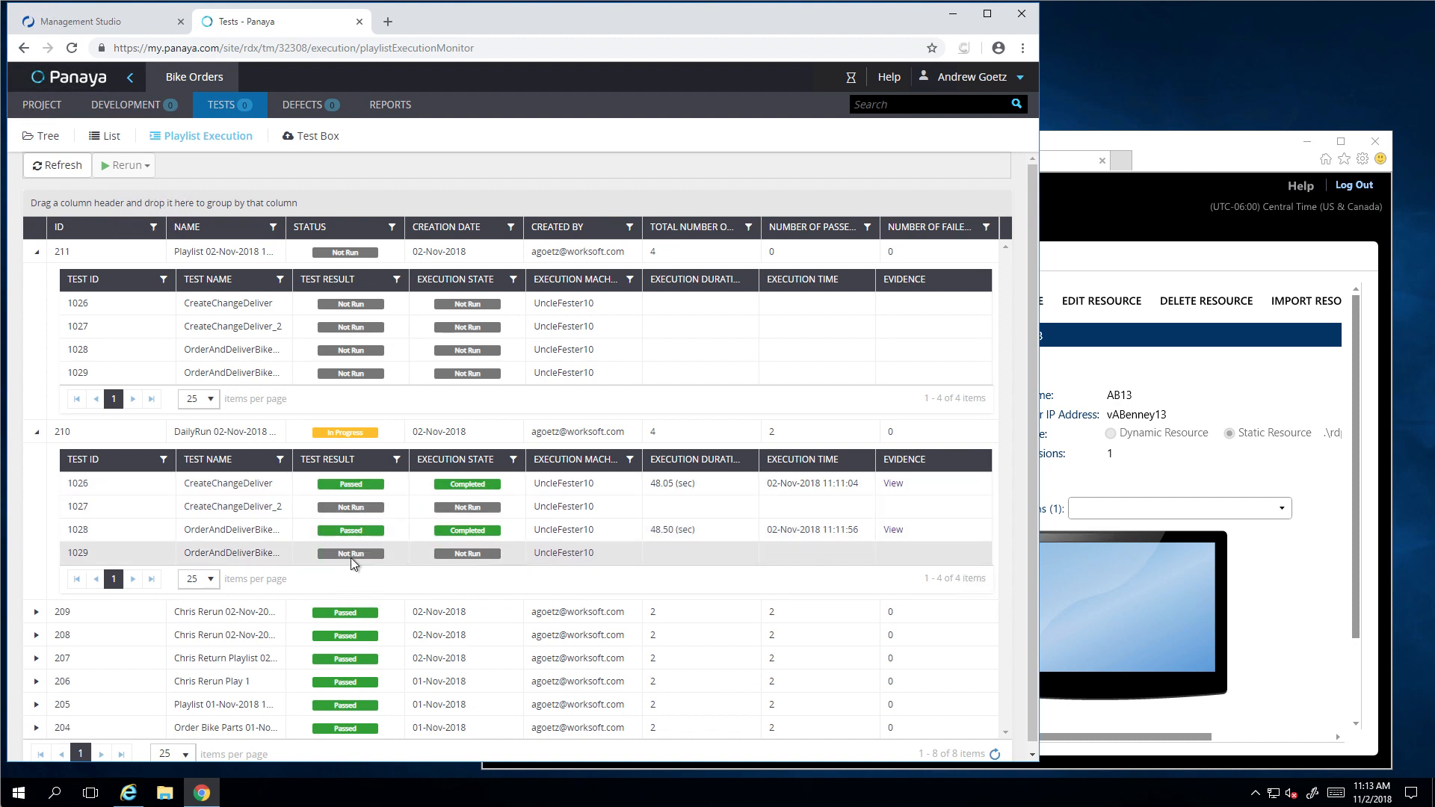
{"action": "mouse_move", "coordinate": [338, 551]}
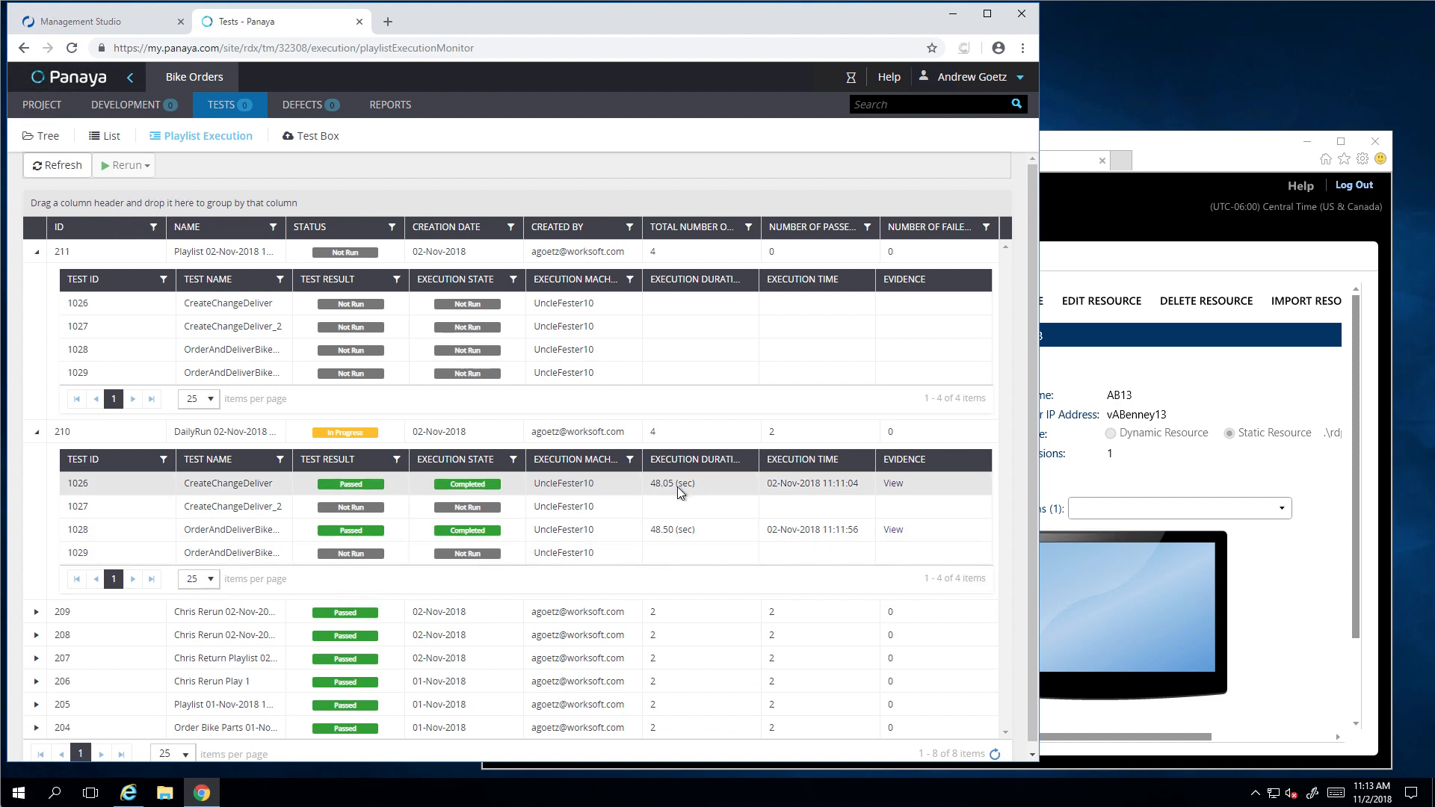
{"action": "mouse_move", "coordinate": [894, 484]}
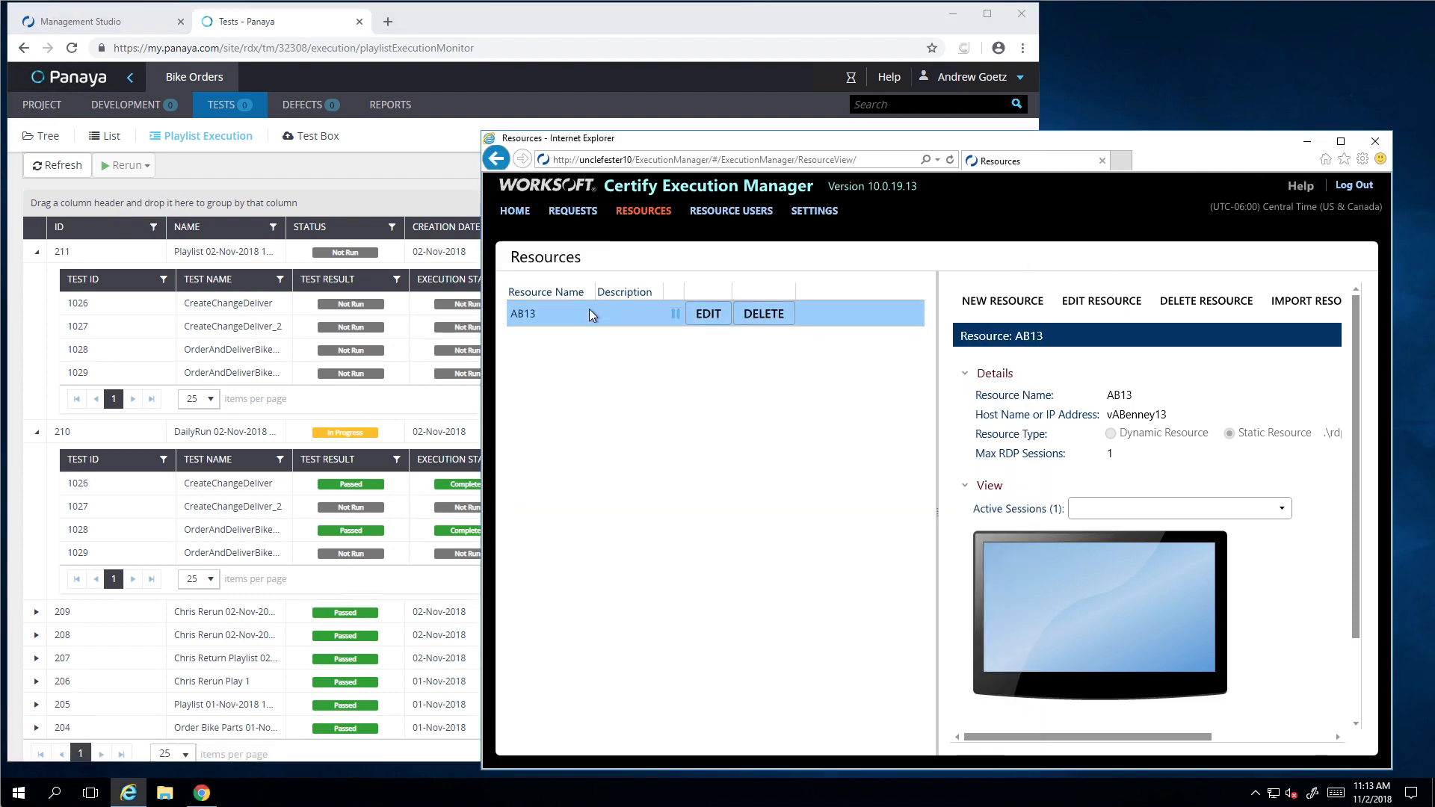
{"action": "mouse_move", "coordinate": [518, 219]}
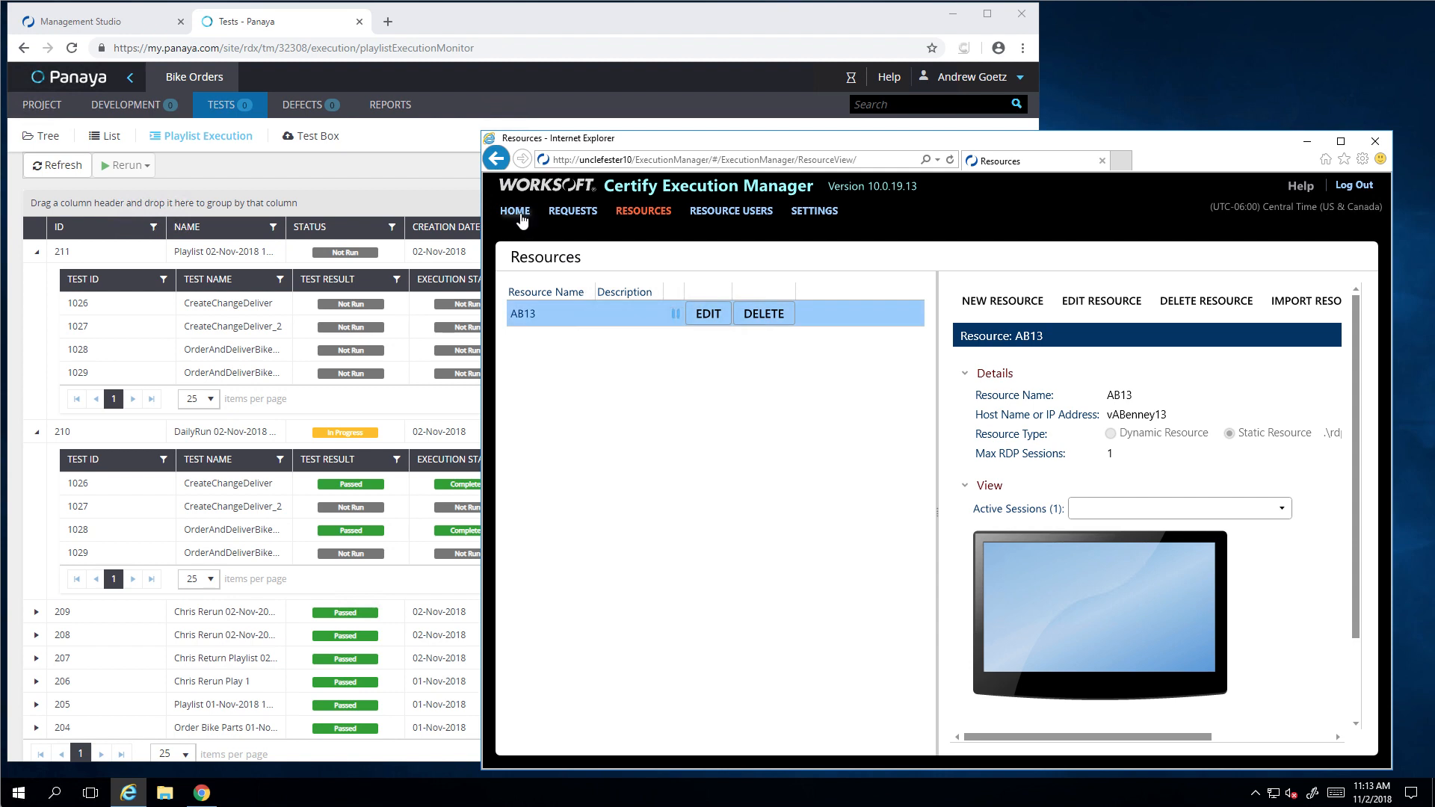
Step: Check Panaya Playlist(1) processes, then view AB13's rdp1 session running CreateChangeDeliver_2
{"action": "left_click", "coordinate": [515, 210]}
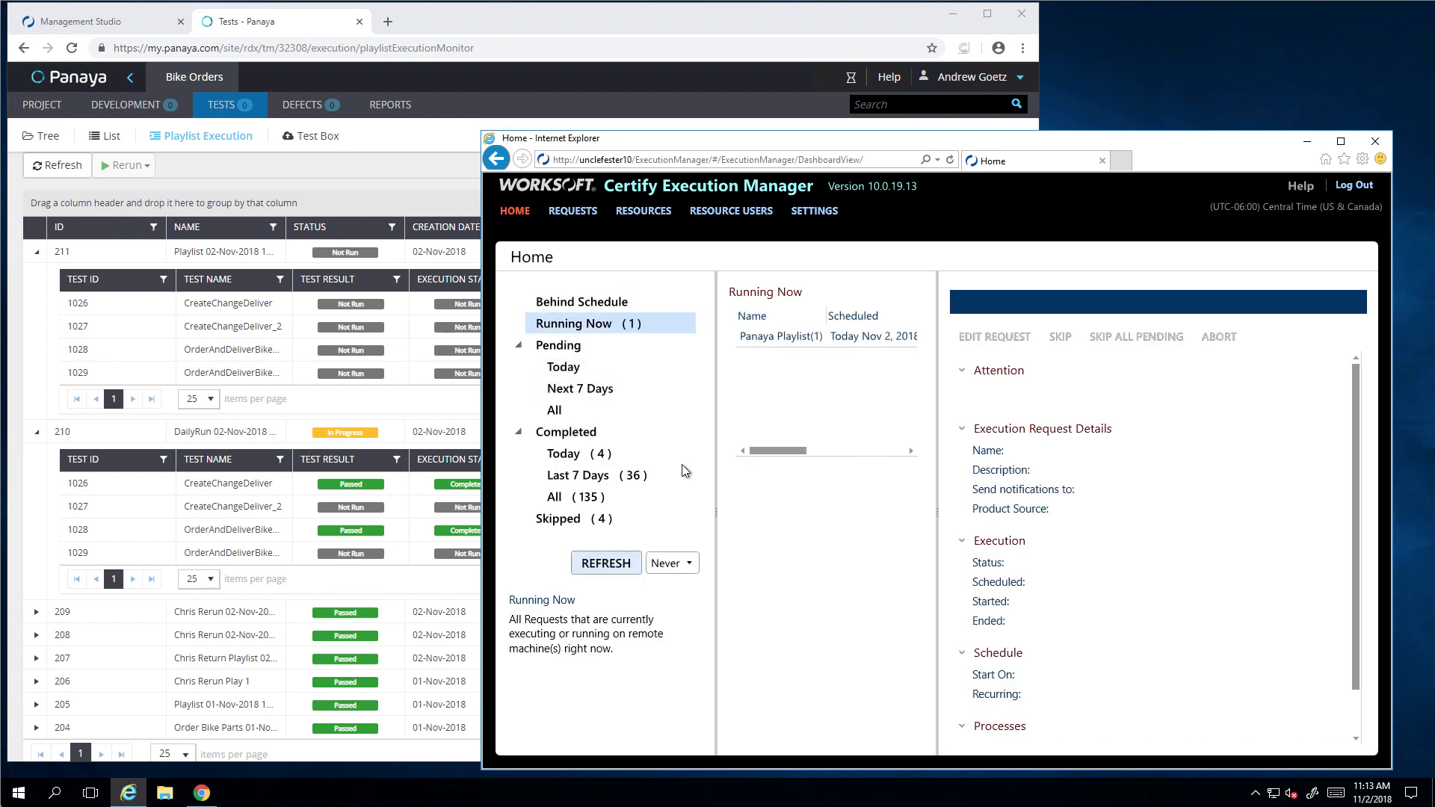
{"action": "left_click", "coordinate": [780, 335]}
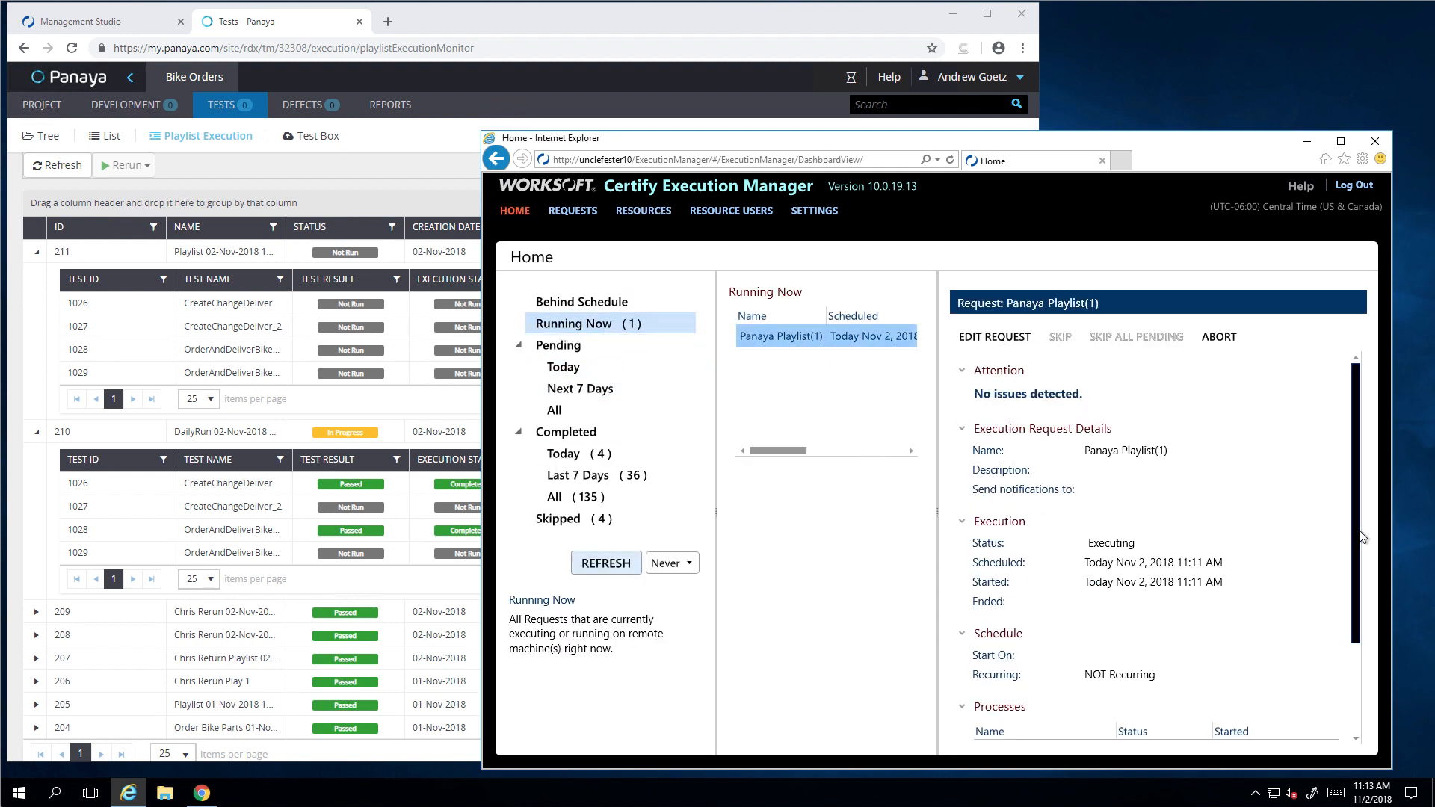
{"action": "scroll", "scroll_direction": "down", "scroll_amount": 3}
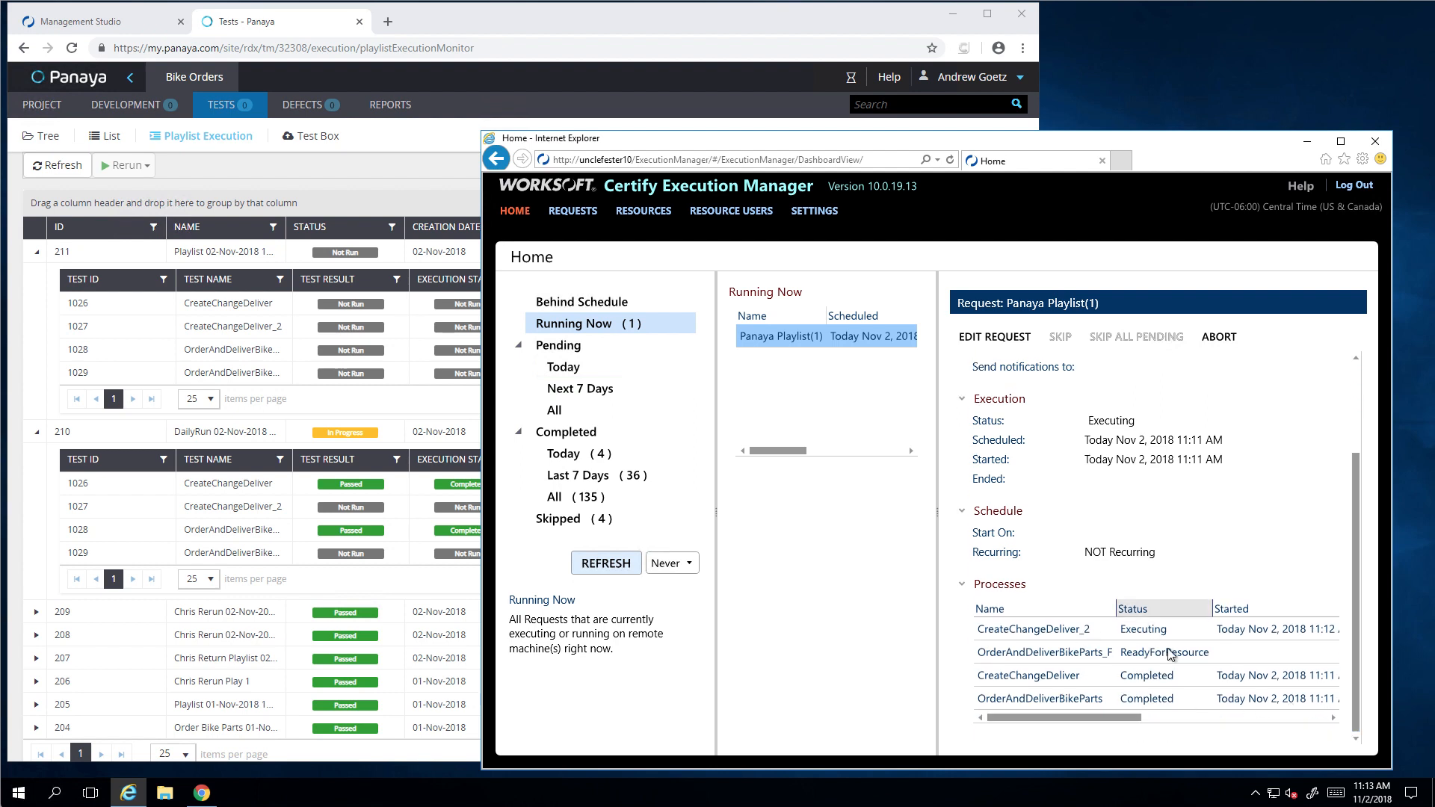
{"action": "mouse_move", "coordinate": [710, 233]}
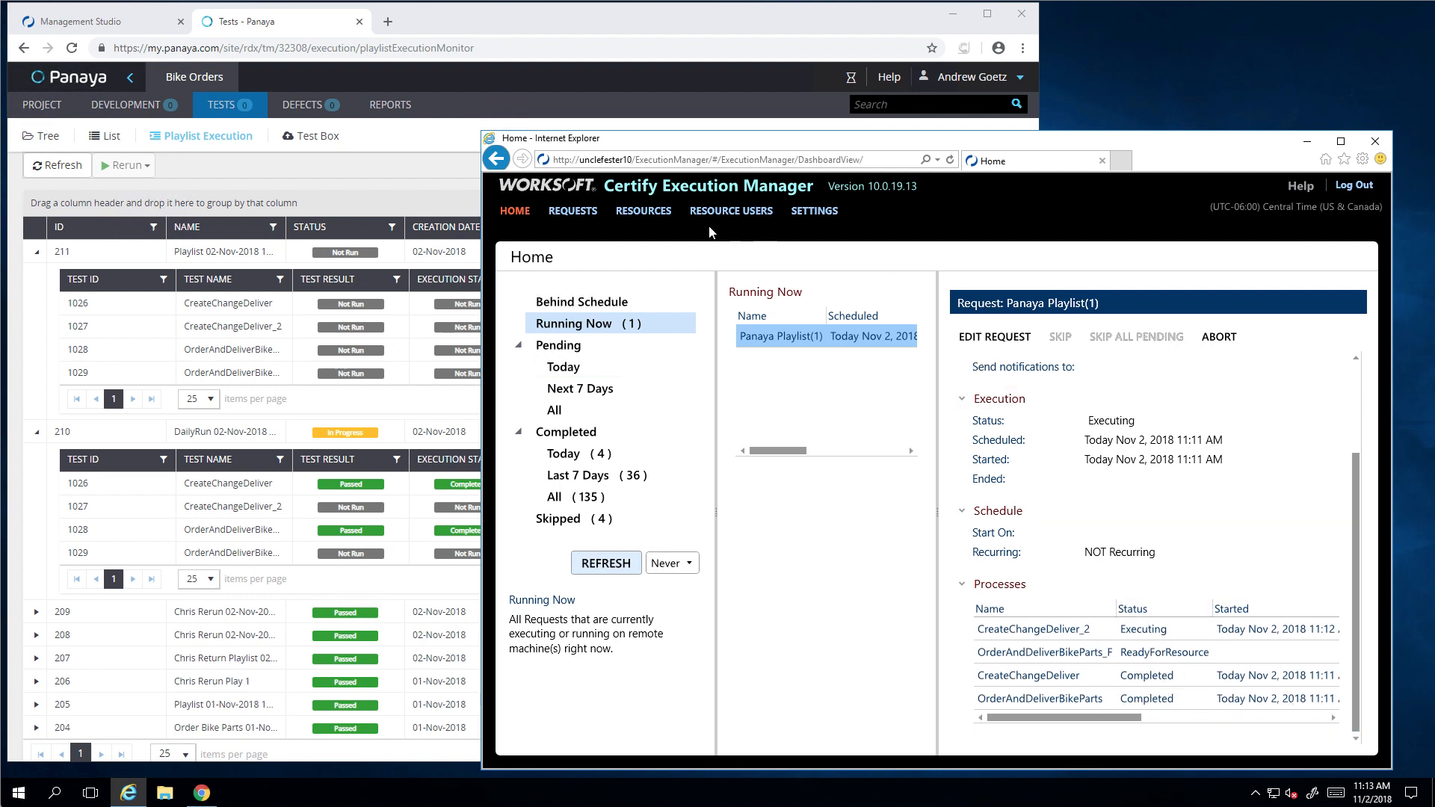
{"action": "left_click", "coordinate": [643, 211]}
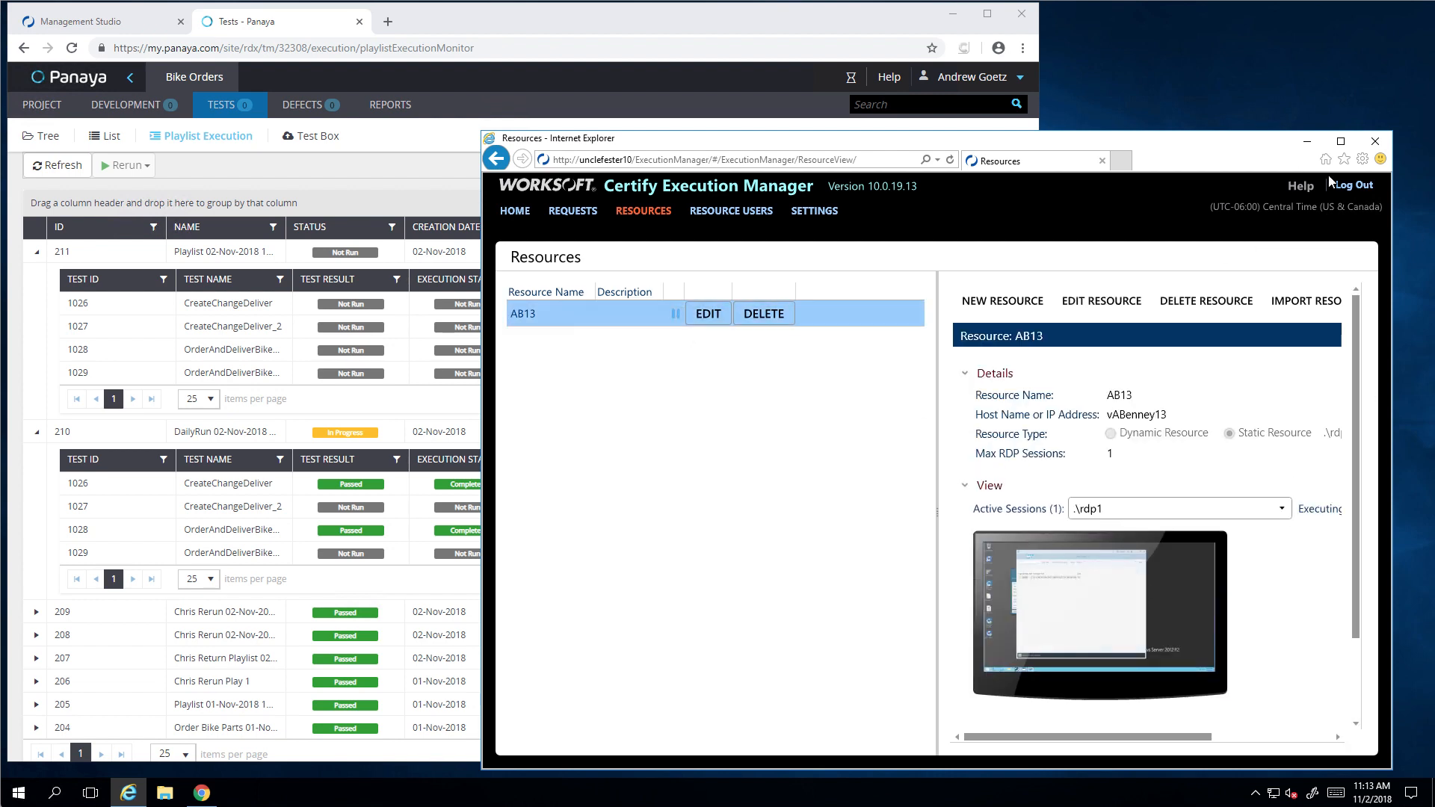
Step: Refresh DailyRun in Panaya to show CreateChangeDeliver_2 passed, three of four tests passed
{"action": "left_click", "coordinate": [1375, 142]}
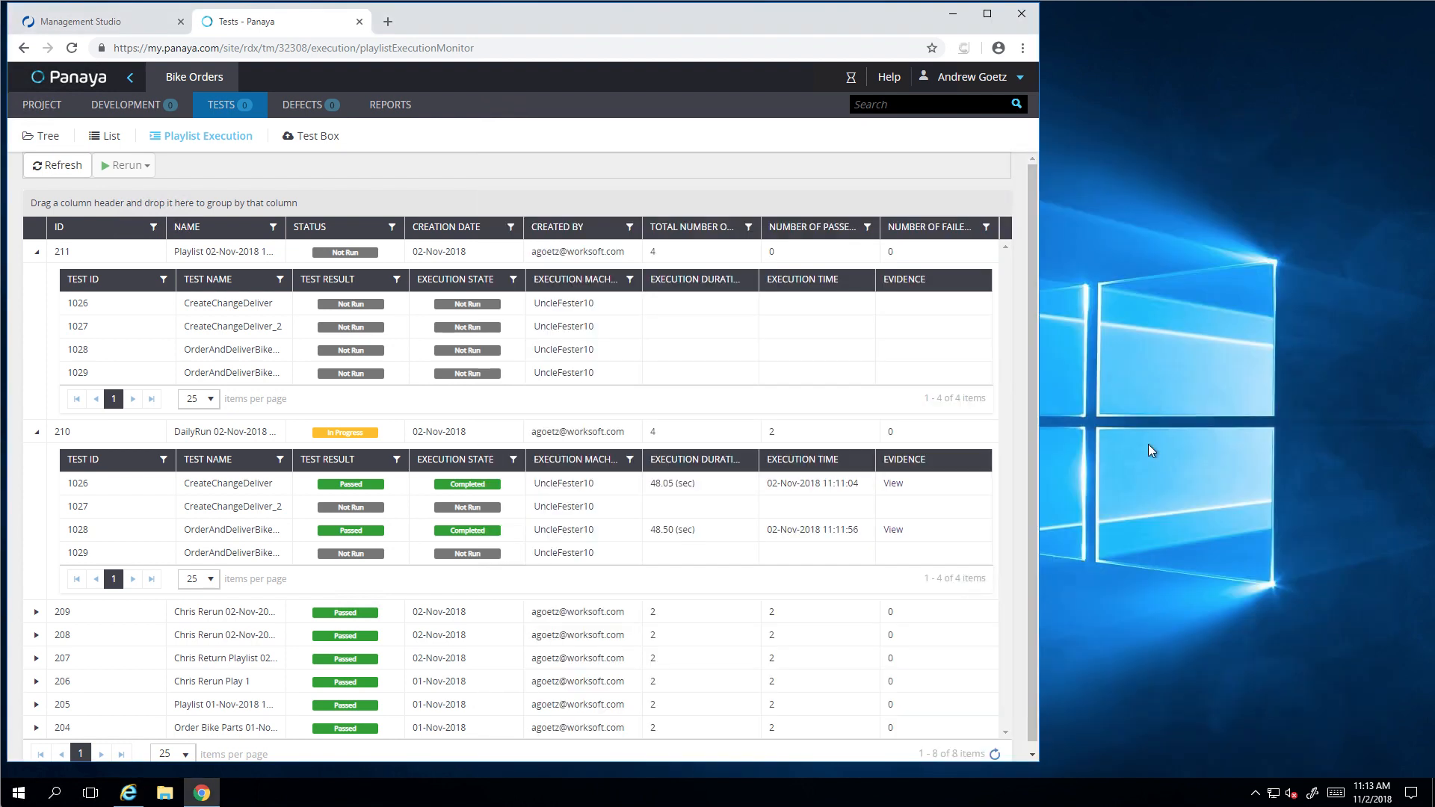
{"action": "mouse_move", "coordinate": [35, 136]}
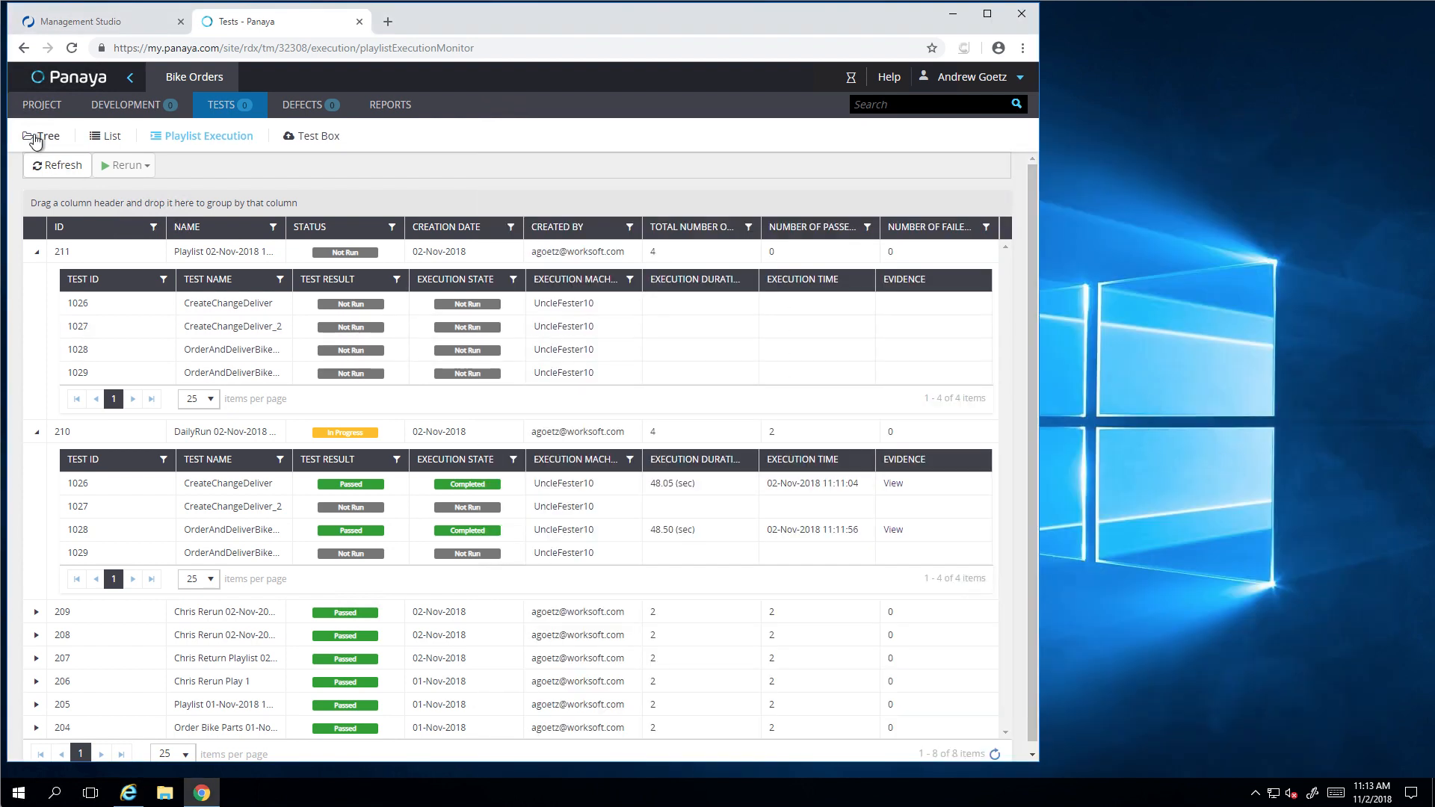
{"action": "left_click", "coordinate": [56, 165]}
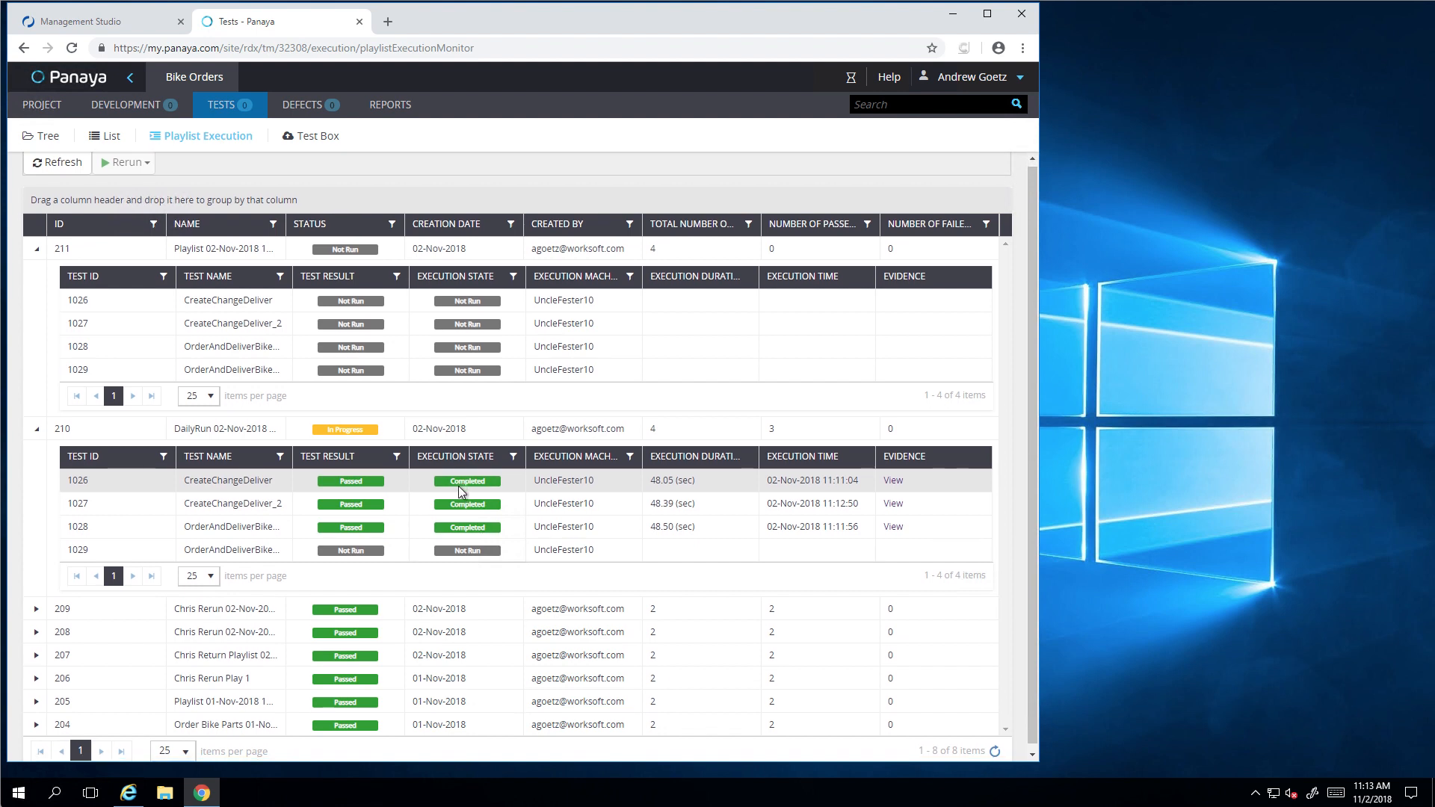
{"action": "mouse_move", "coordinate": [894, 482]}
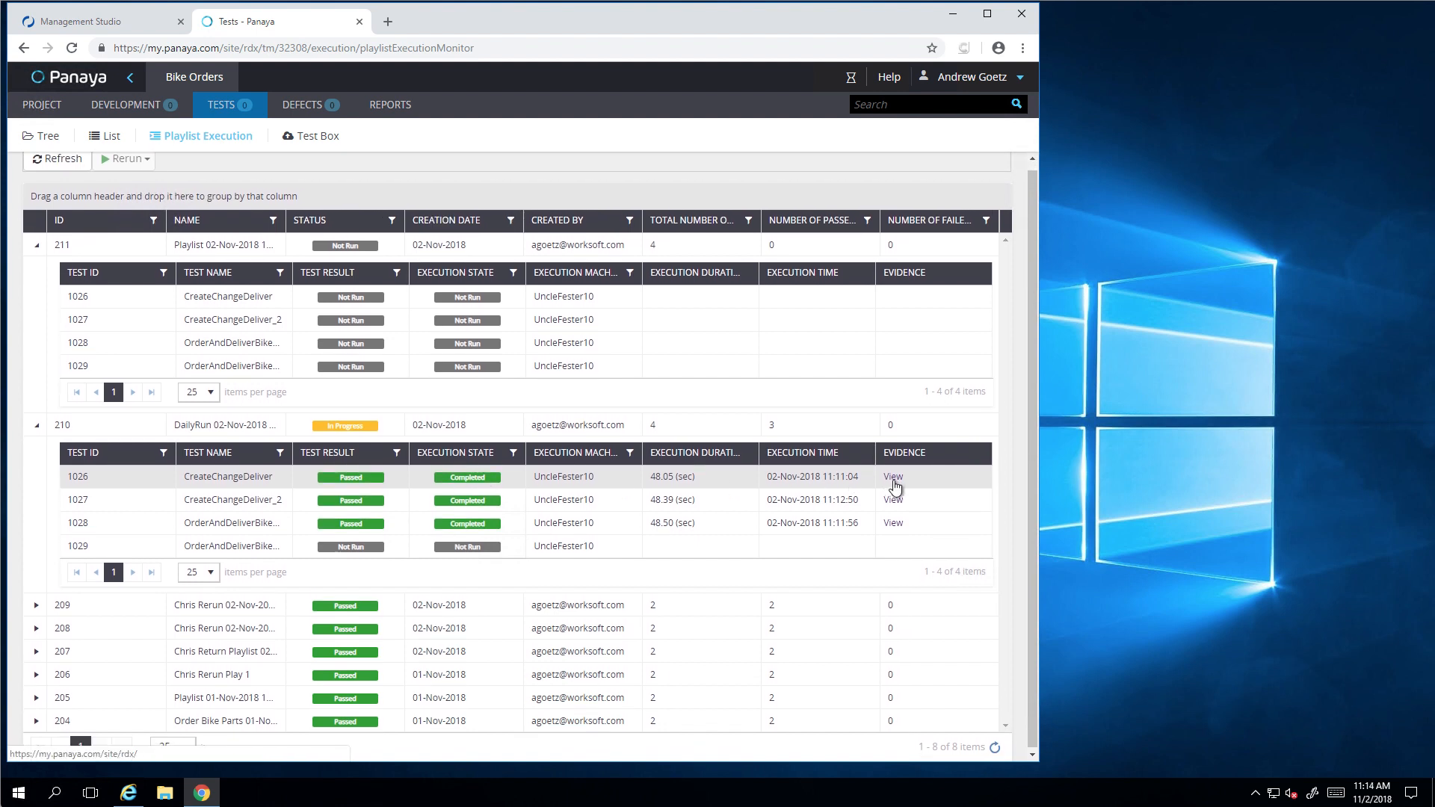
Step: Download test 1026's evidence zip, read CertifyProcessResultInfo, and open the AutomationReport
{"action": "left_click", "coordinate": [893, 476]}
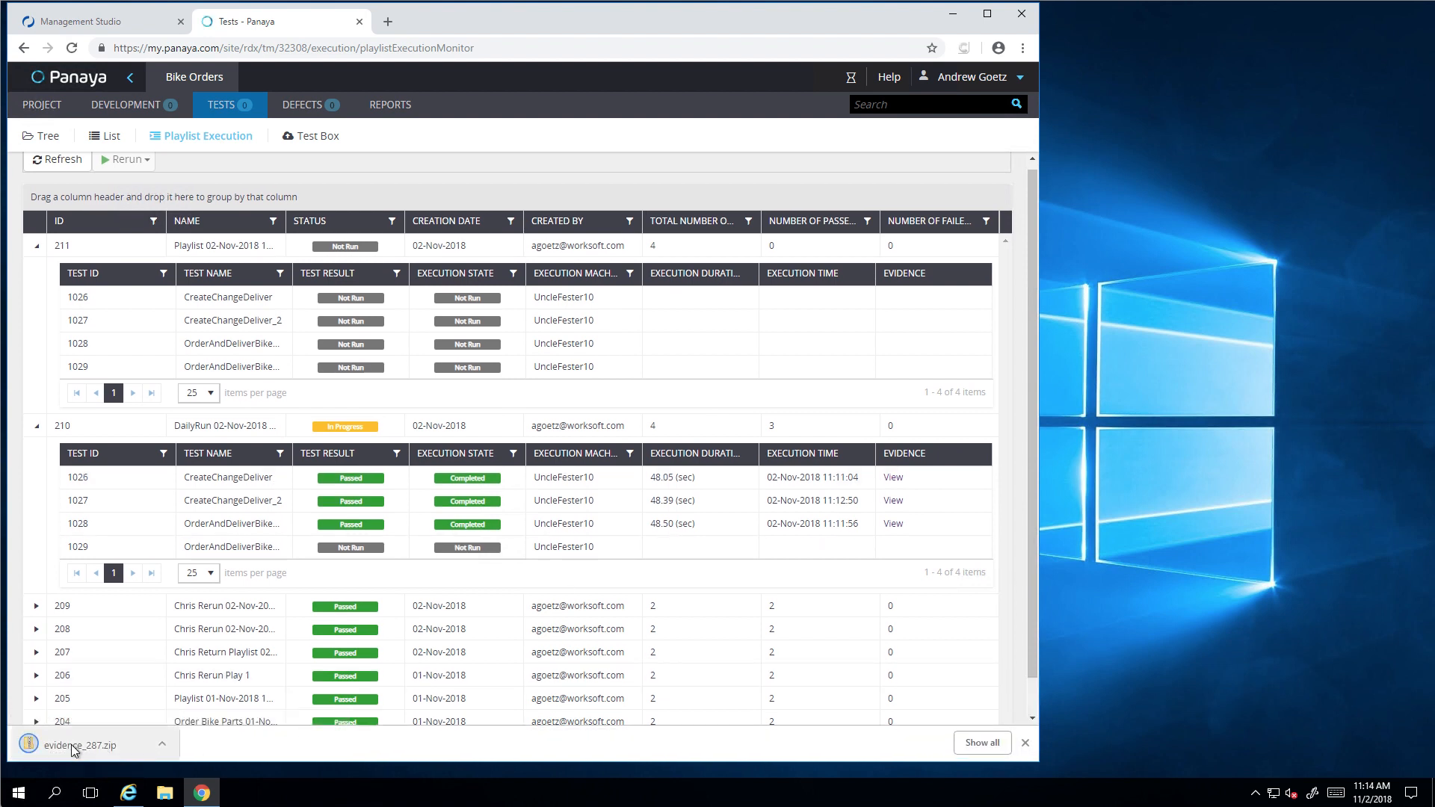
{"action": "left_click", "coordinate": [75, 746]}
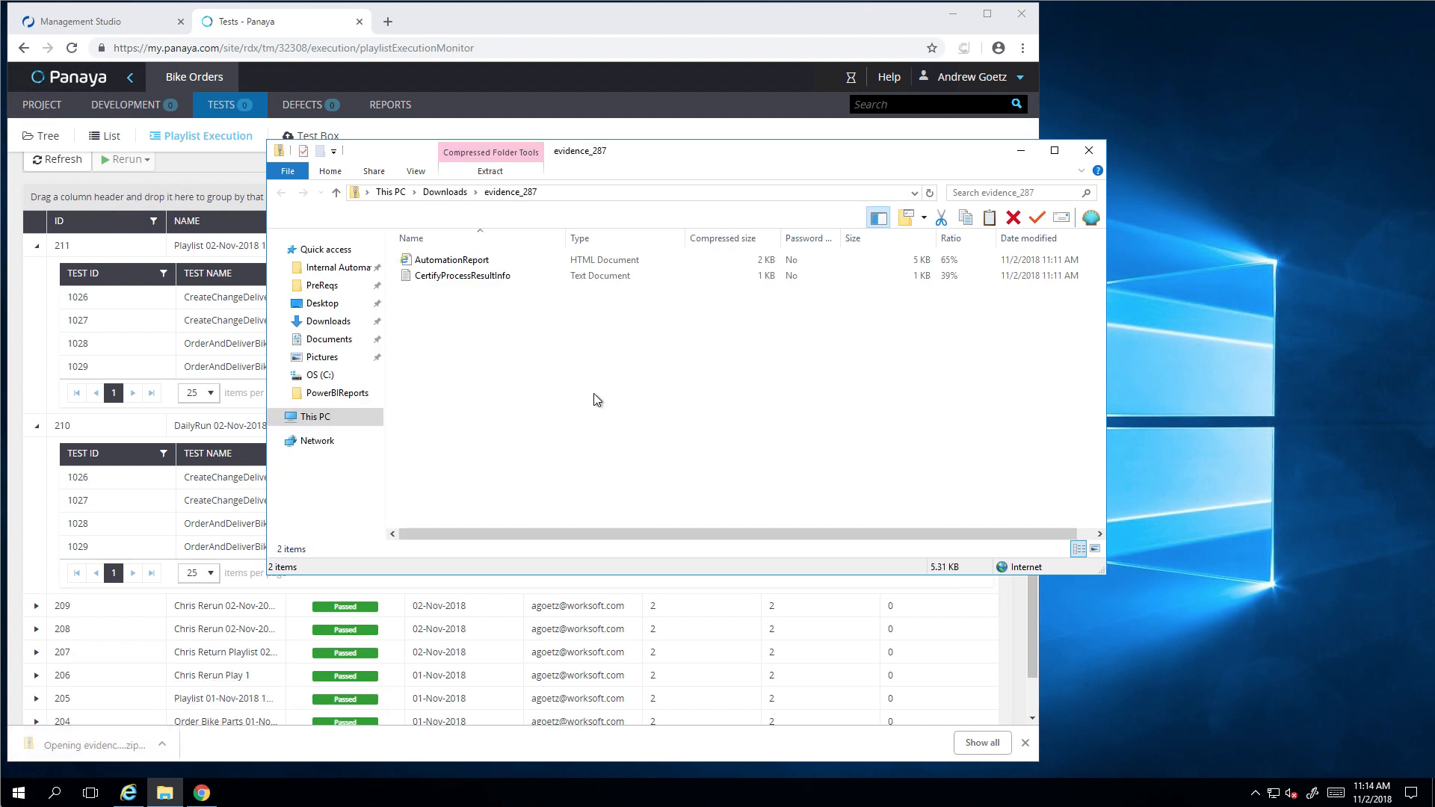
{"action": "left_click", "coordinate": [462, 276]}
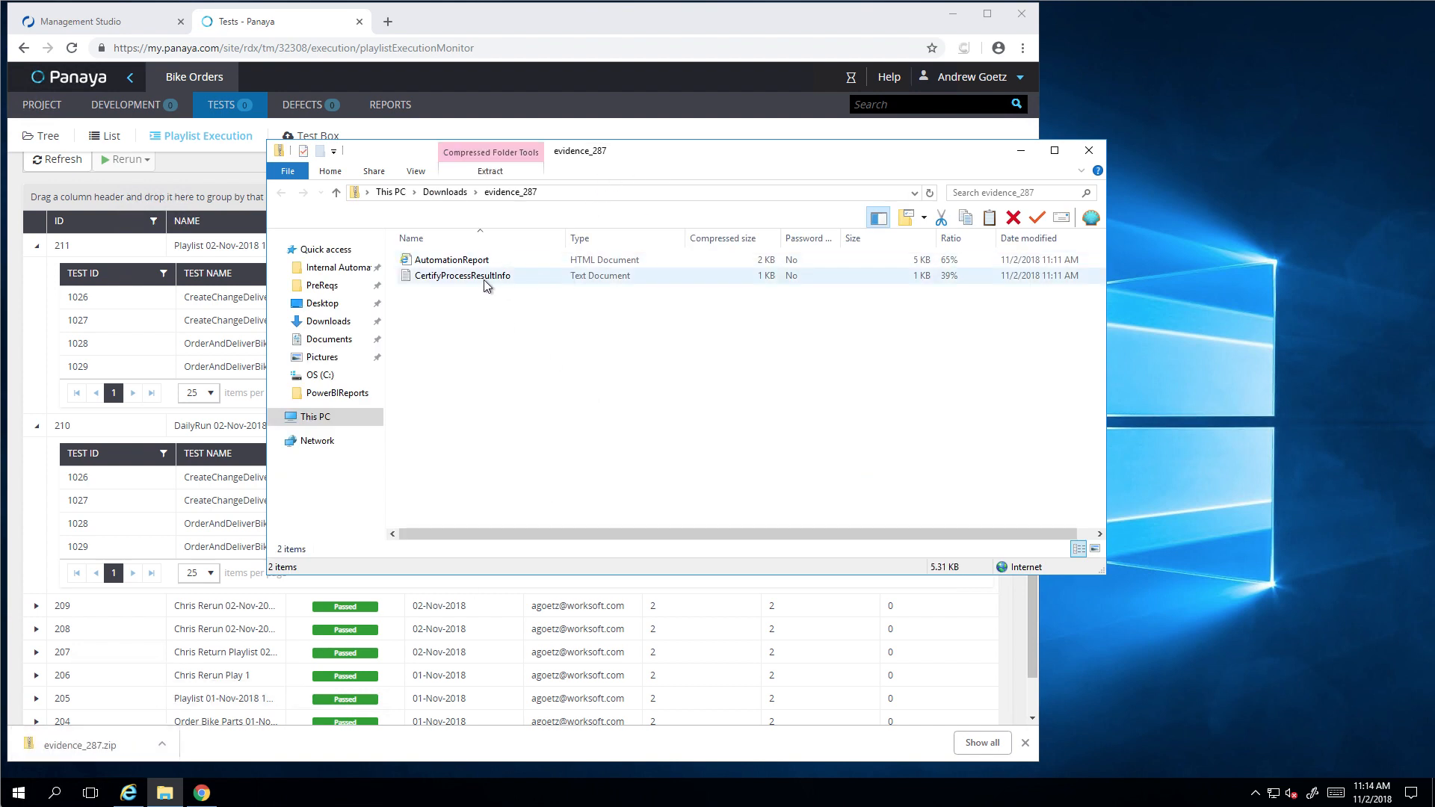
{"action": "double_click", "coordinate": [462, 275]}
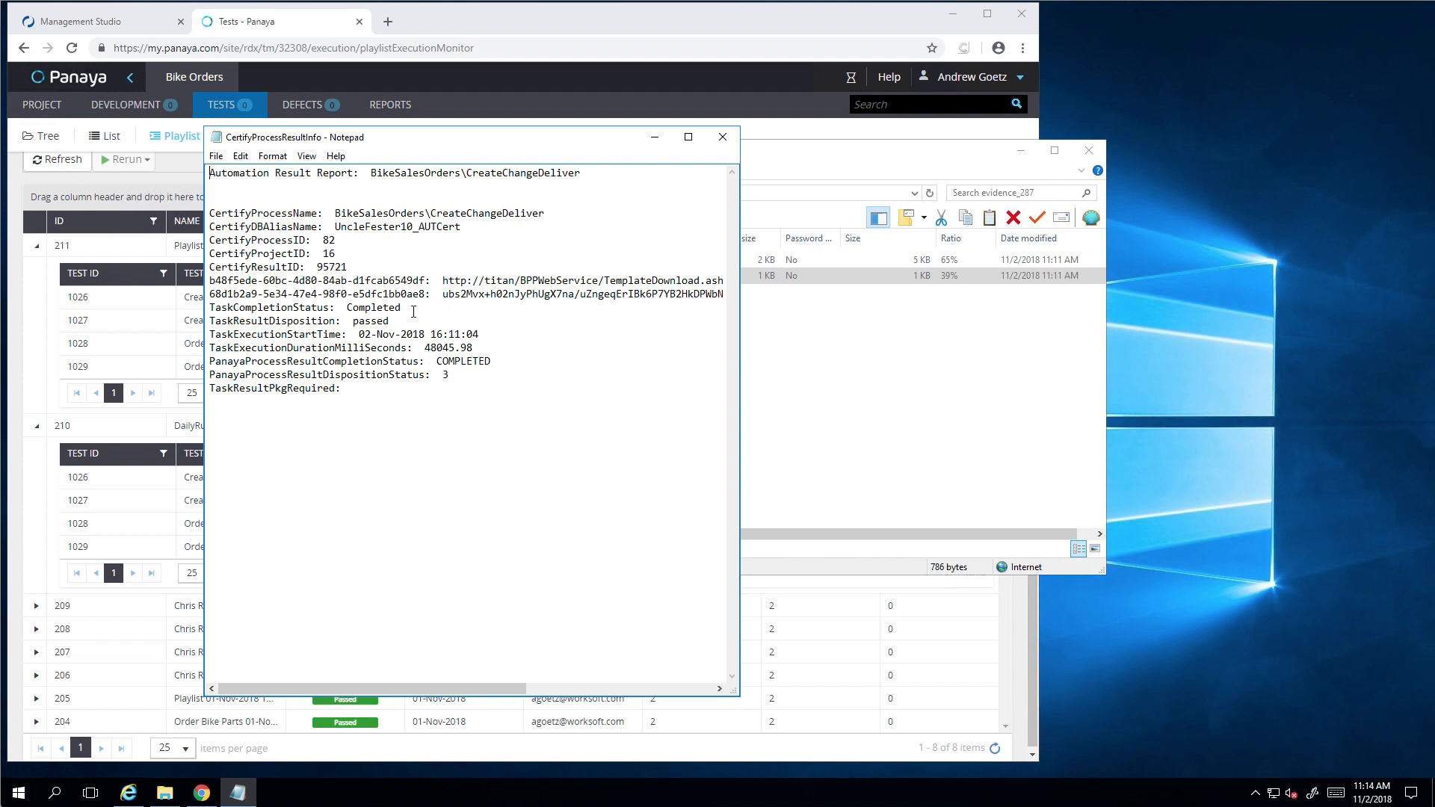
{"action": "left_click", "coordinate": [723, 136]}
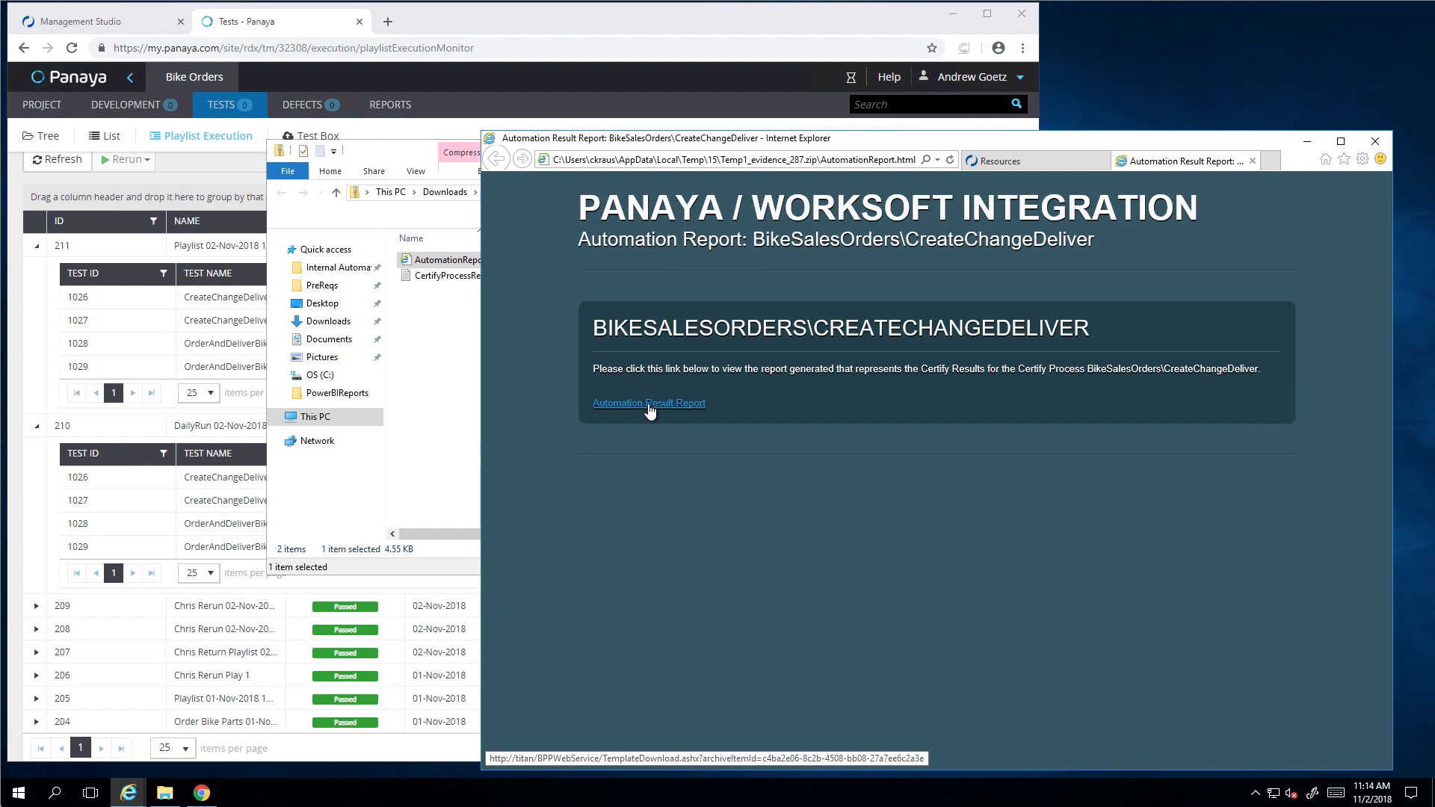
Step: Open the Automation Result Report PDF for CreateChangeDeliver from the downloads dialog
{"action": "left_click", "coordinate": [649, 403]}
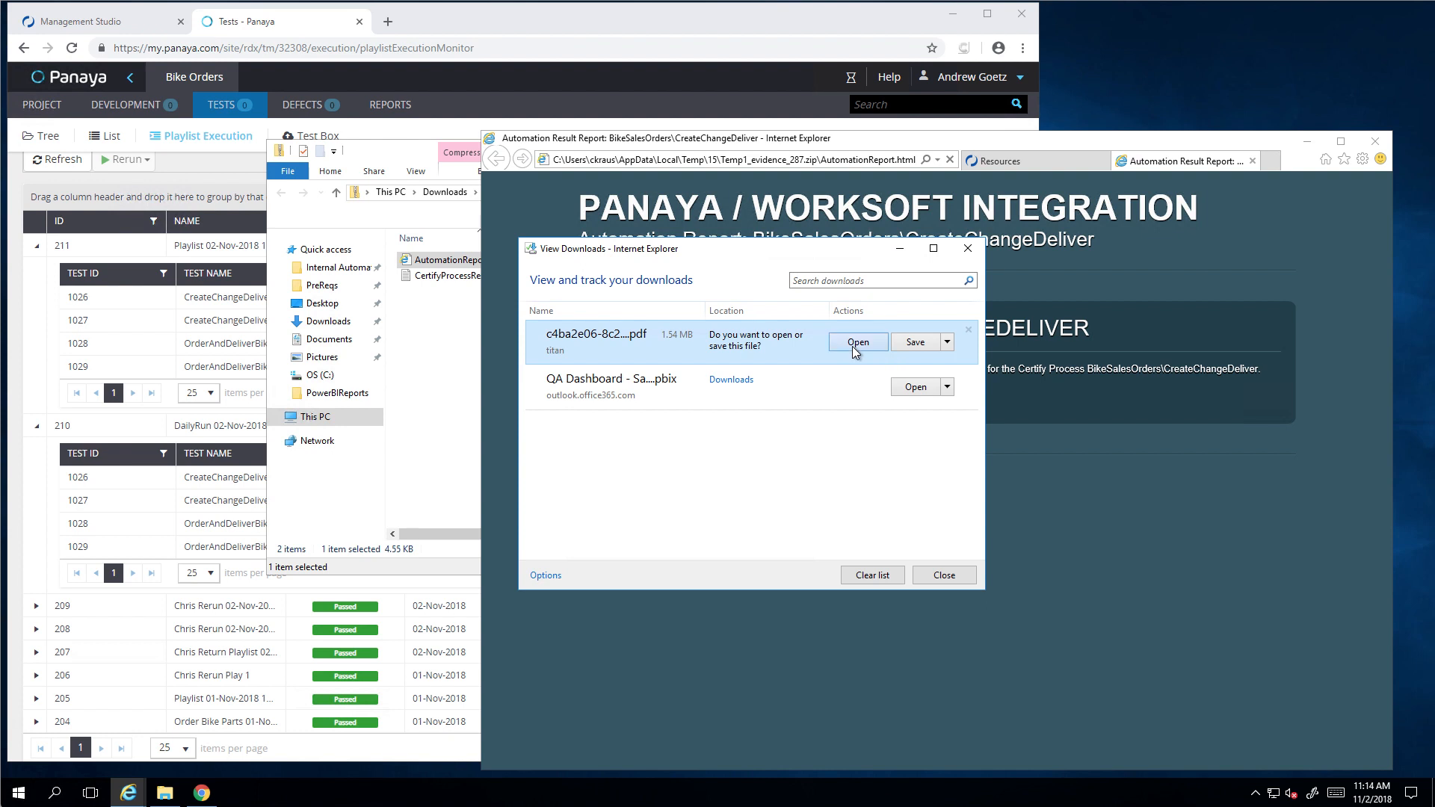
{"action": "left_click", "coordinate": [857, 341]}
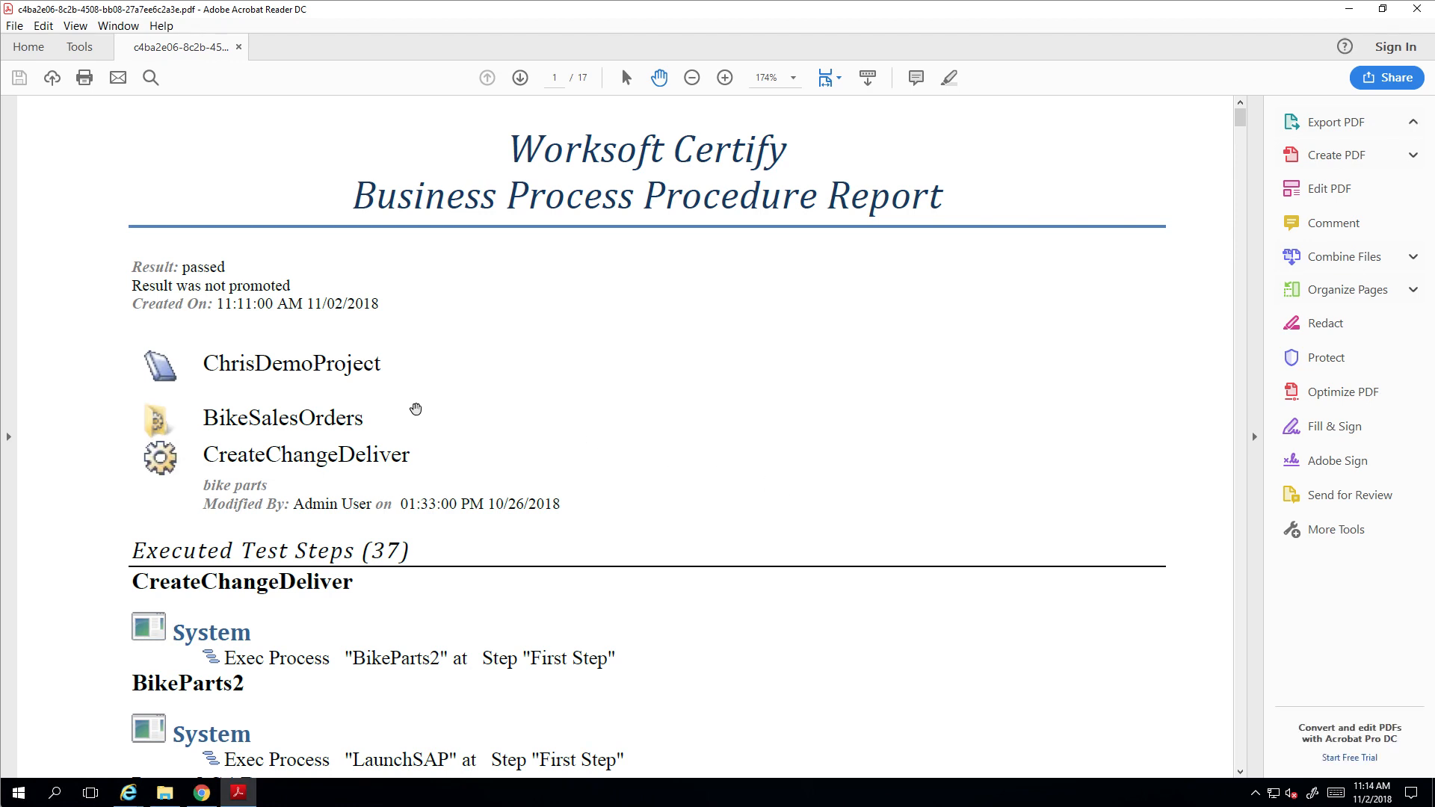
{"action": "mouse_move", "coordinate": [896, 520]}
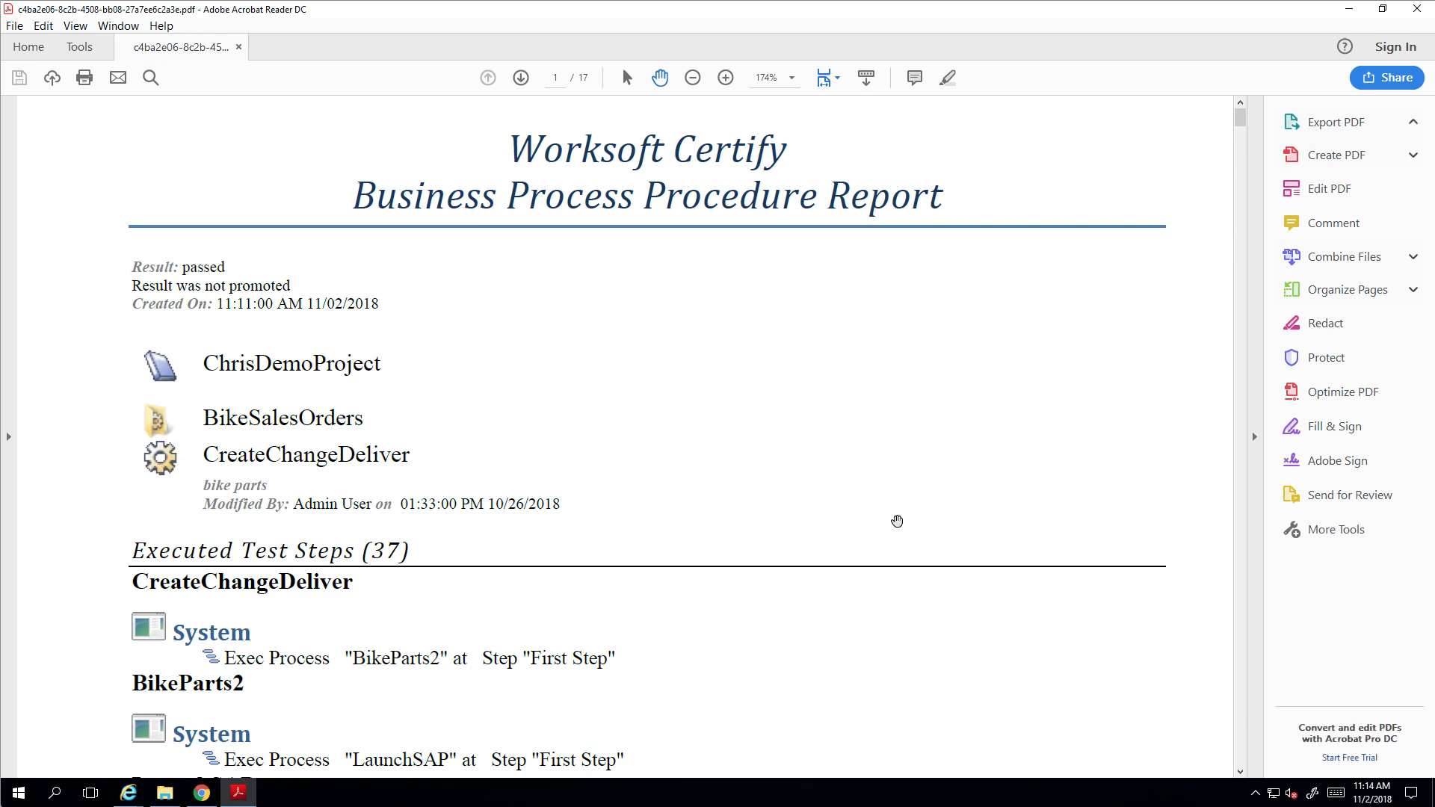
Step: Scroll through the CreateChangeDeliver PDF to the SAP Create Sales Document screenshots
{"action": "scroll", "scroll_direction": "down", "scroll_amount": 3}
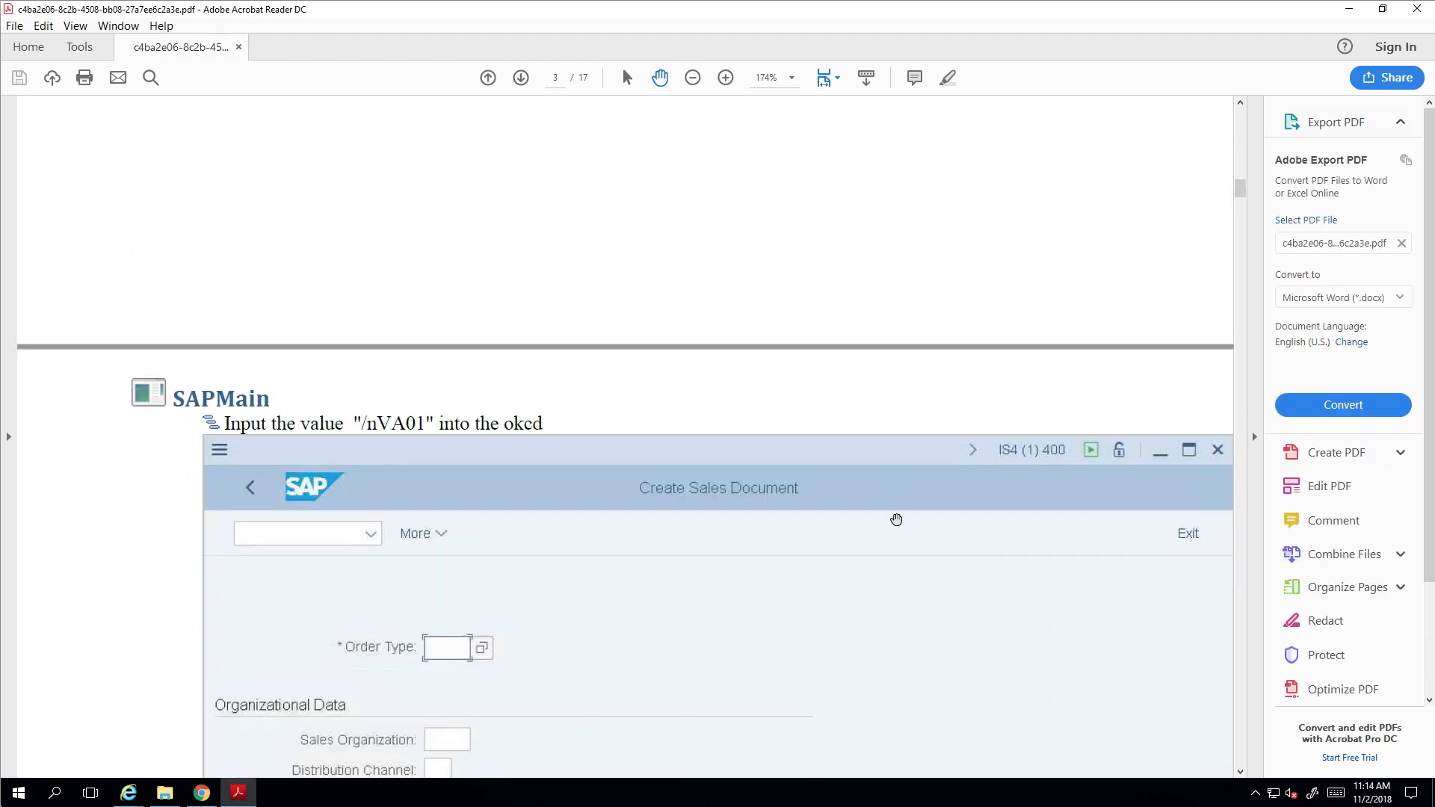
{"action": "scroll", "scroll_direction": "down", "scroll_amount": 3}
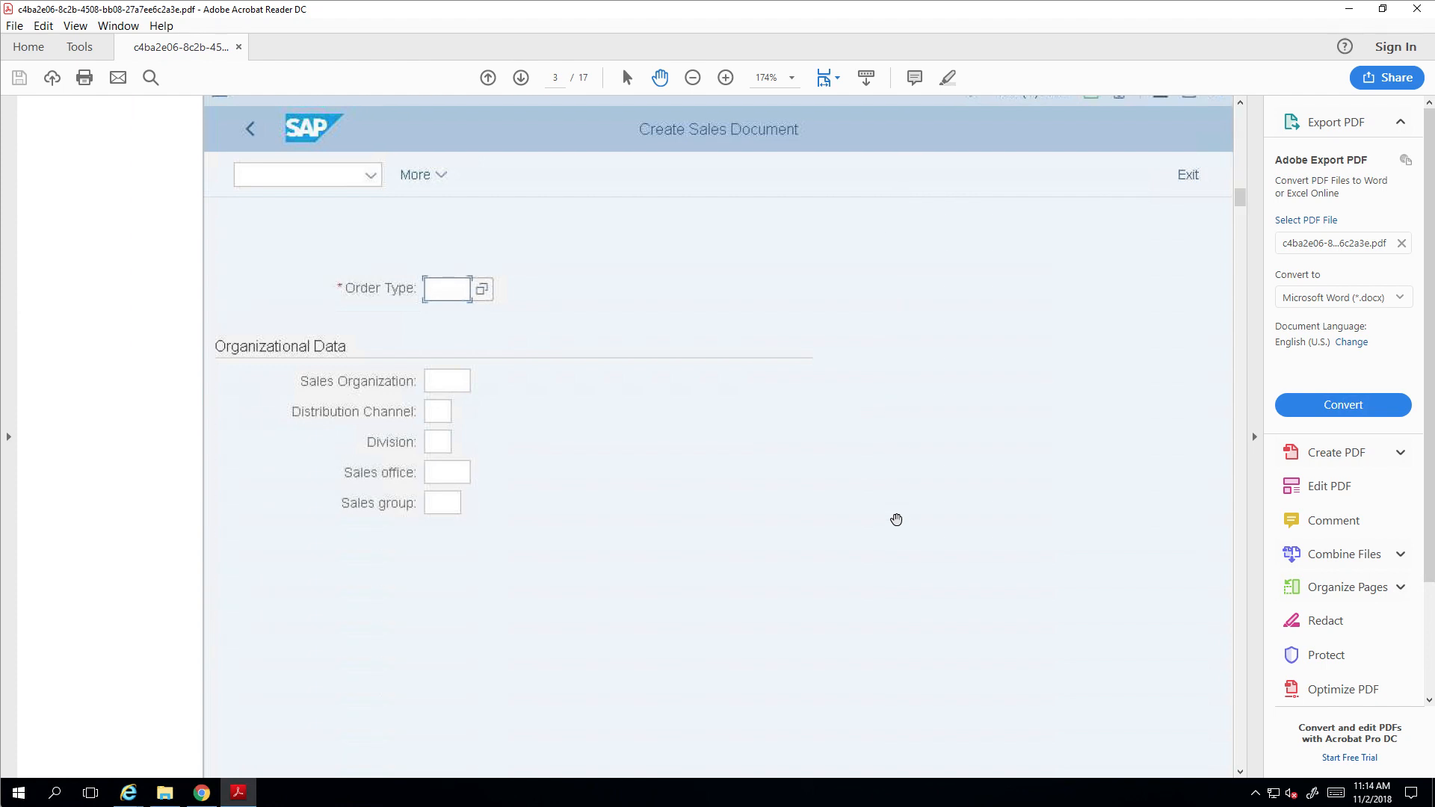
{"action": "scroll", "scroll_direction": "down", "scroll_amount": 3}
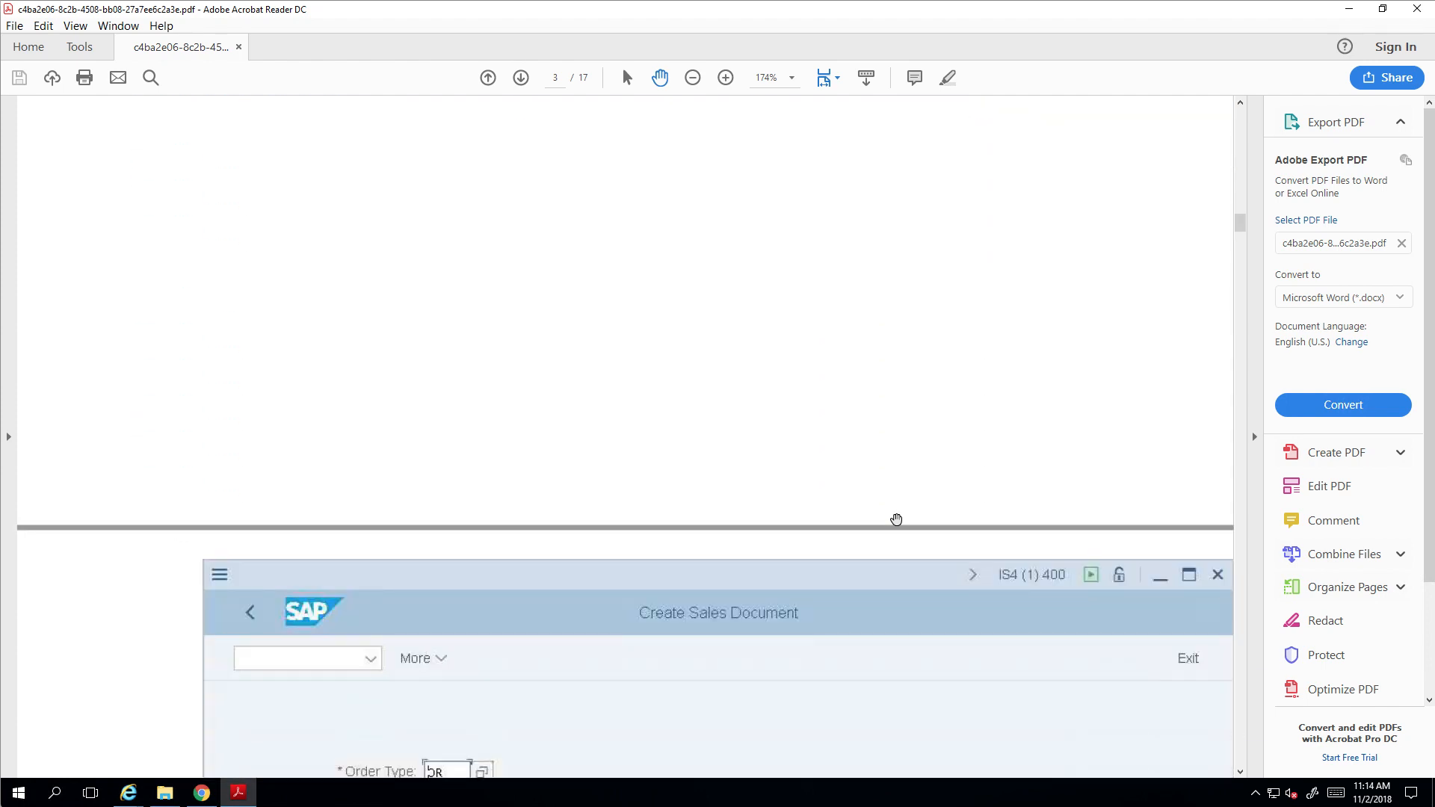
{"action": "scroll", "scroll_direction": "down", "scroll_amount": 3}
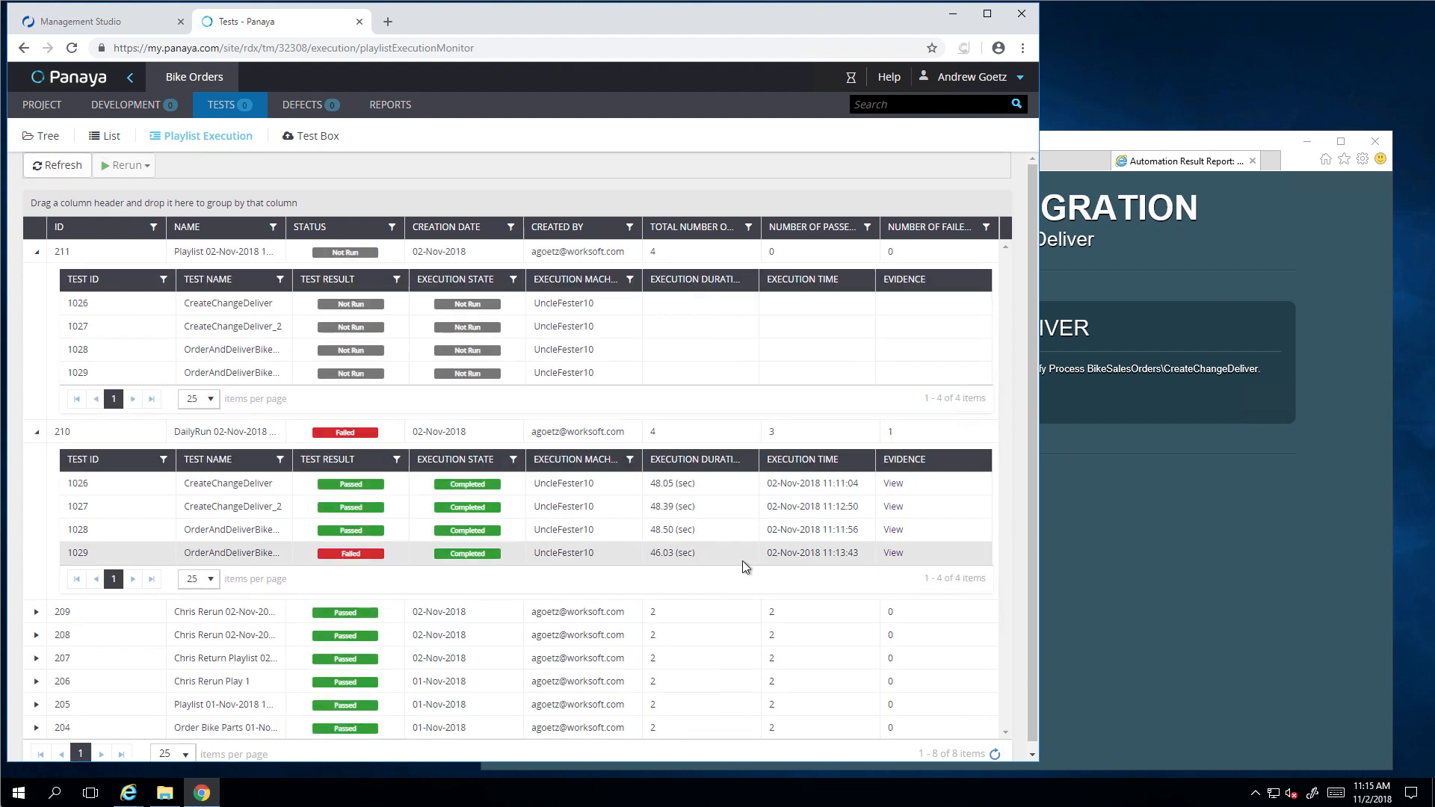
{"action": "mouse_move", "coordinate": [373, 527]}
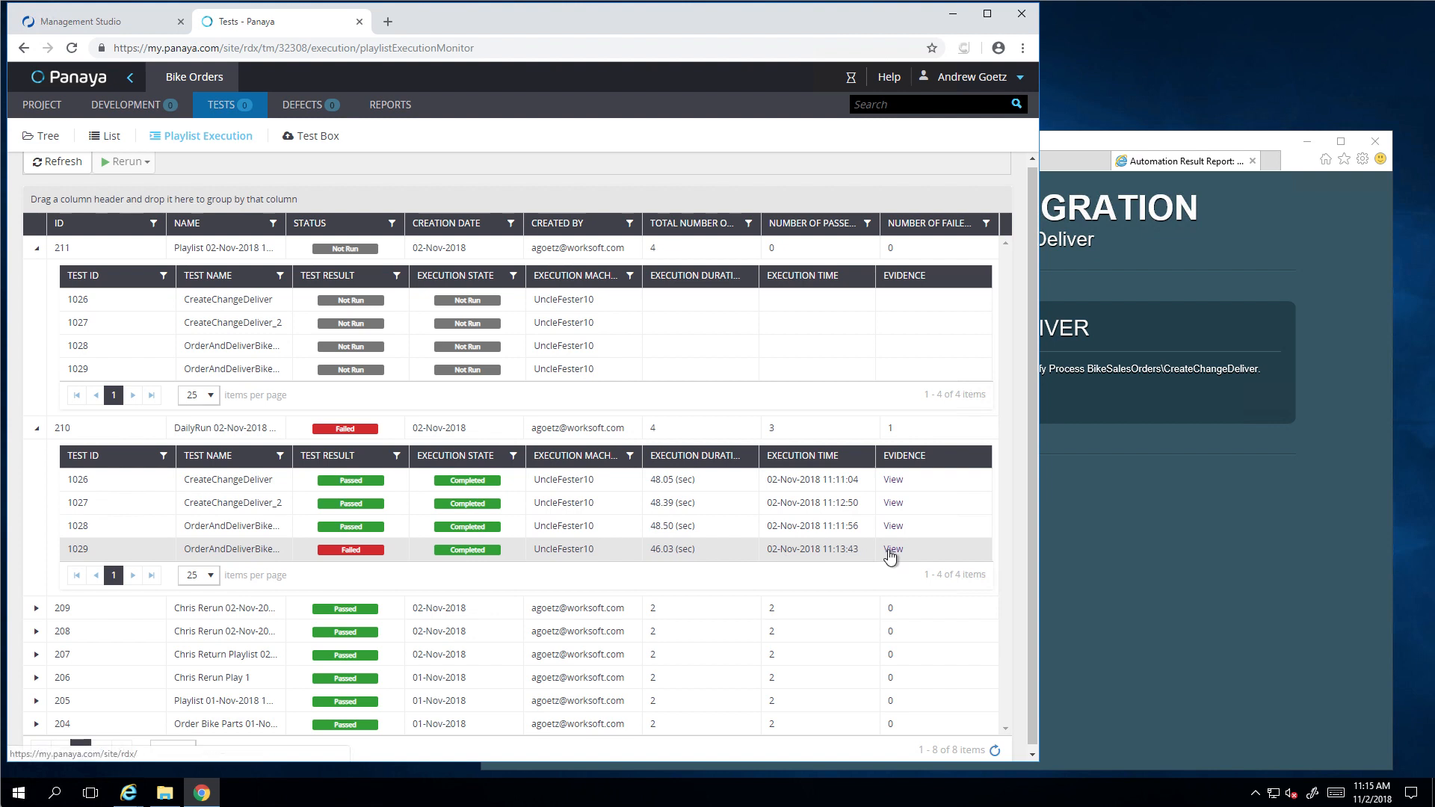
Step: Download failed test 1029's evidence_286.zip and open the OrderAndDeliverBikeParts_F automation report link
{"action": "left_click", "coordinate": [893, 550]}
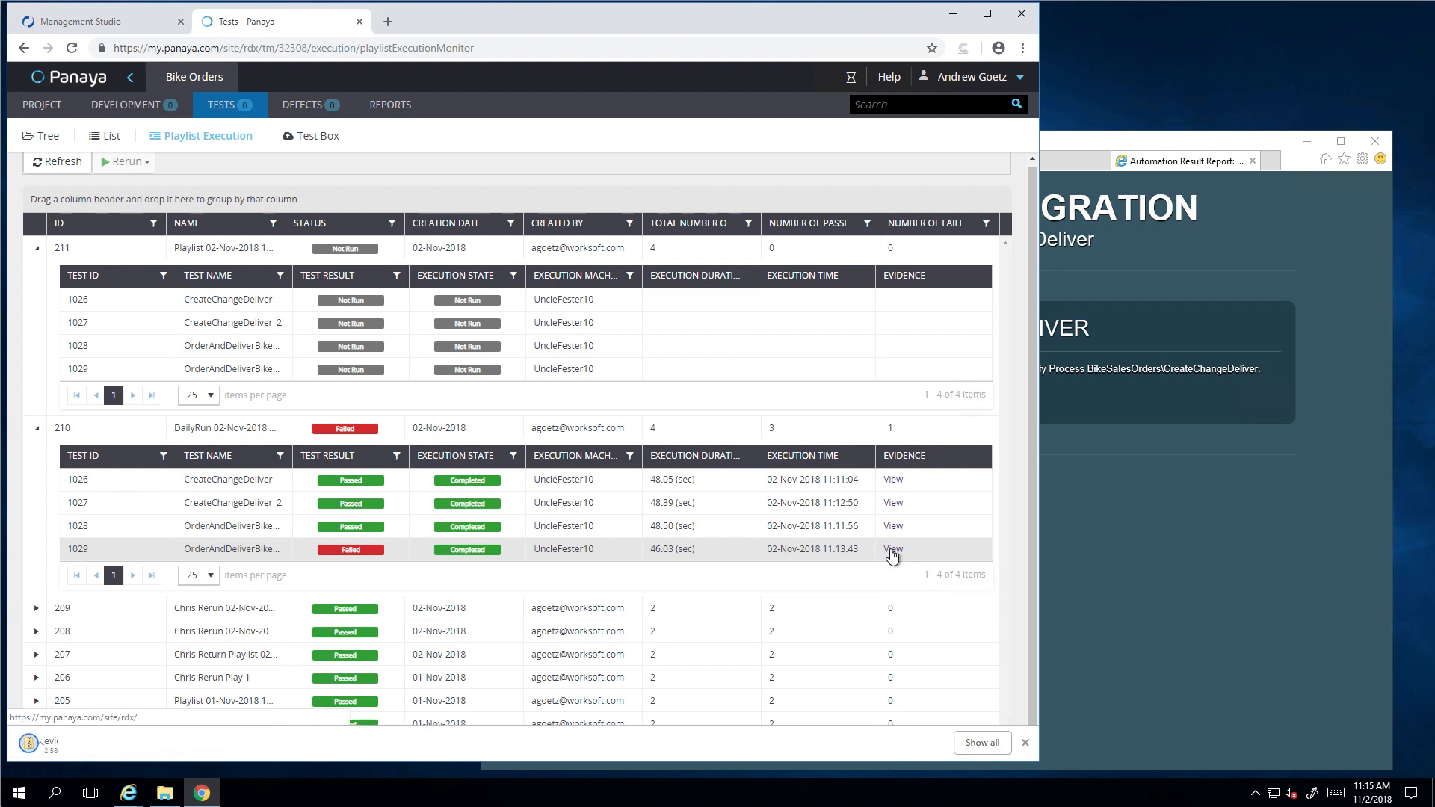
{"action": "left_click", "coordinate": [893, 549]}
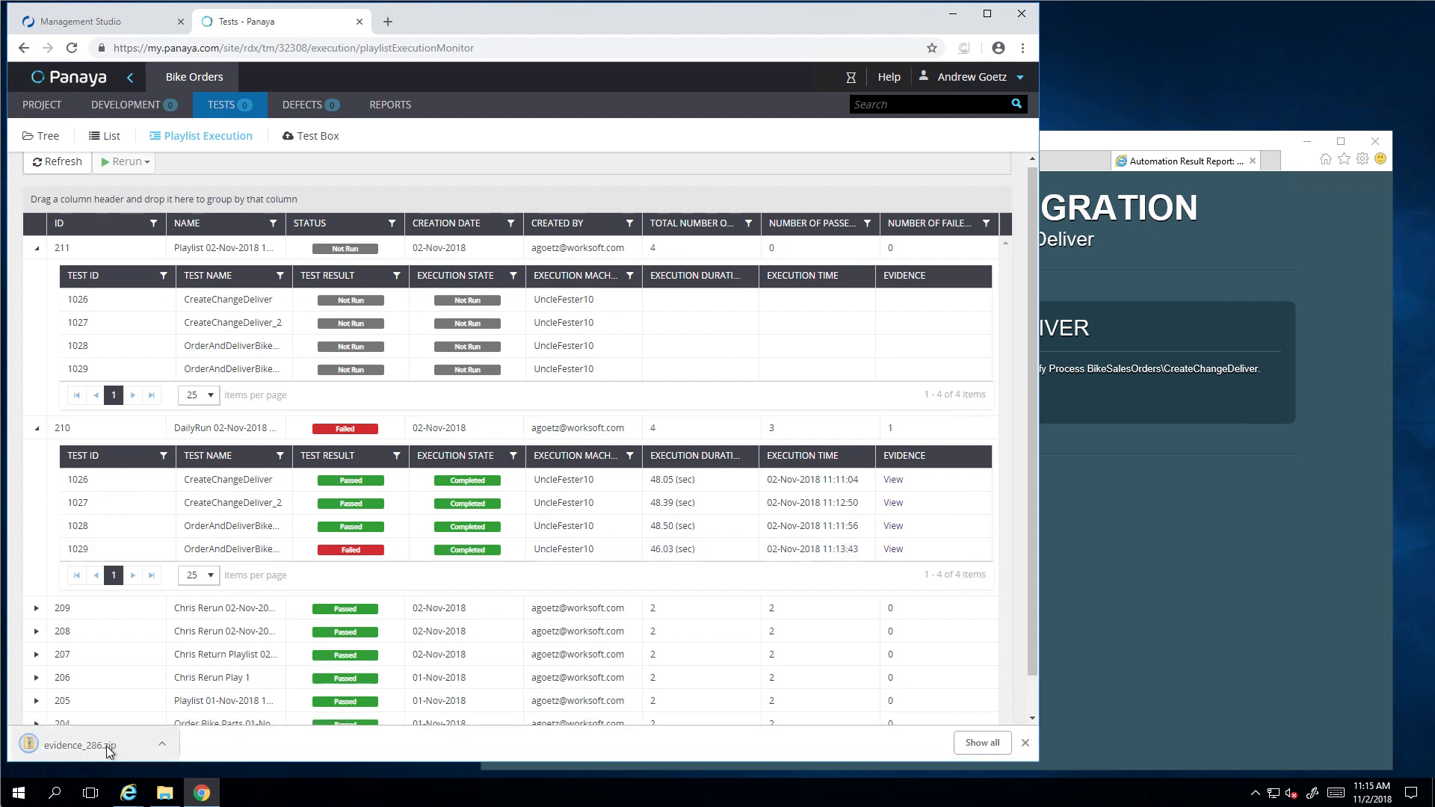
{"action": "left_click", "coordinate": [77, 745]}
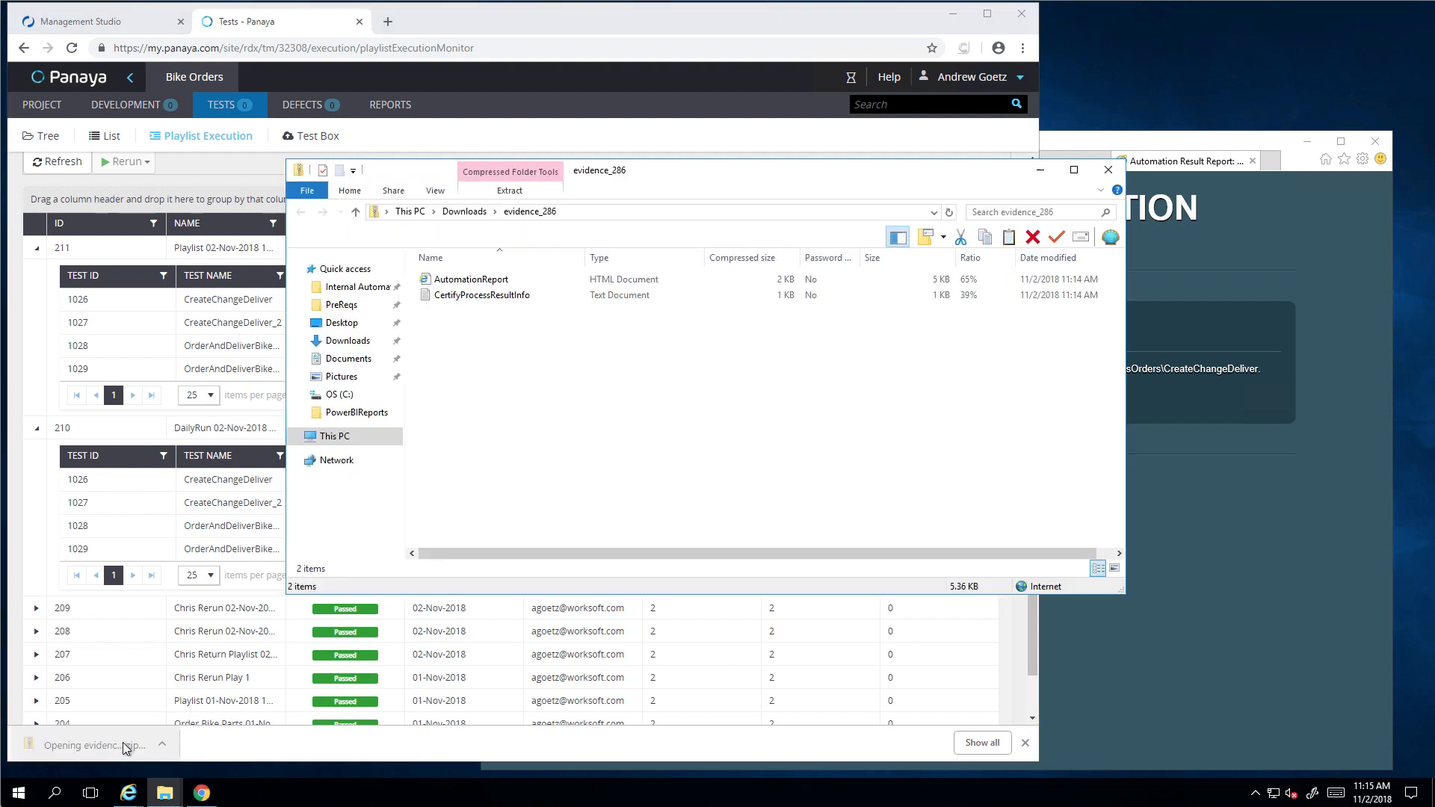
{"action": "double_click", "coordinate": [470, 279]}
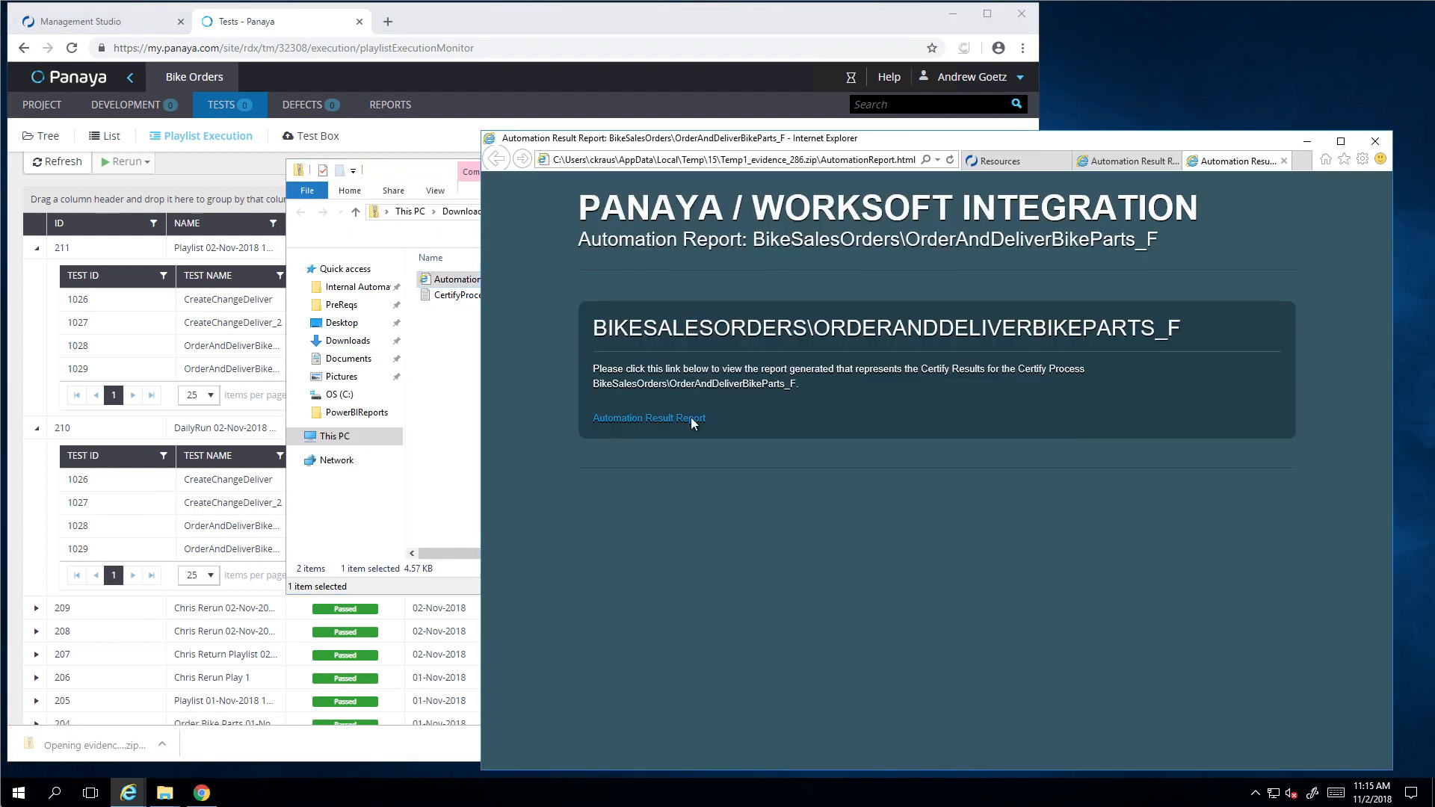
{"action": "left_click", "coordinate": [649, 418]}
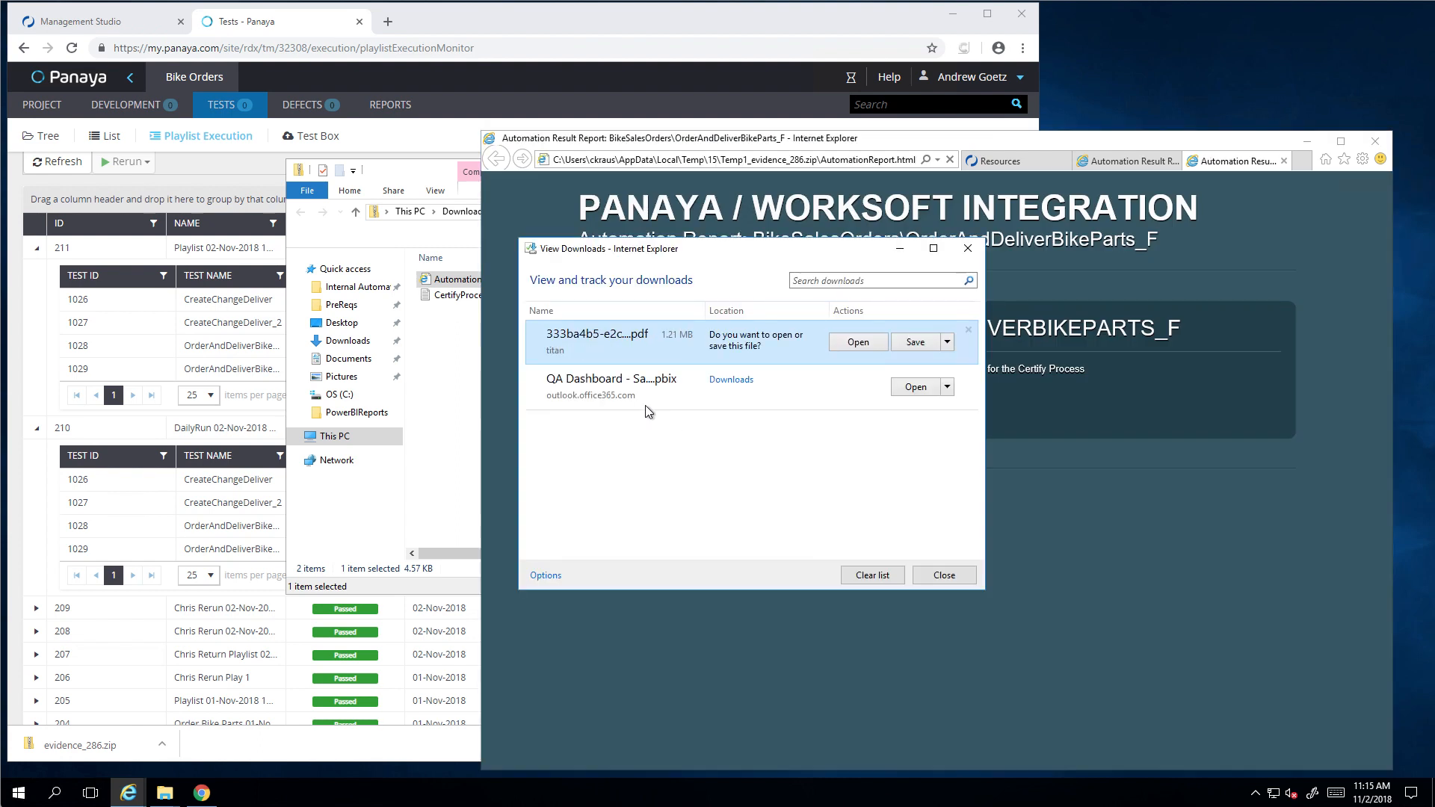
Step: Open the OrderAndDeliverBikeParts_F report PDF and scroll through its SAP order and delivery screens
{"action": "left_click", "coordinate": [858, 341]}
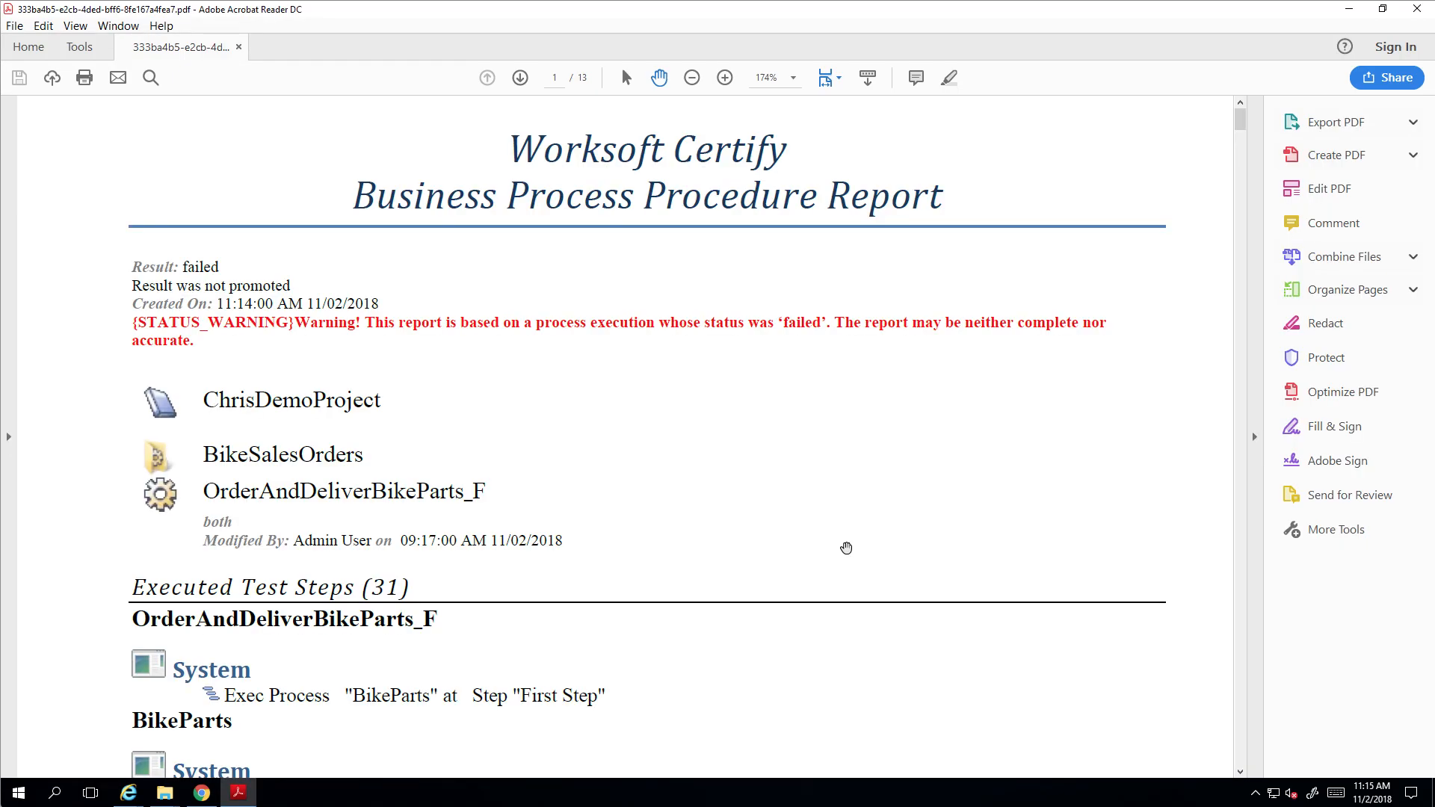
{"action": "mouse_move", "coordinate": [1198, 244]}
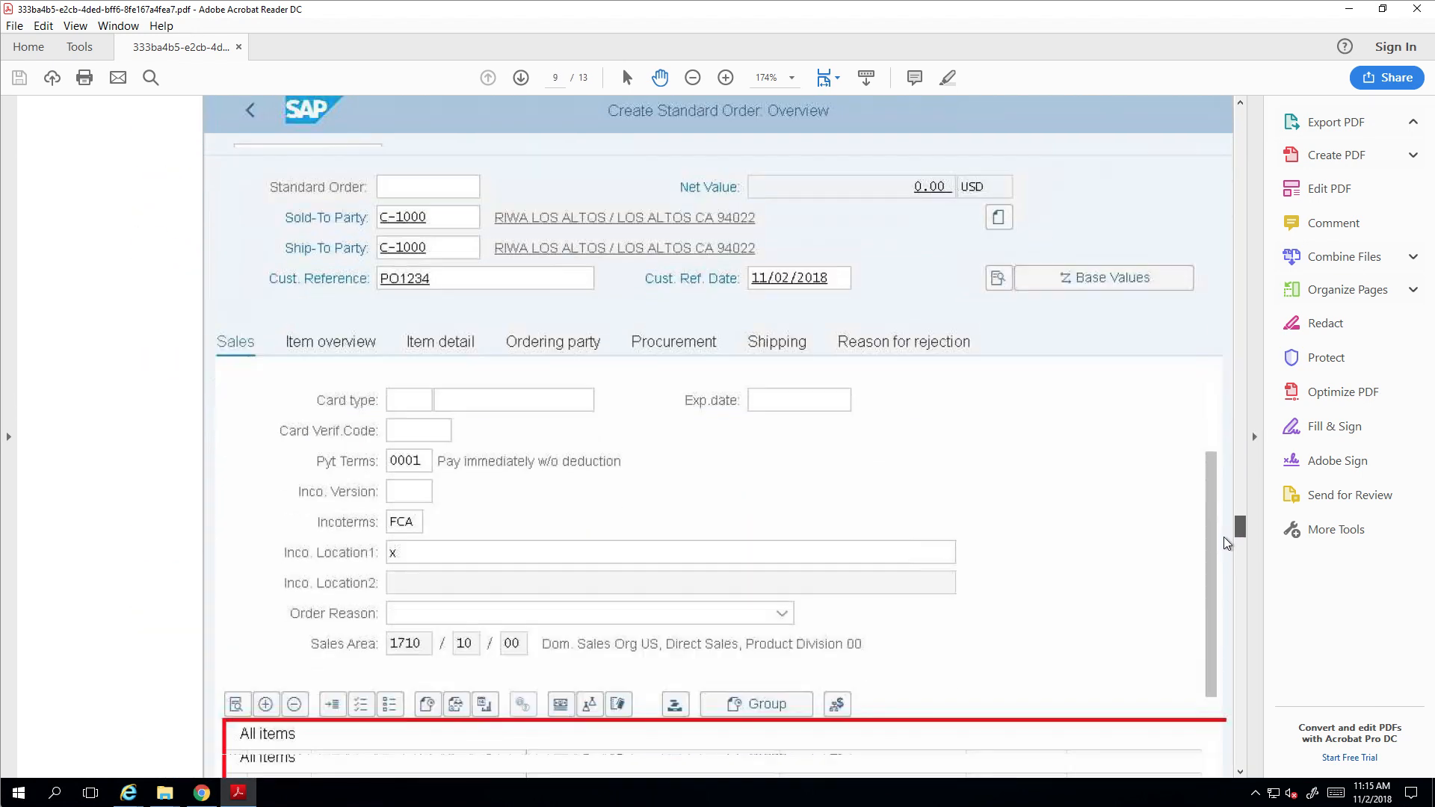
{"action": "scroll", "scroll_direction": "down", "scroll_amount": 3}
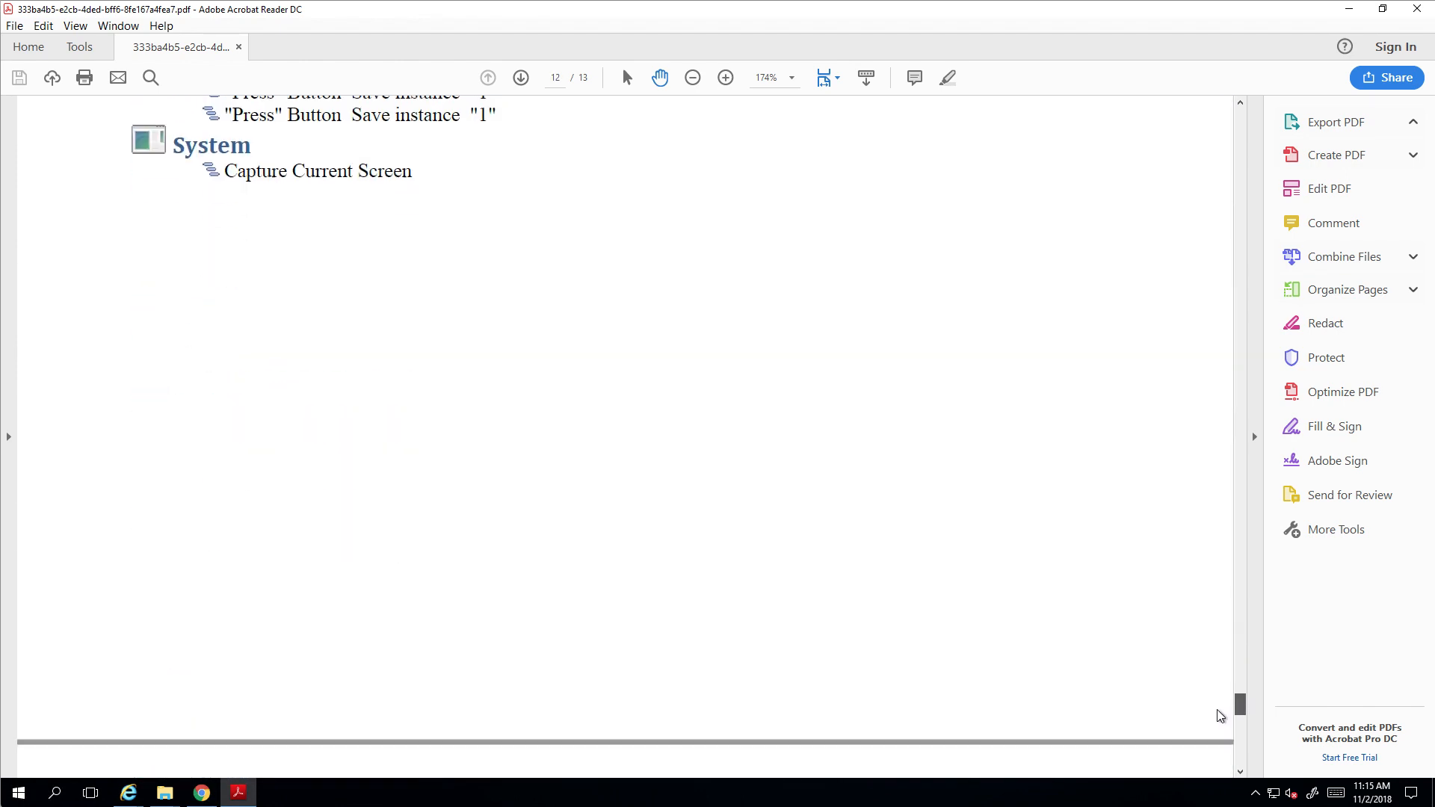
{"action": "scroll", "scroll_direction": "down", "scroll_amount": 3}
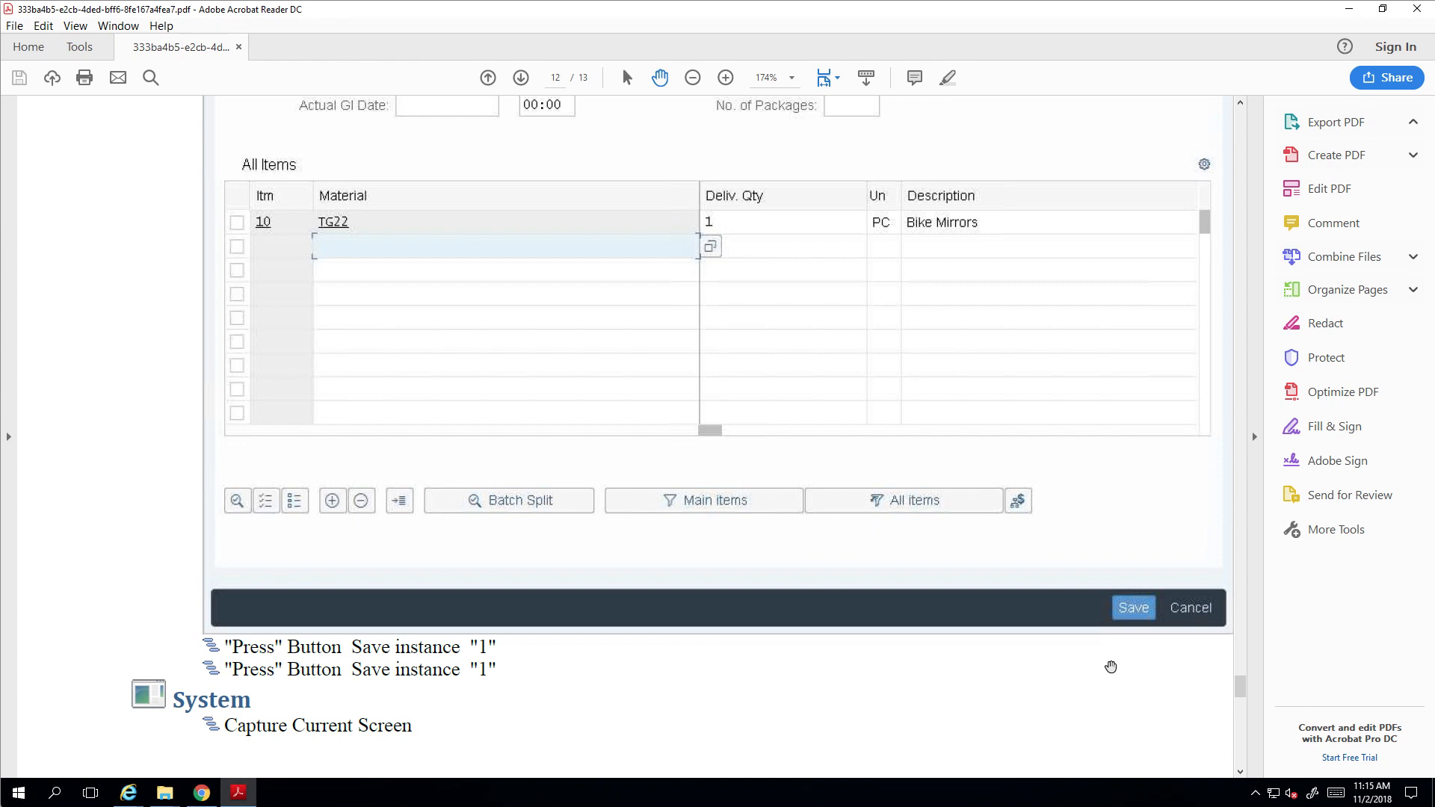
{"action": "mouse_move", "coordinate": [1016, 676]}
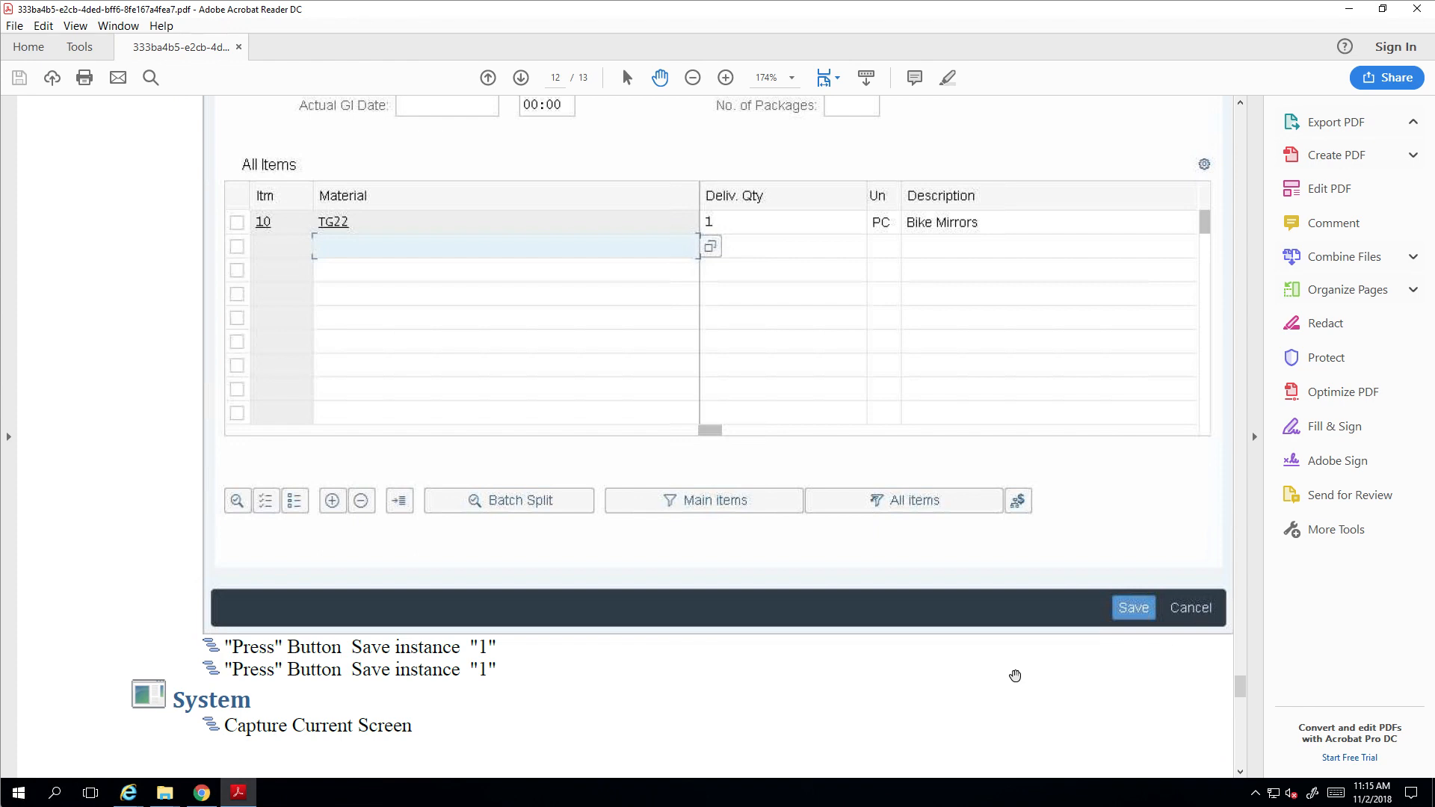
{"action": "mouse_move", "coordinate": [1363, 155]}
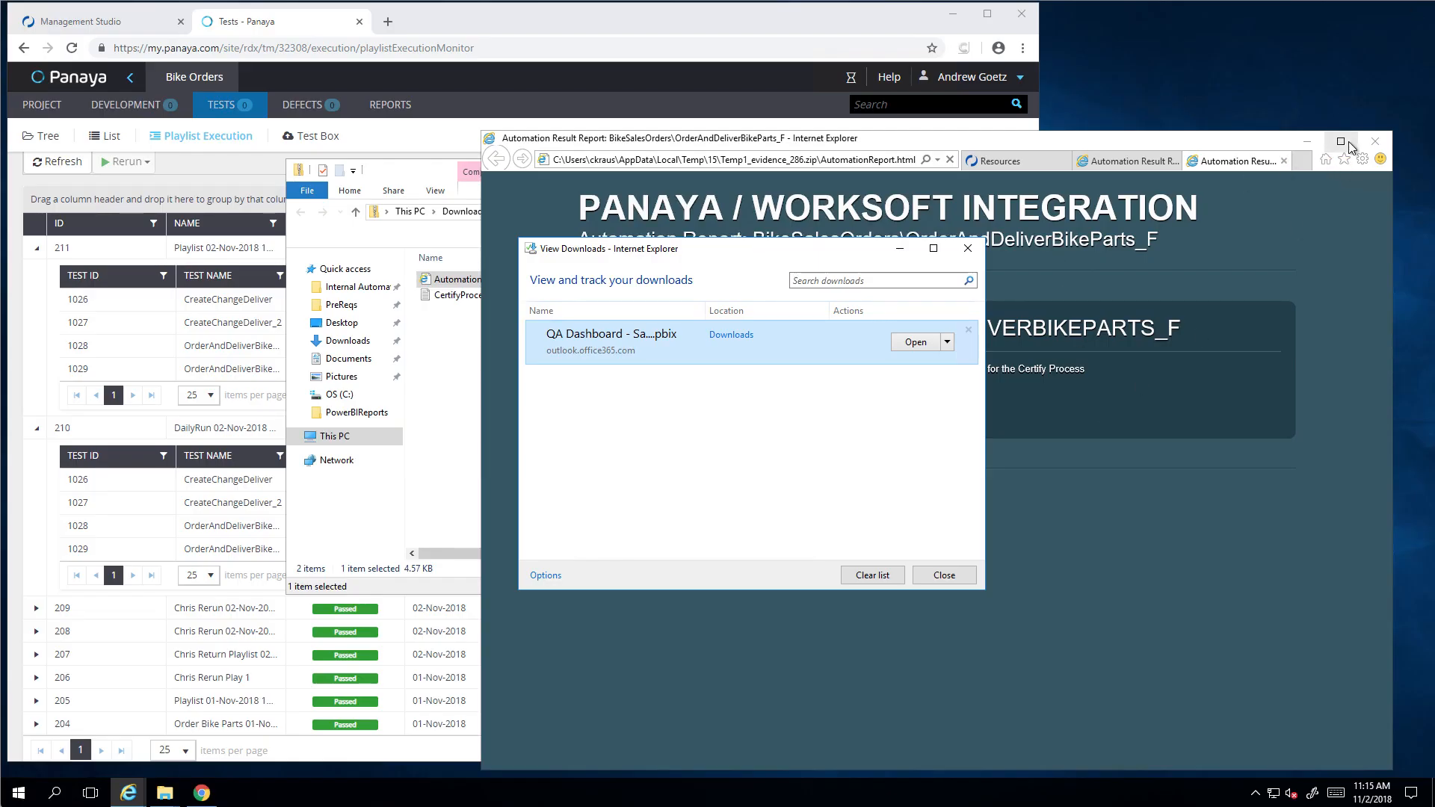
Step: Close the automation report browser and evidence folder windows to return to Panaya
{"action": "left_click", "coordinate": [944, 575]}
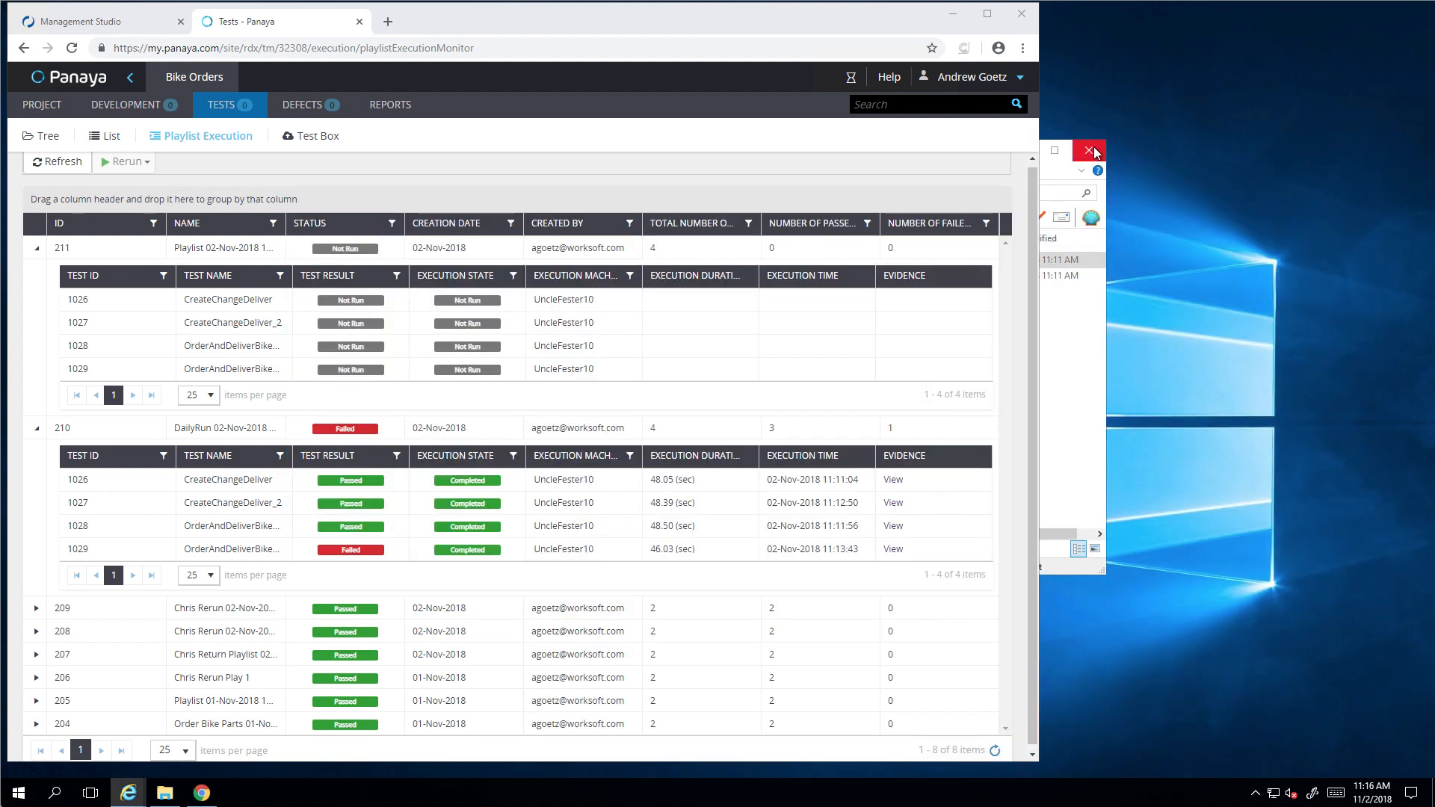
{"action": "left_click", "coordinate": [1089, 151]}
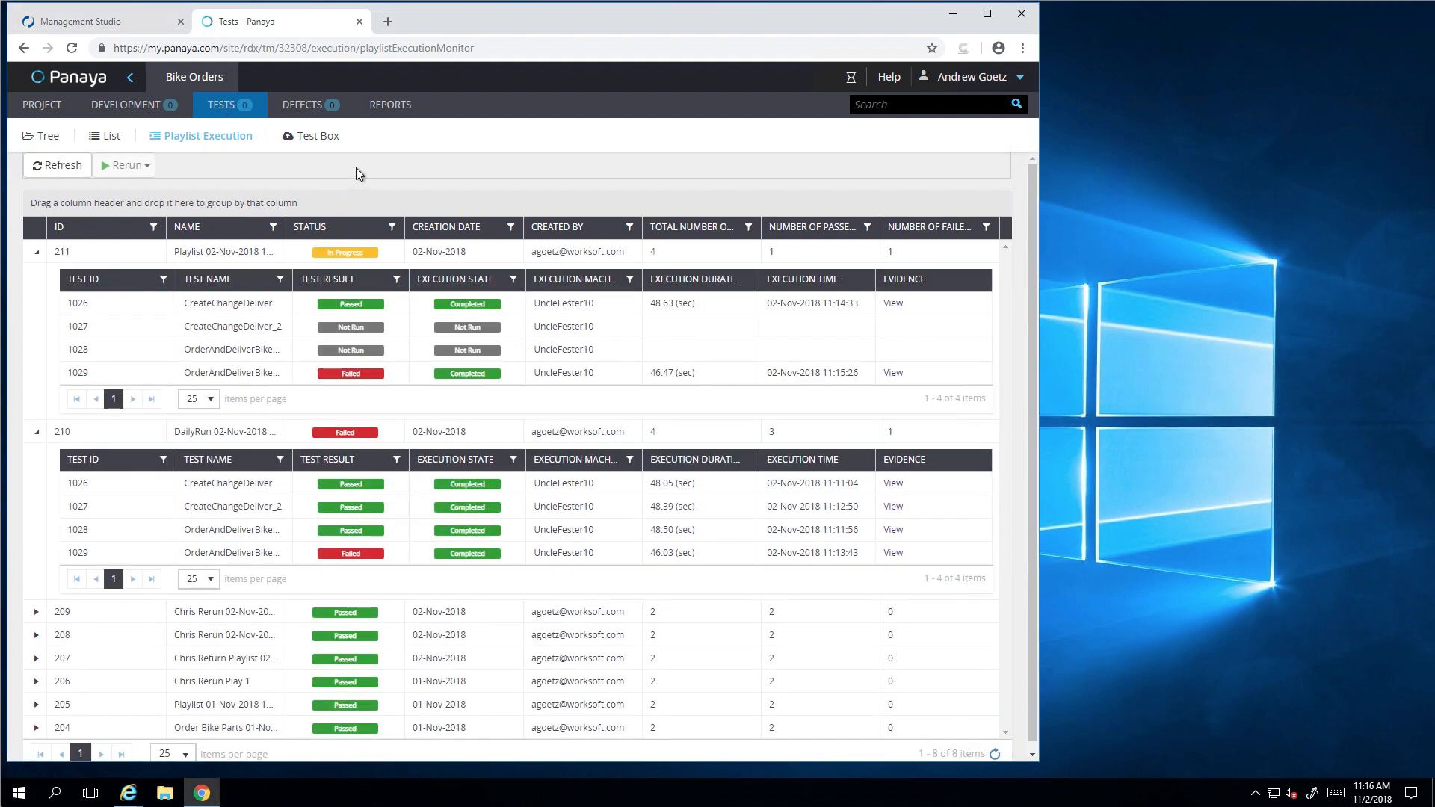
{"action": "mouse_move", "coordinate": [429, 373]}
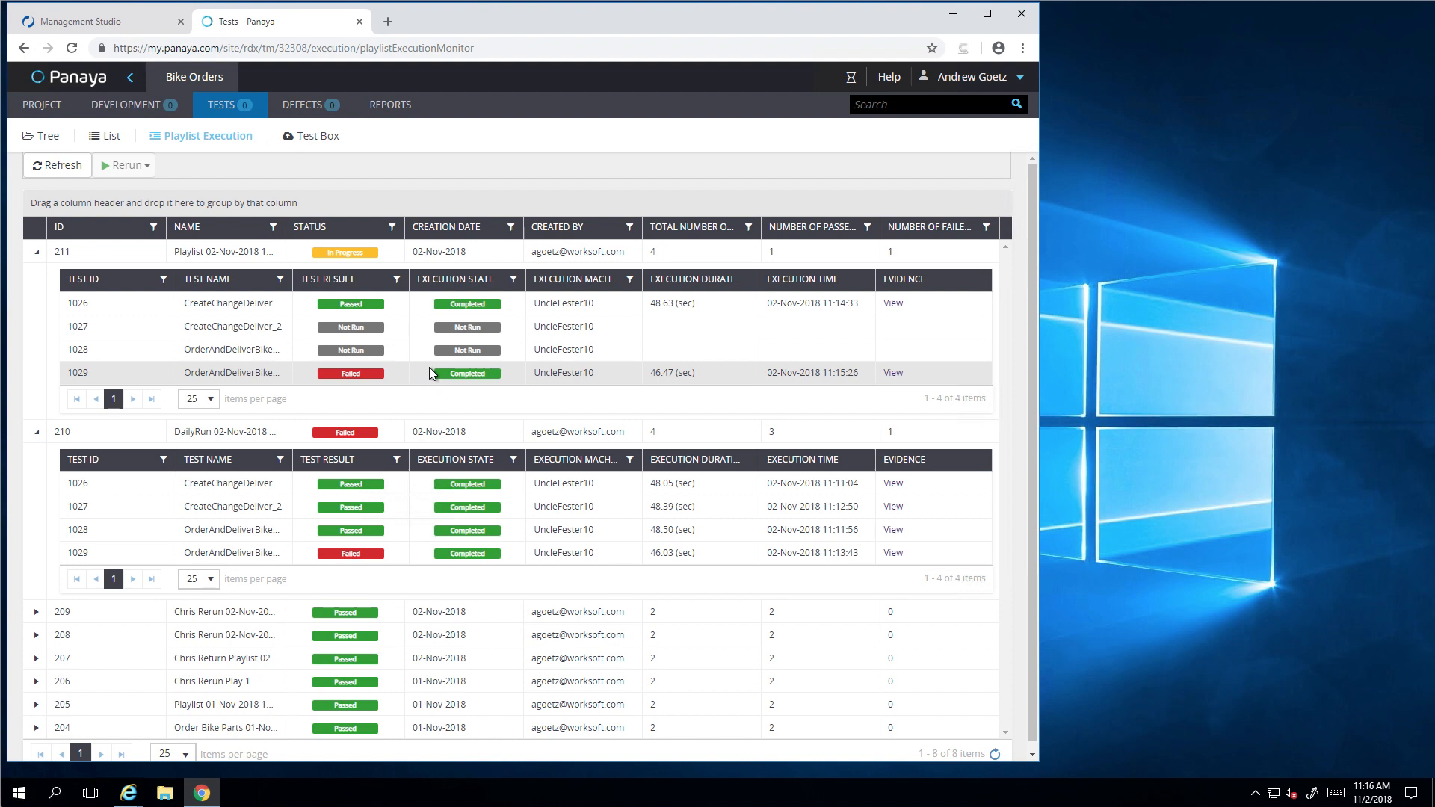
{"action": "mouse_move", "coordinate": [439, 374]}
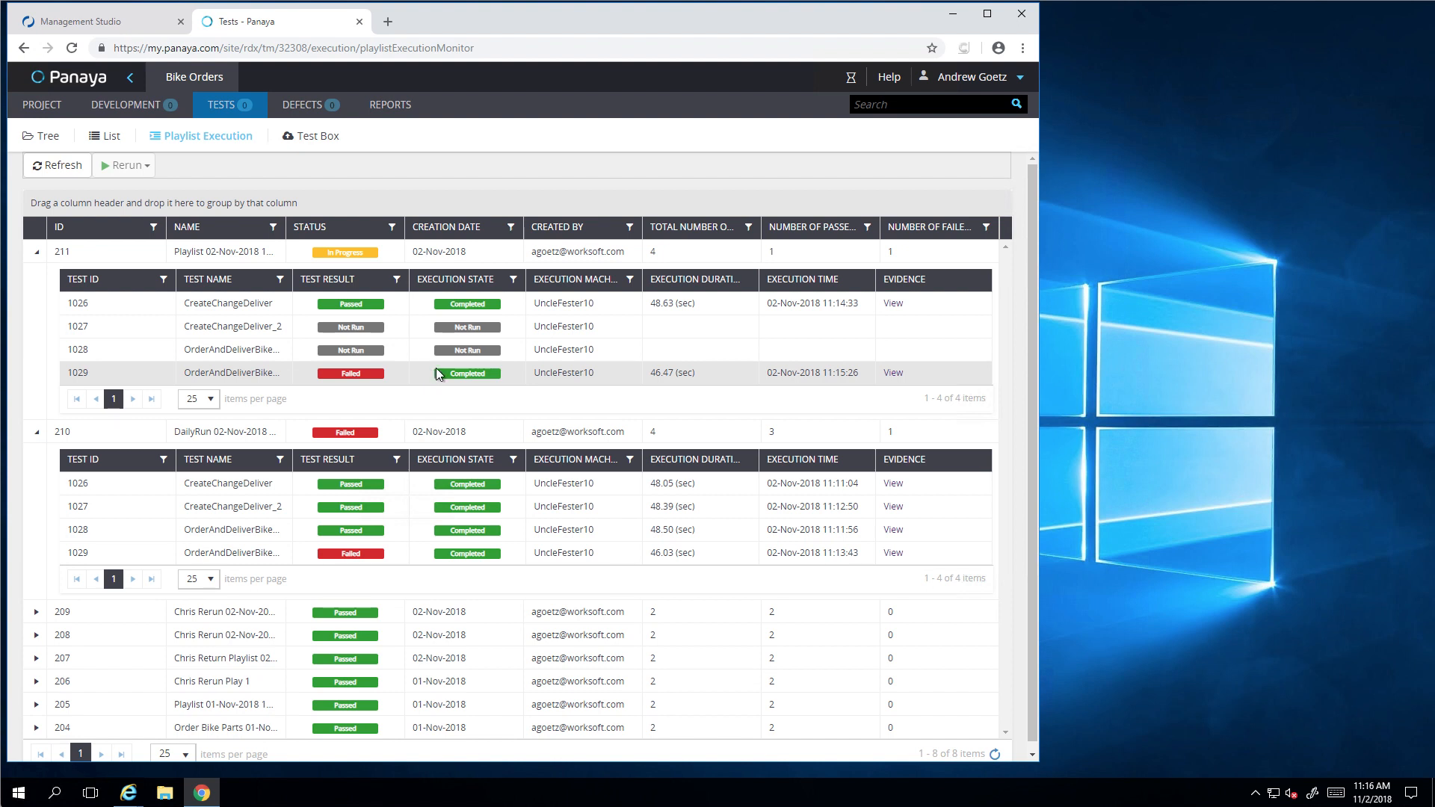
{"action": "mouse_move", "coordinate": [337, 293]}
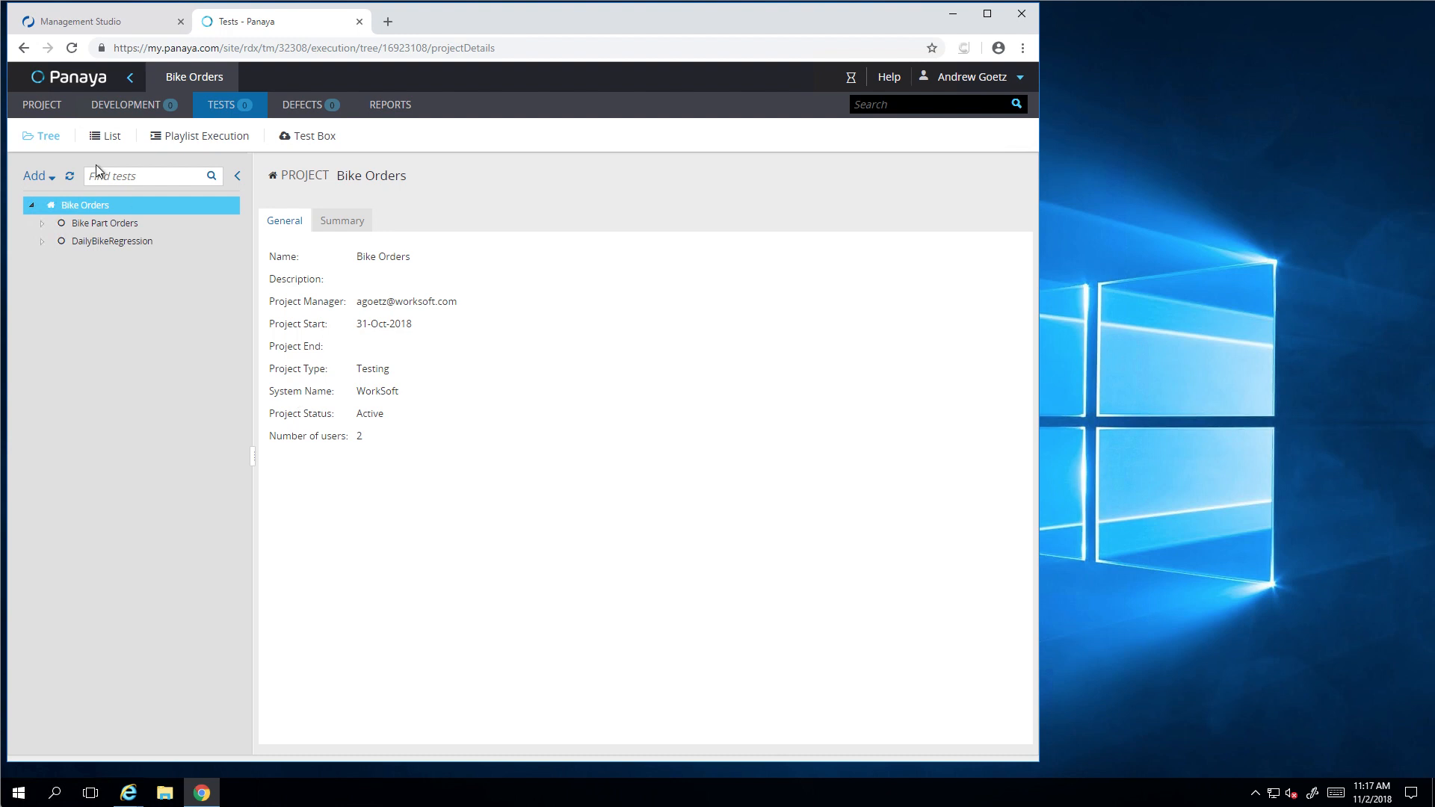
Step: Show the Project Dashboard with Bike Part Orders (2 passed) and DailyBikeRegression (3 passed, 1 failed)
{"action": "left_click", "coordinate": [41, 105]}
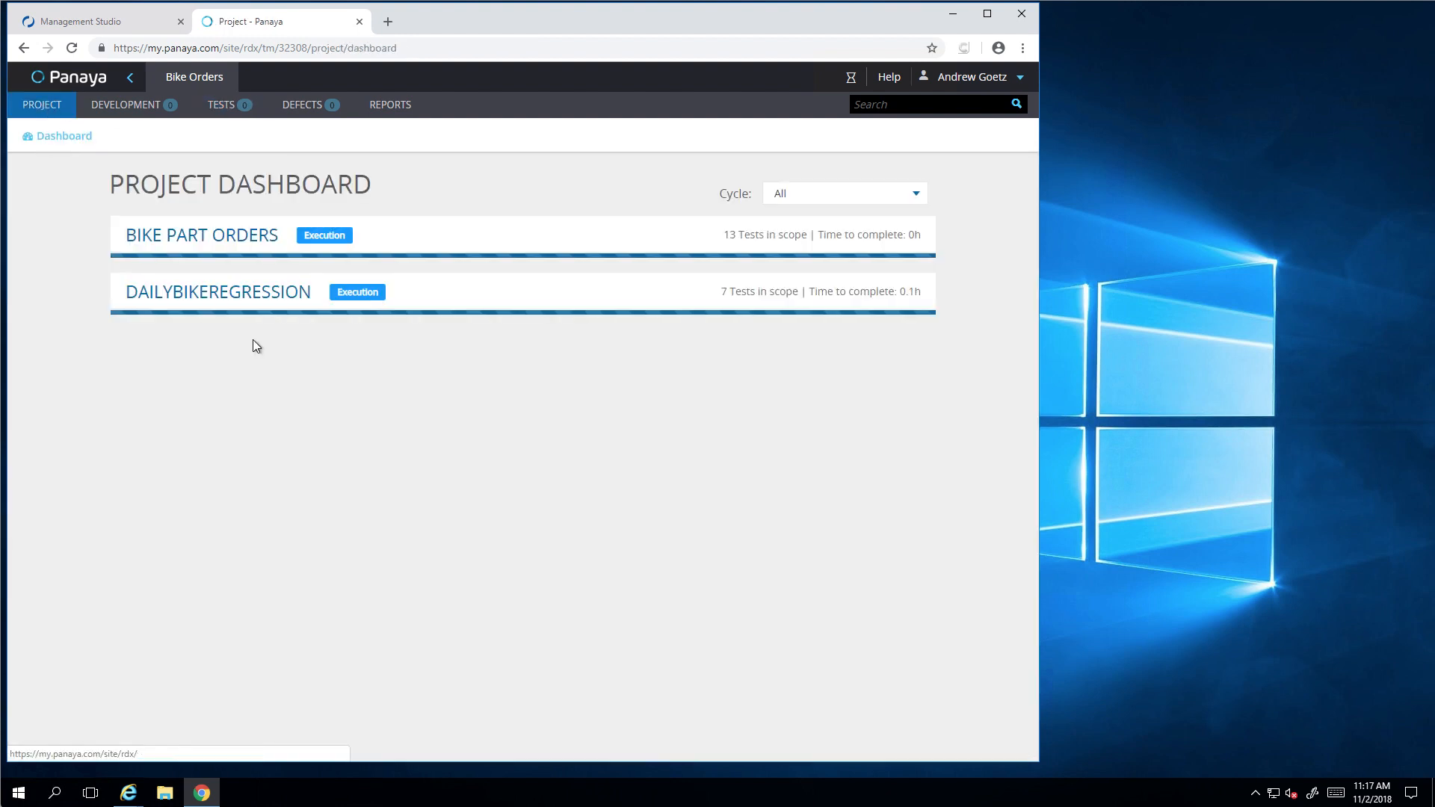
{"action": "left_click", "coordinate": [202, 235]}
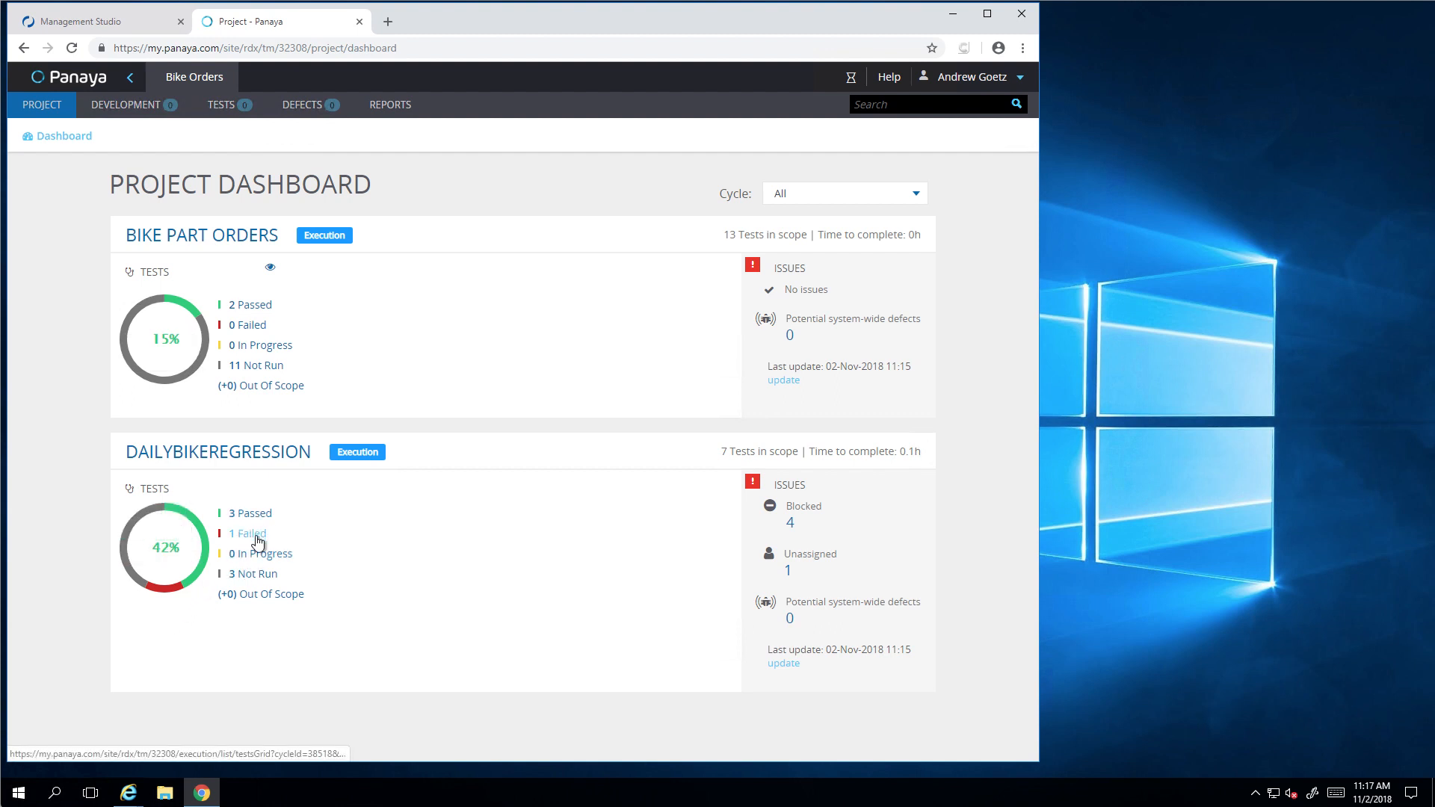
{"action": "mouse_move", "coordinate": [257, 559]}
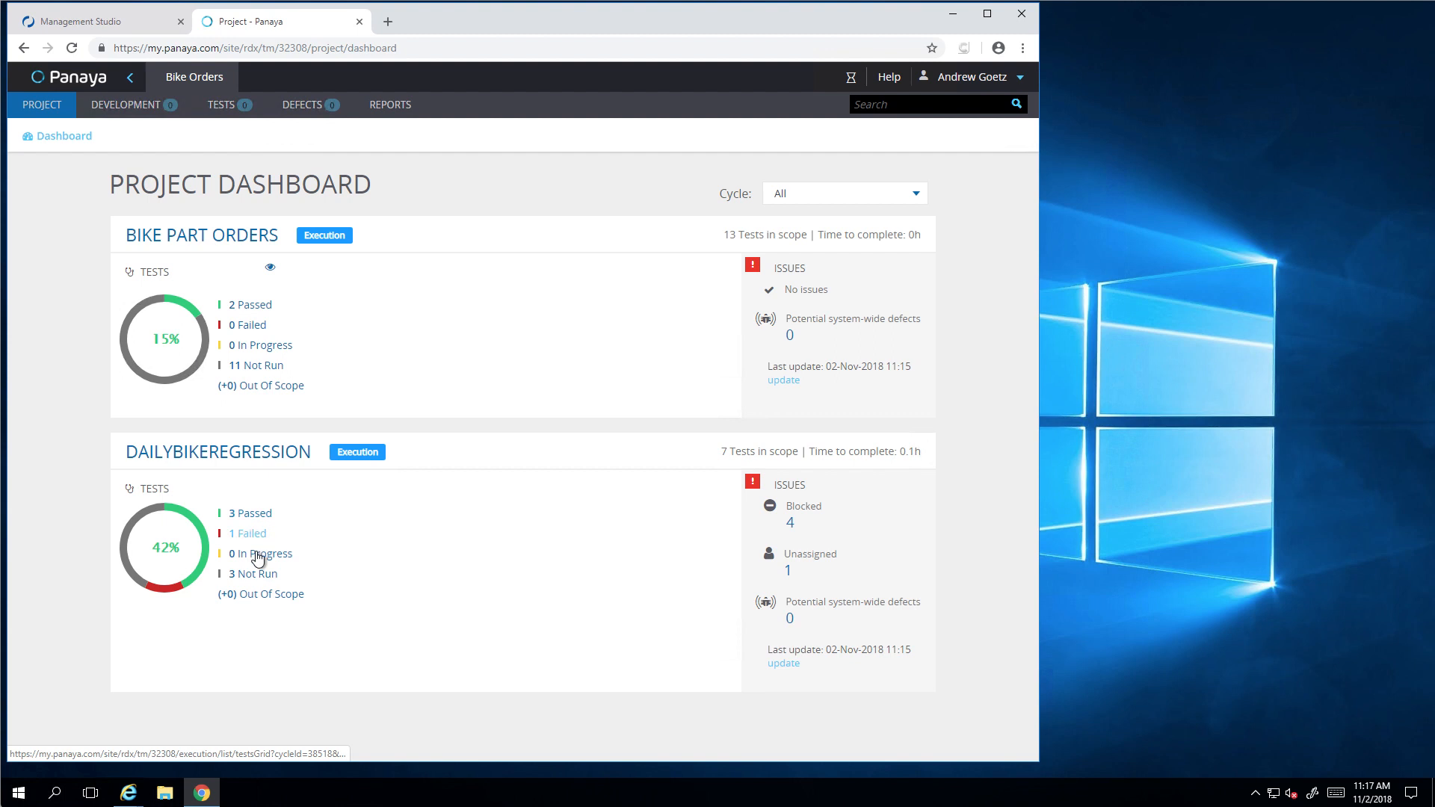
{"action": "mouse_move", "coordinate": [58, 199]}
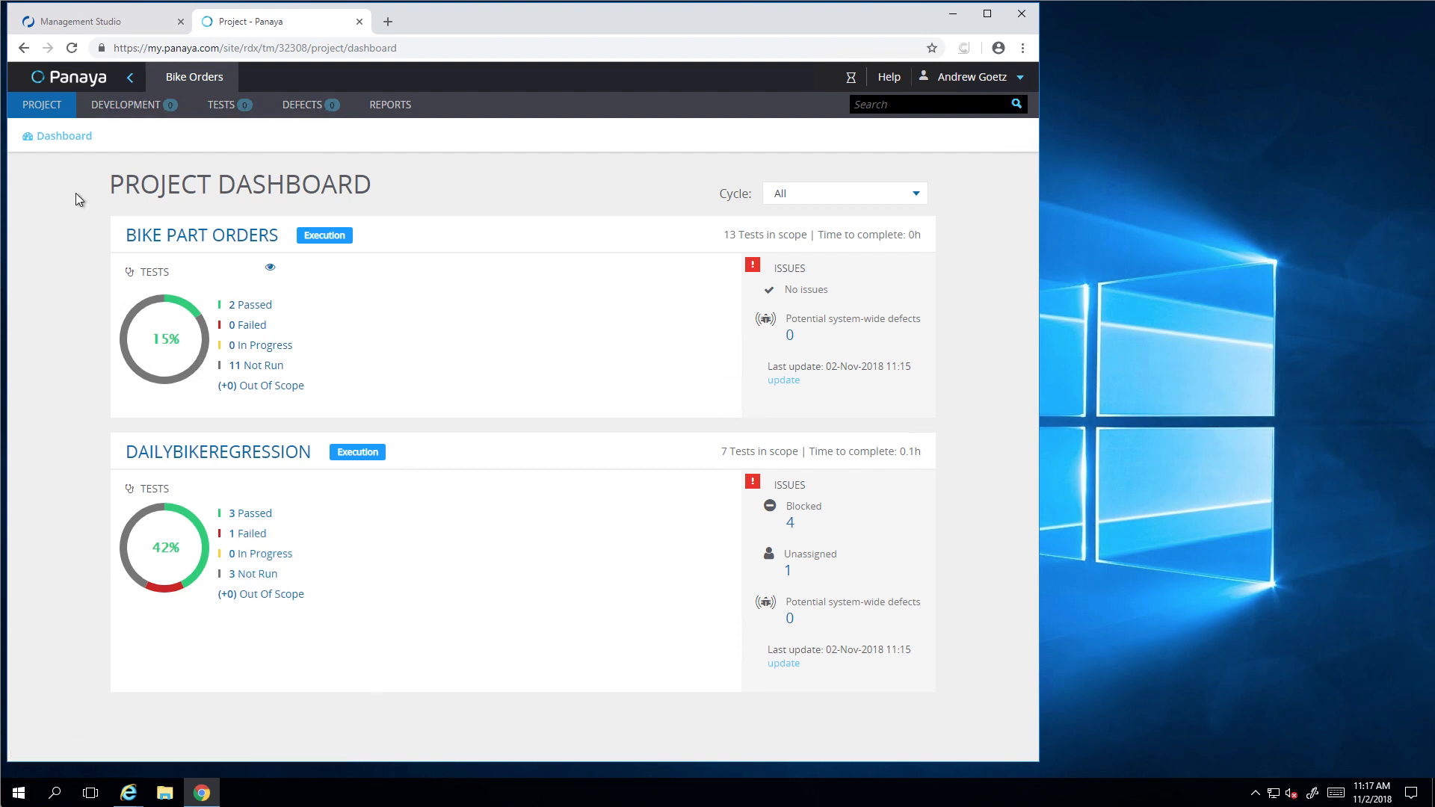